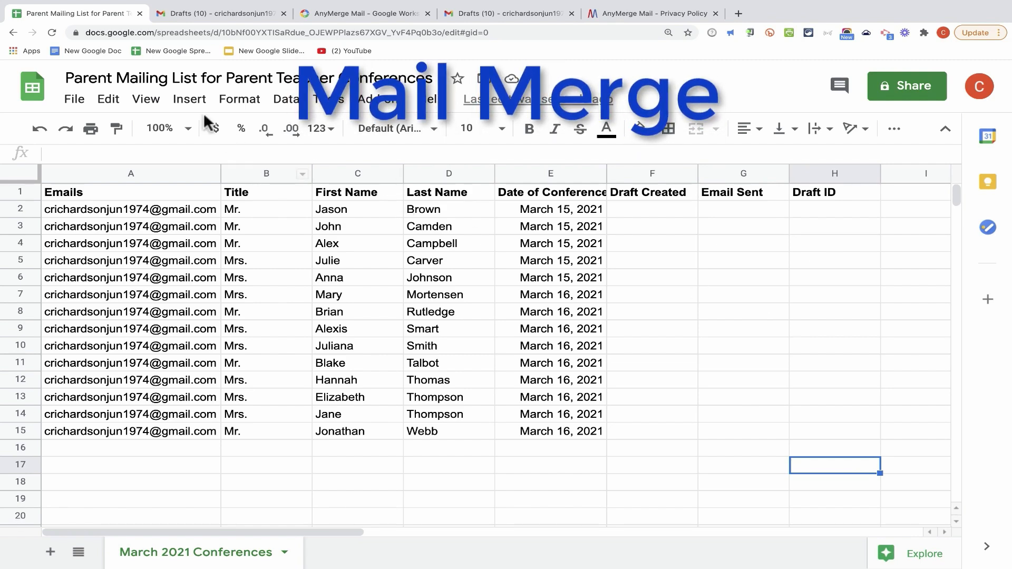
View the Gmail invitation template draft, then the AnyMerge Mail Marketplace listing.
{"action": "left_click", "coordinate": [219, 13]}
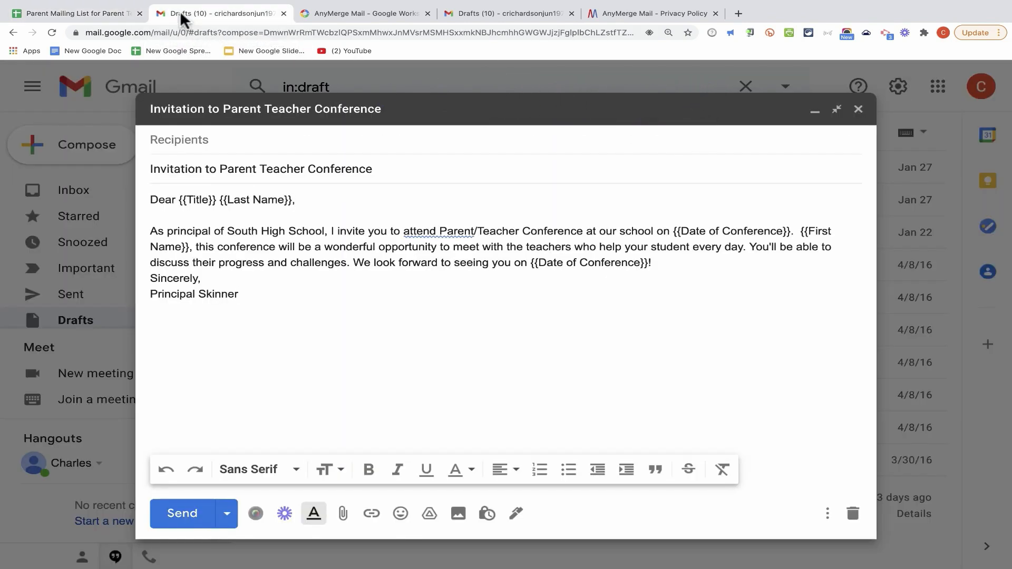
{"action": "left_click", "coordinate": [365, 13]}
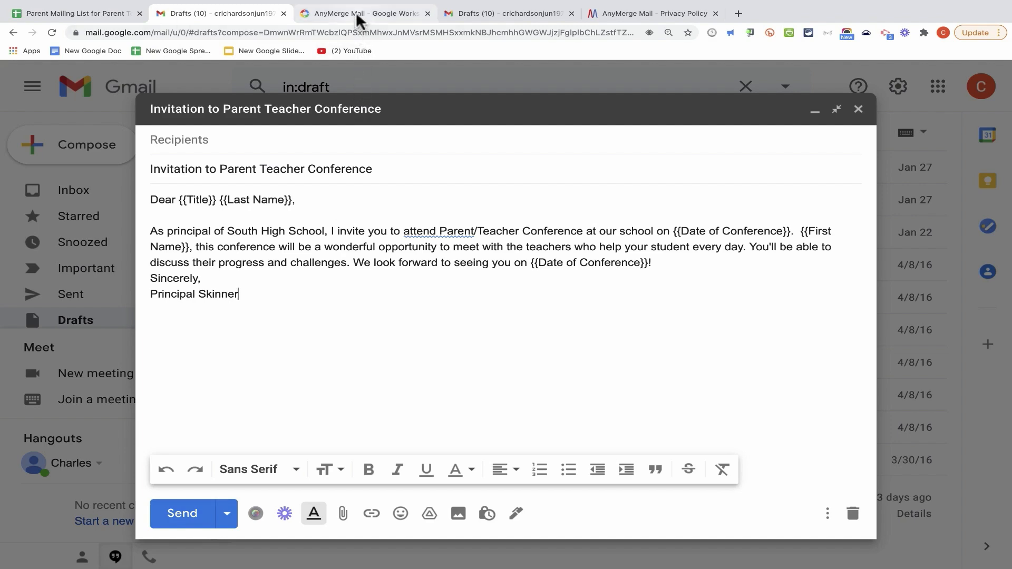
{"action": "left_click", "coordinate": [364, 13]}
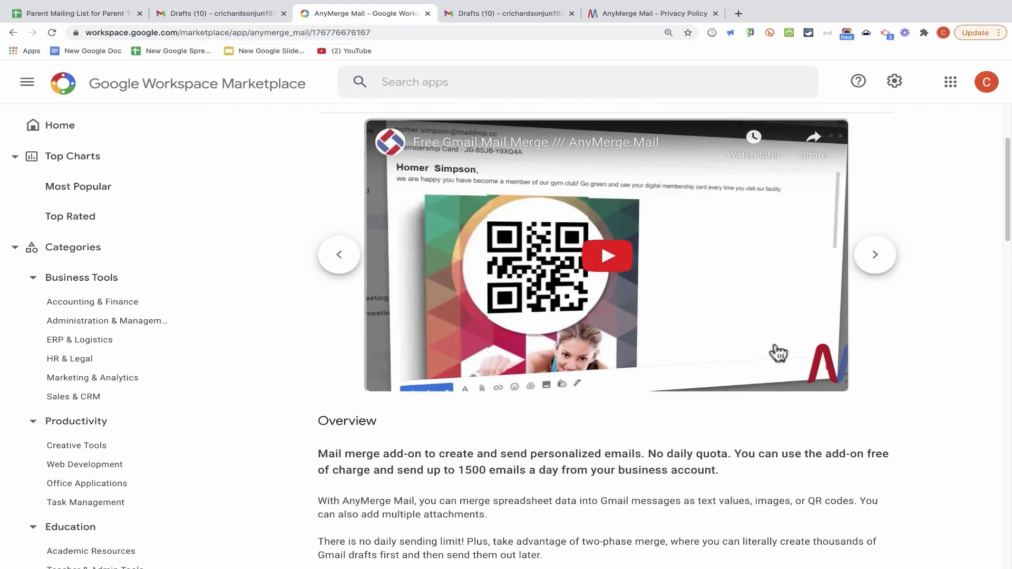
Browse the add-on's next screenshot and scroll through its Overview description.
{"action": "left_click", "coordinate": [875, 255]}
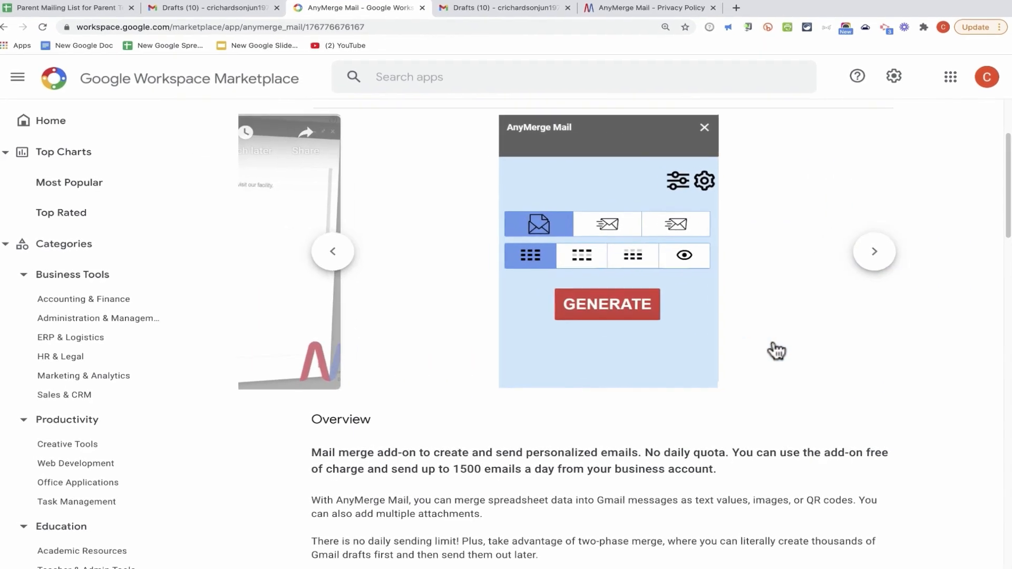
{"action": "scroll", "scroll_direction": "down", "scroll_amount": 3}
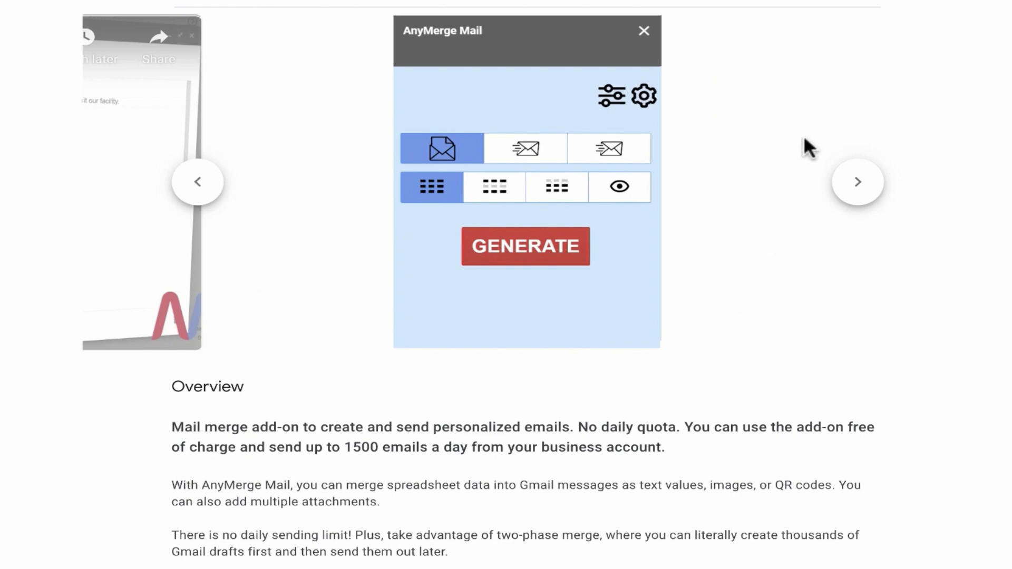
{"action": "mouse_move", "coordinate": [822, 115]}
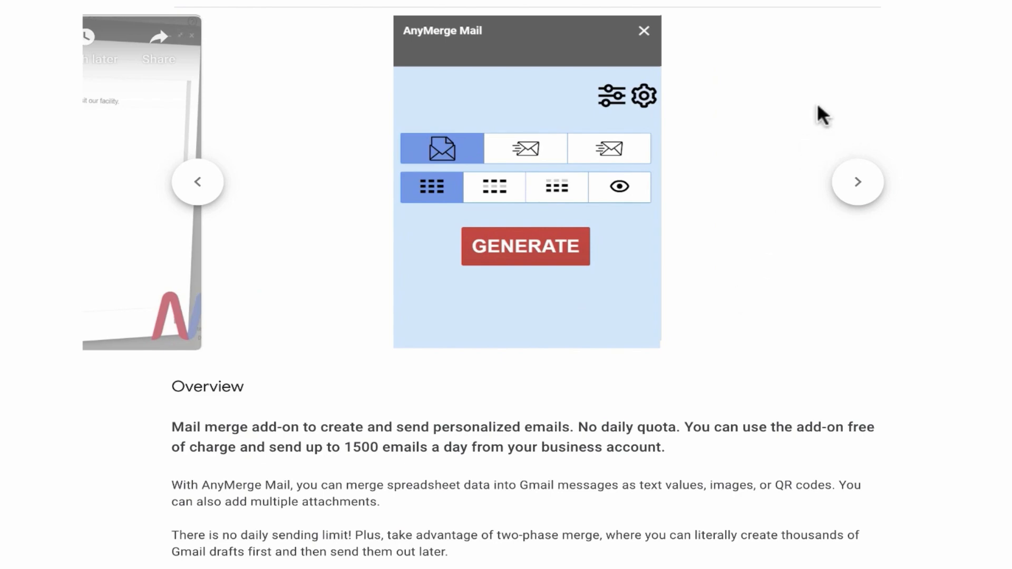
{"action": "scroll", "scroll_direction": "down", "scroll_amount": 3}
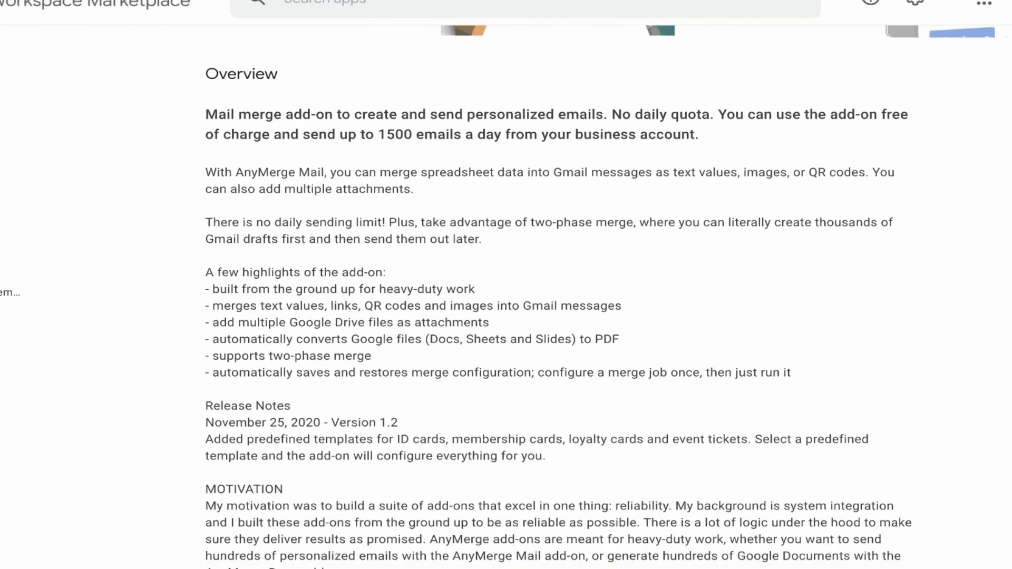
{"action": "scroll", "scroll_direction": "down", "scroll_amount": 3}
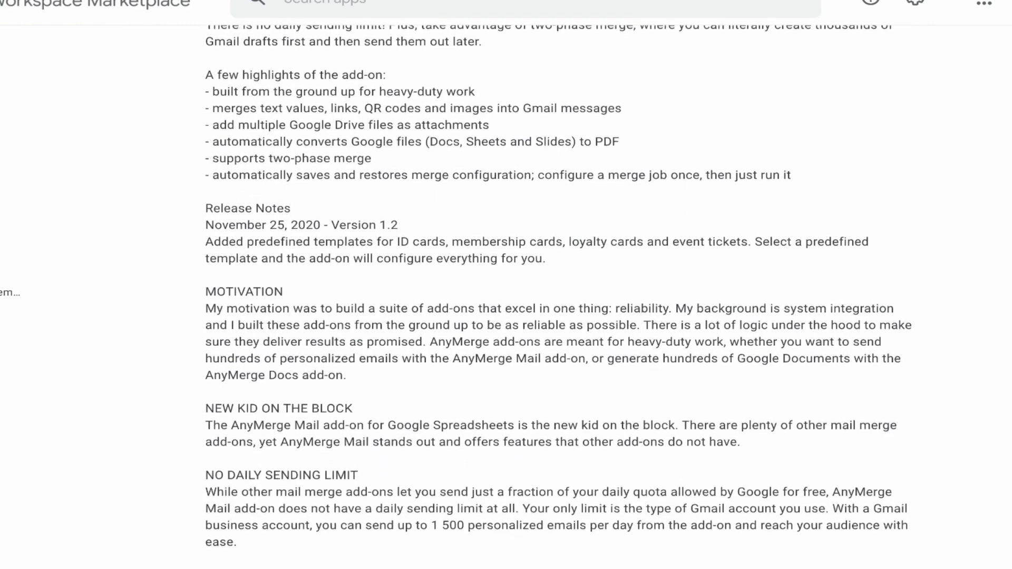
{"action": "scroll", "scroll_direction": "down", "scroll_amount": 3}
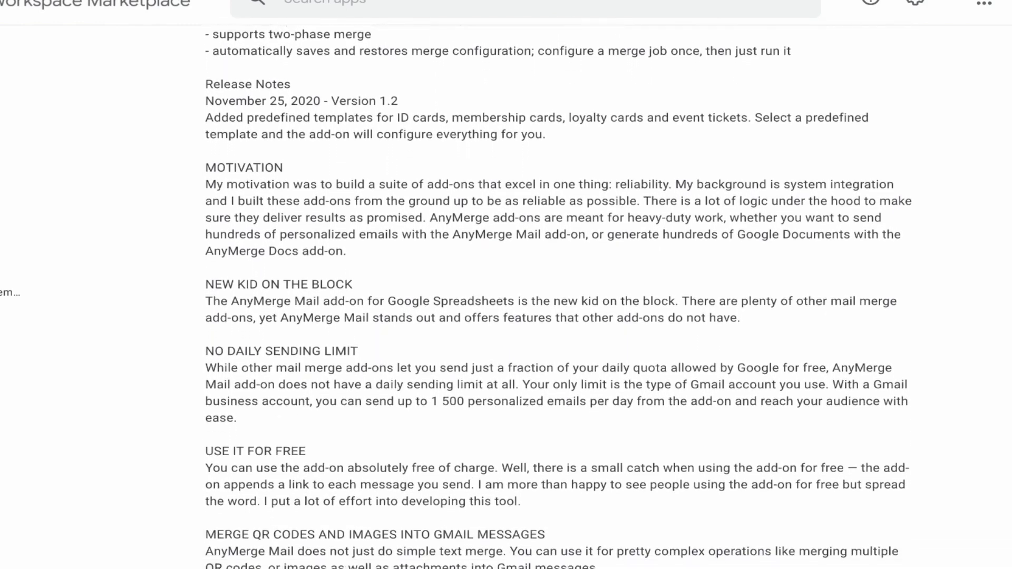
{"action": "scroll", "scroll_direction": "down", "scroll_amount": 3}
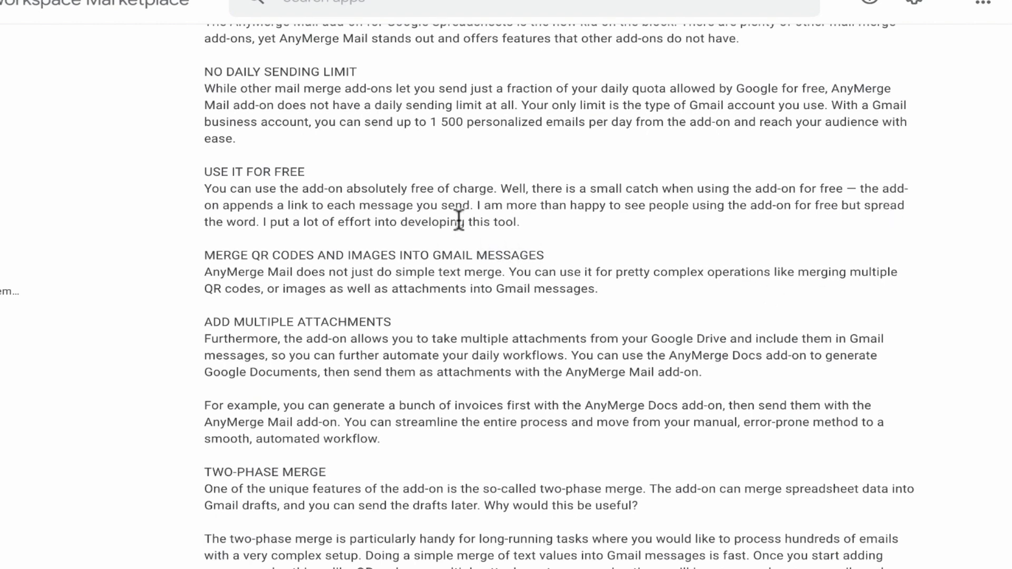
{"action": "mouse_move", "coordinate": [570, 194]}
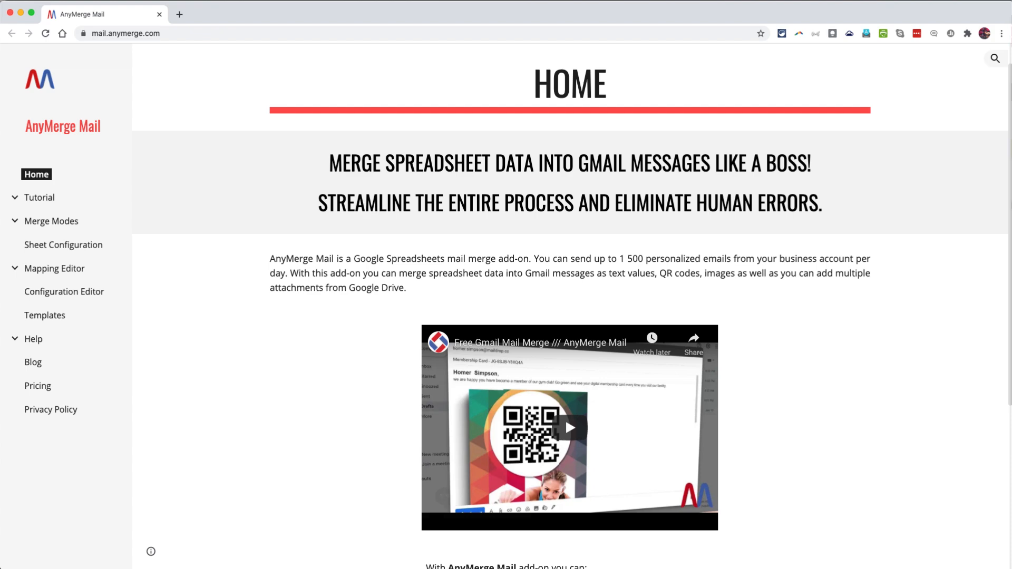
Scroll down the AnyMerge Mail home page.
{"action": "scroll", "scroll_direction": "down", "scroll_amount": 3}
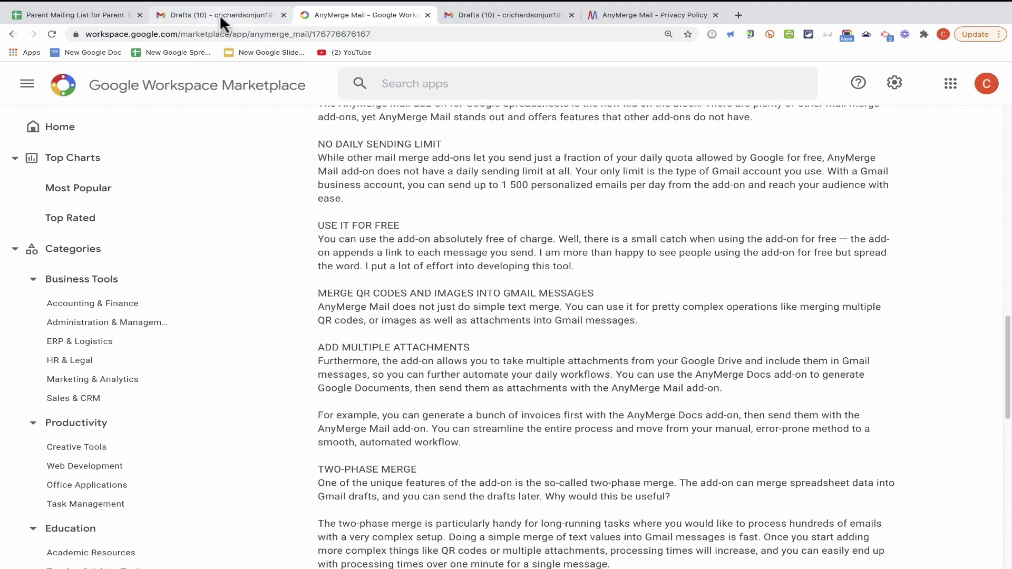
Show the 'Invitation to Parent Teacher Conference' draft with its merge placeholders.
{"action": "left_click", "coordinate": [220, 15]}
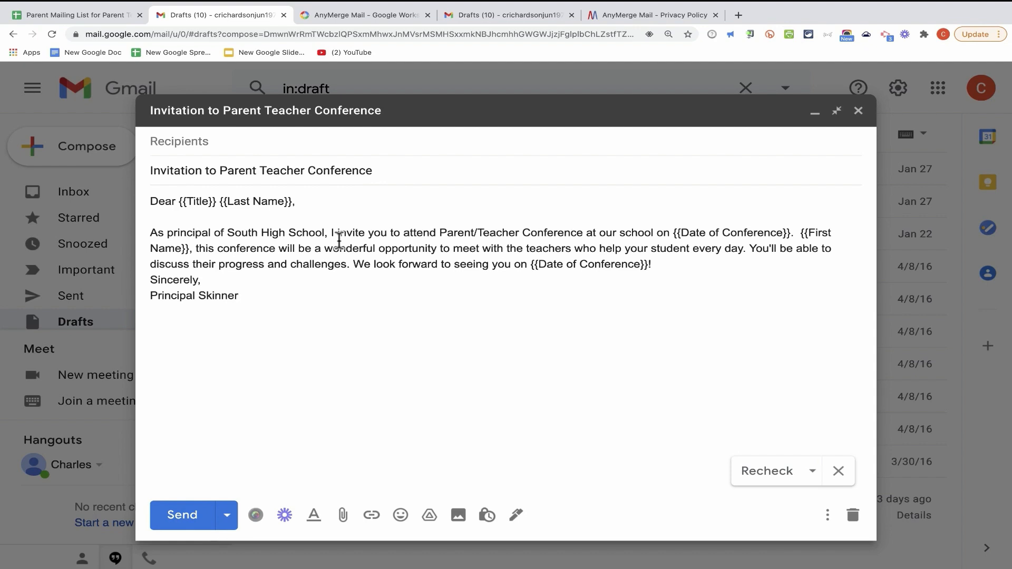
{"action": "mouse_move", "coordinate": [444, 255]}
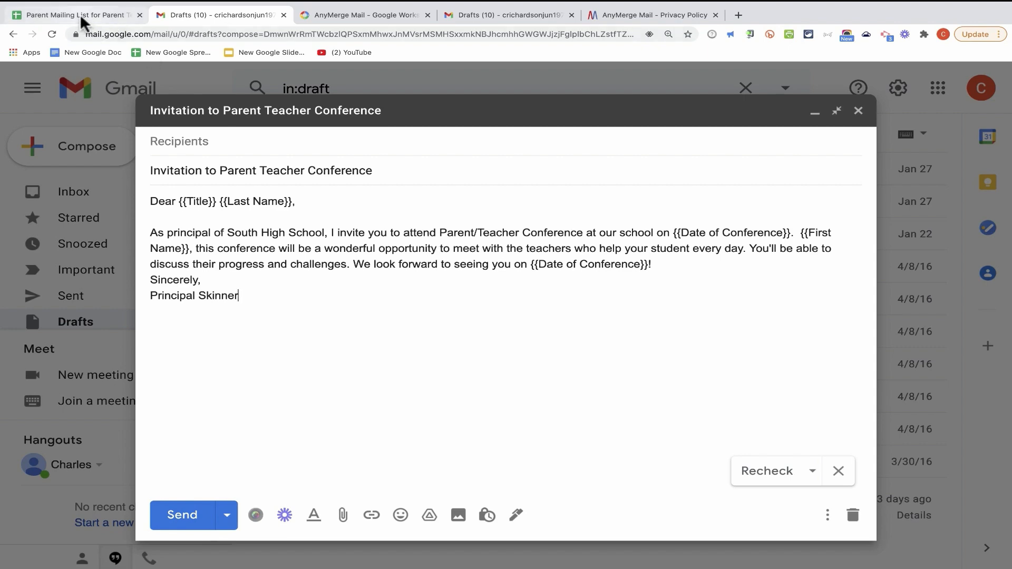
{"action": "left_click", "coordinate": [75, 14]}
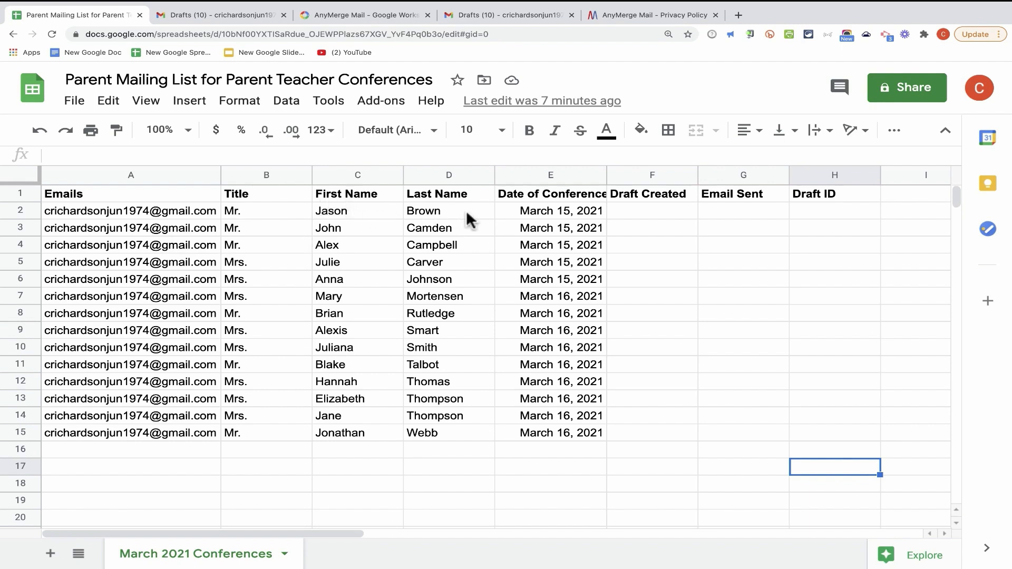
{"action": "mouse_move", "coordinate": [584, 296]}
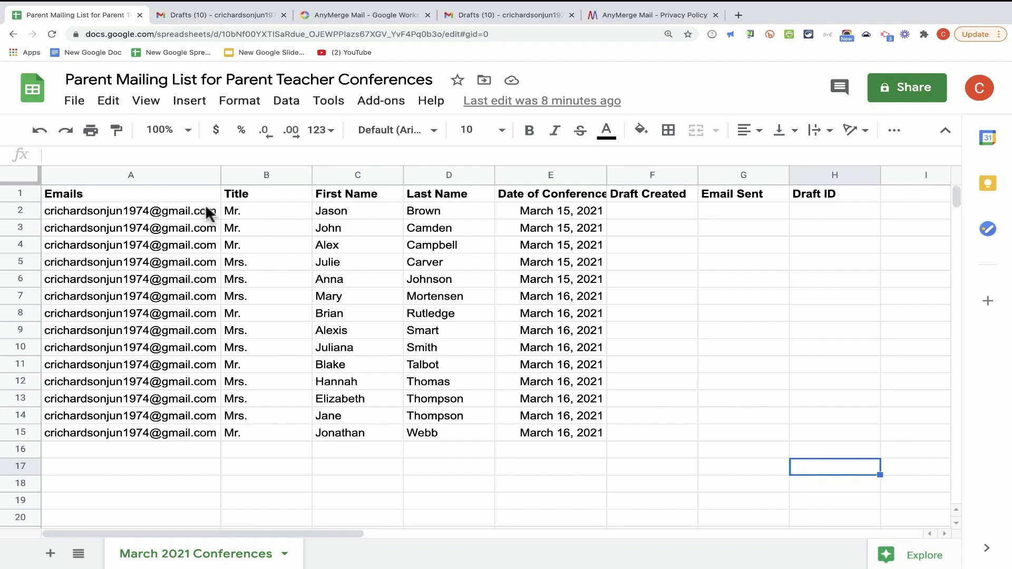
{"action": "mouse_move", "coordinate": [276, 199]}
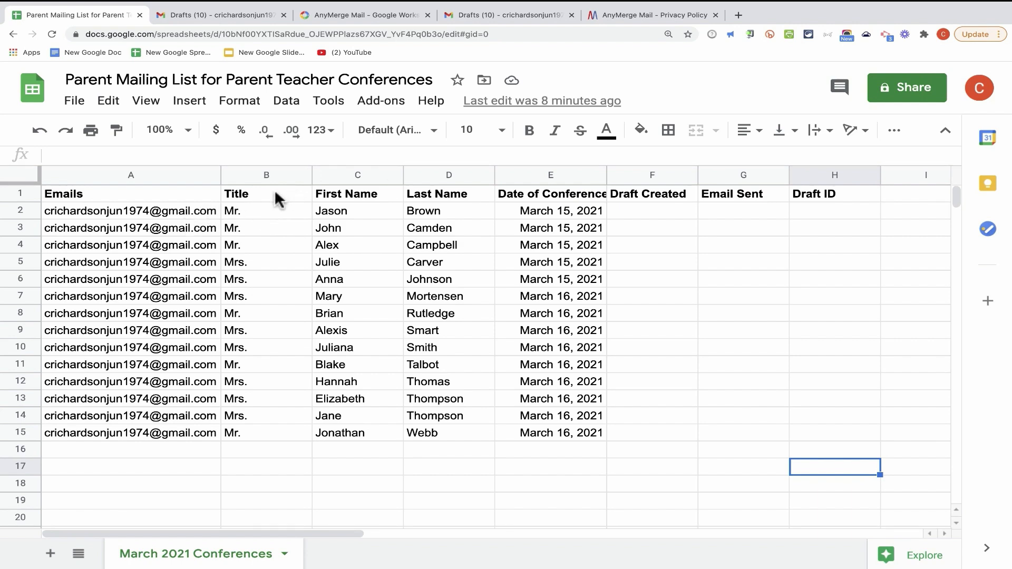
{"action": "mouse_move", "coordinate": [229, 467]}
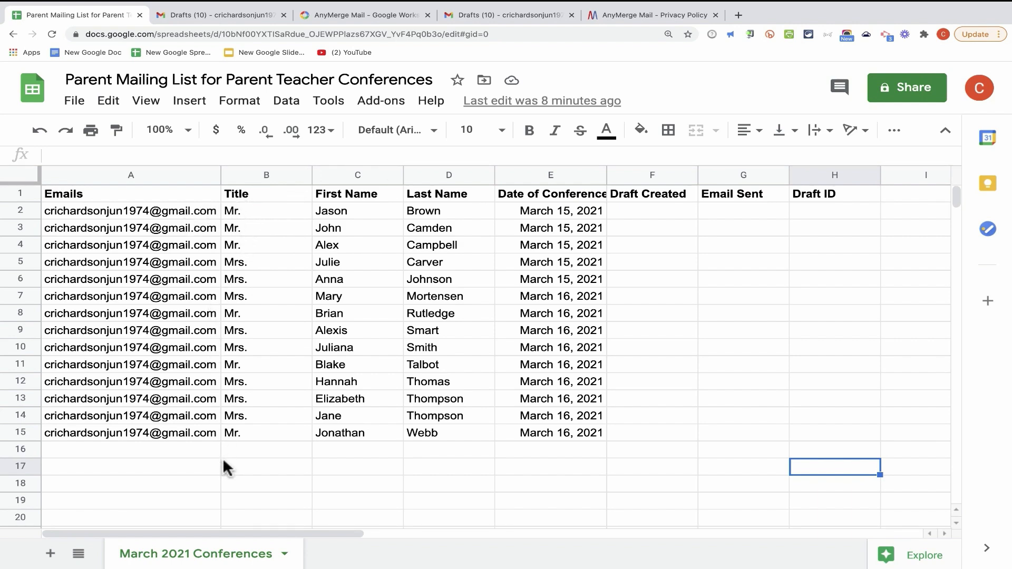
{"action": "mouse_move", "coordinate": [367, 407]}
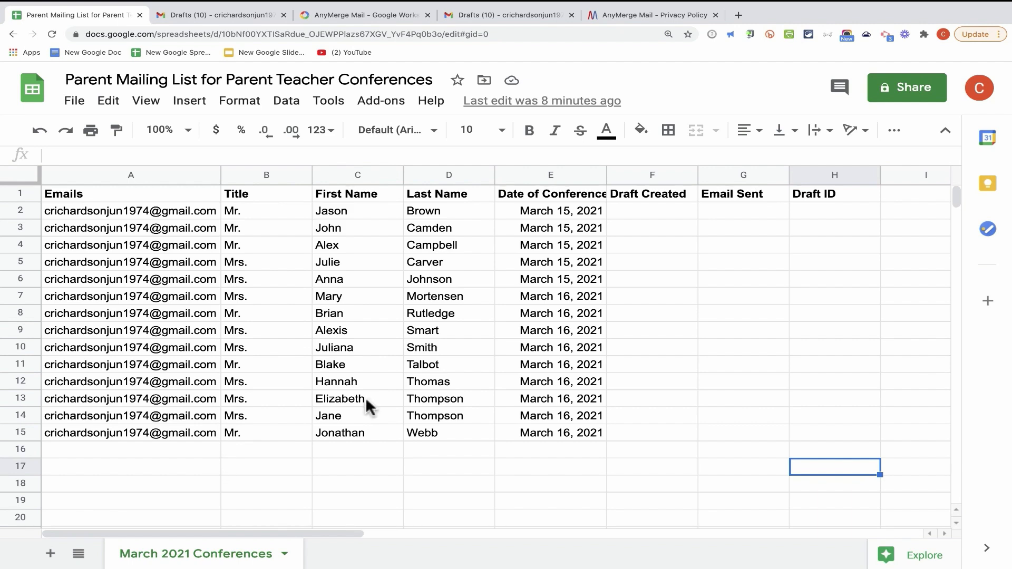
{"action": "mouse_move", "coordinate": [155, 222]}
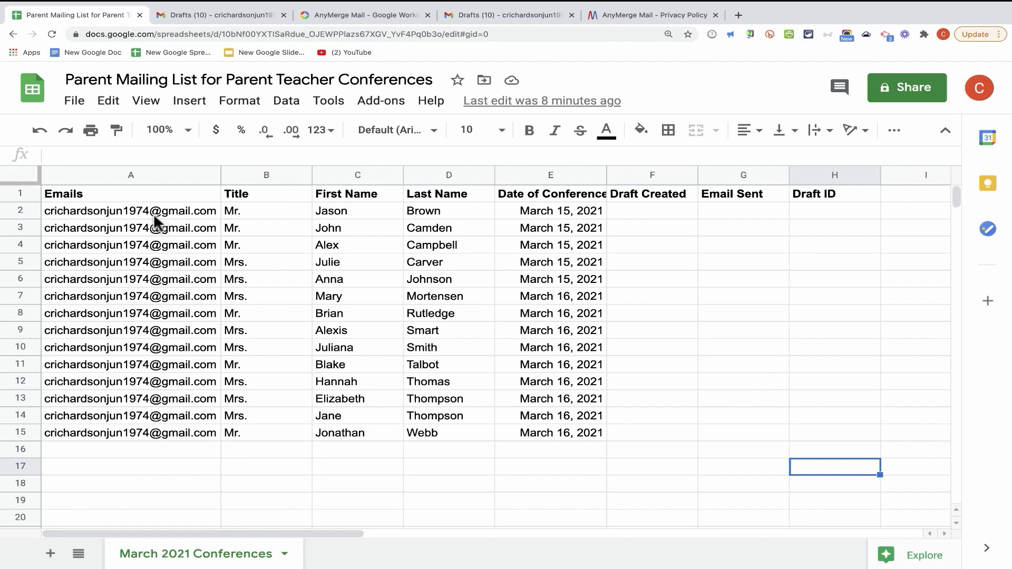
{"action": "mouse_move", "coordinate": [185, 426]}
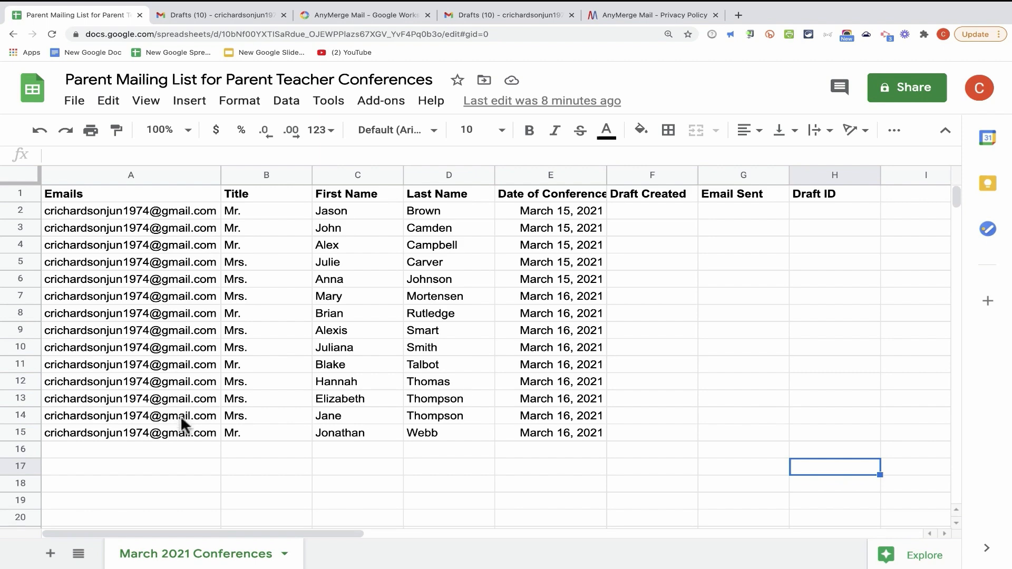
{"action": "left_click", "coordinate": [219, 14]}
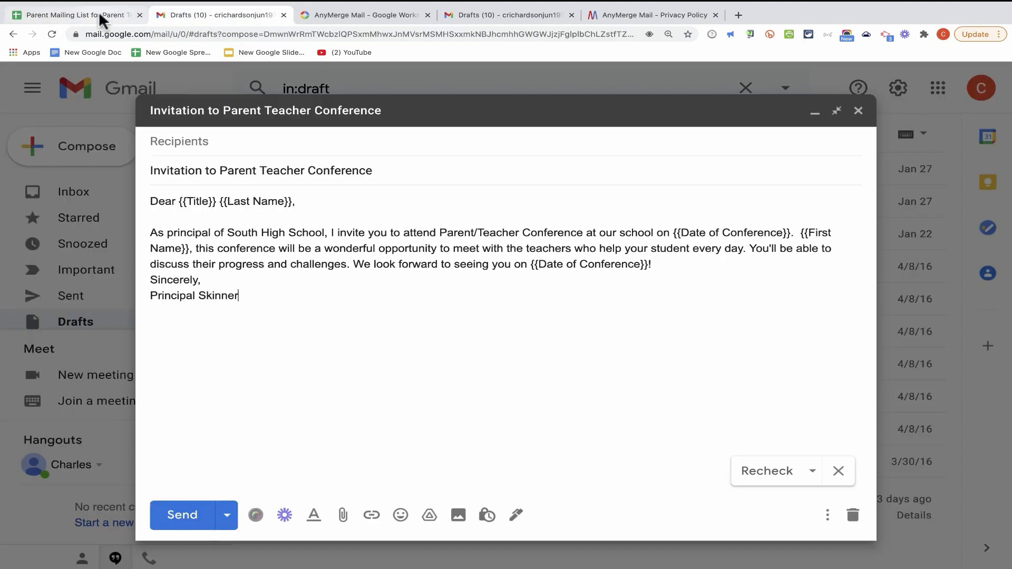
{"action": "left_click", "coordinate": [75, 14]}
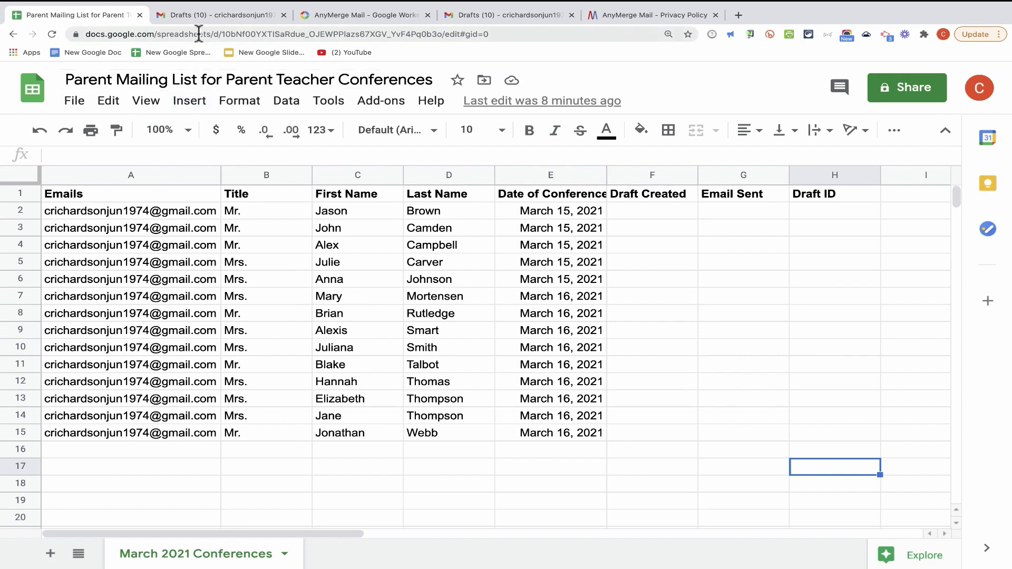
{"action": "left_click", "coordinate": [219, 15]}
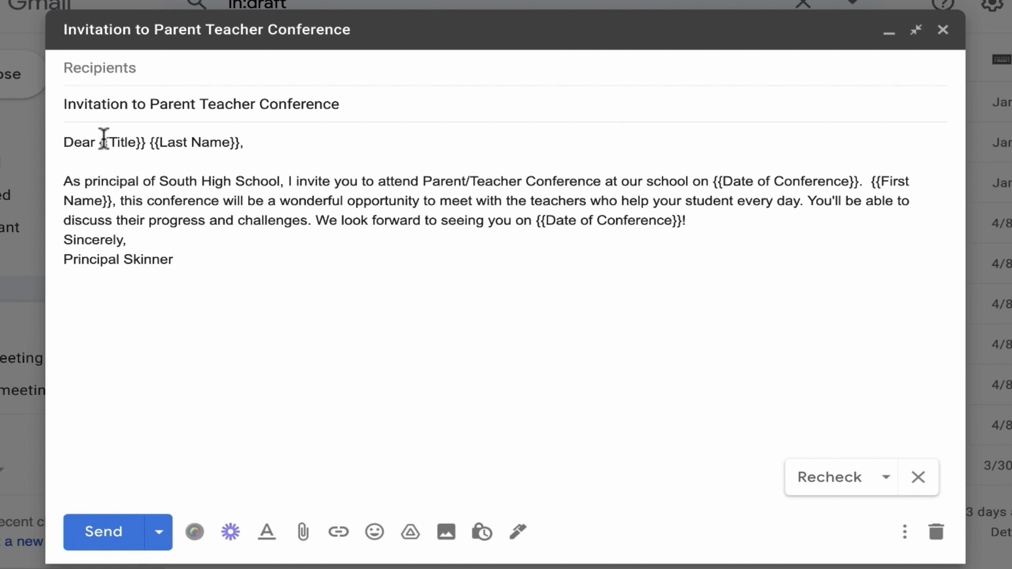
{"action": "double_click", "coordinate": [120, 143]}
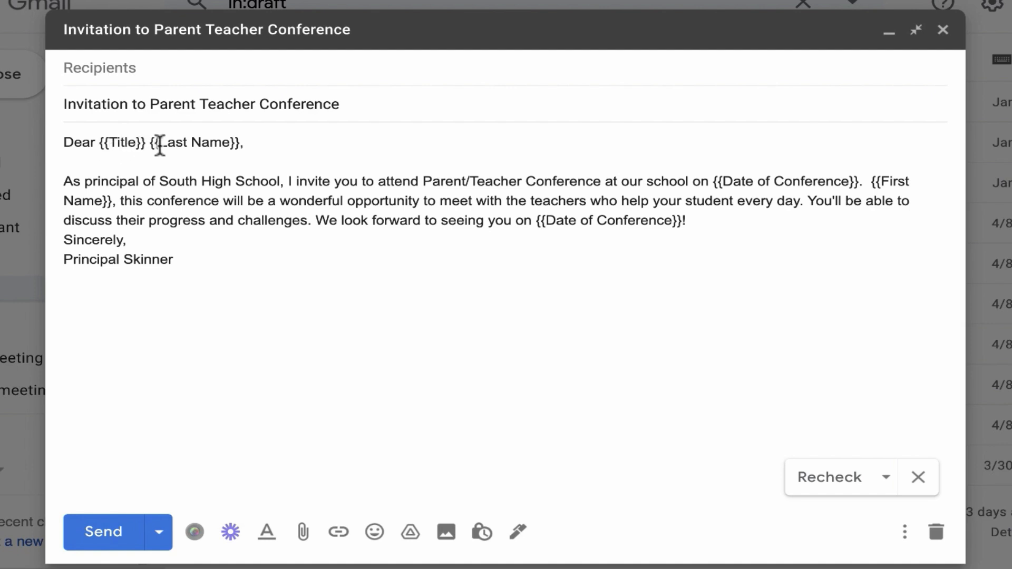
{"action": "double_click", "coordinate": [193, 143]}
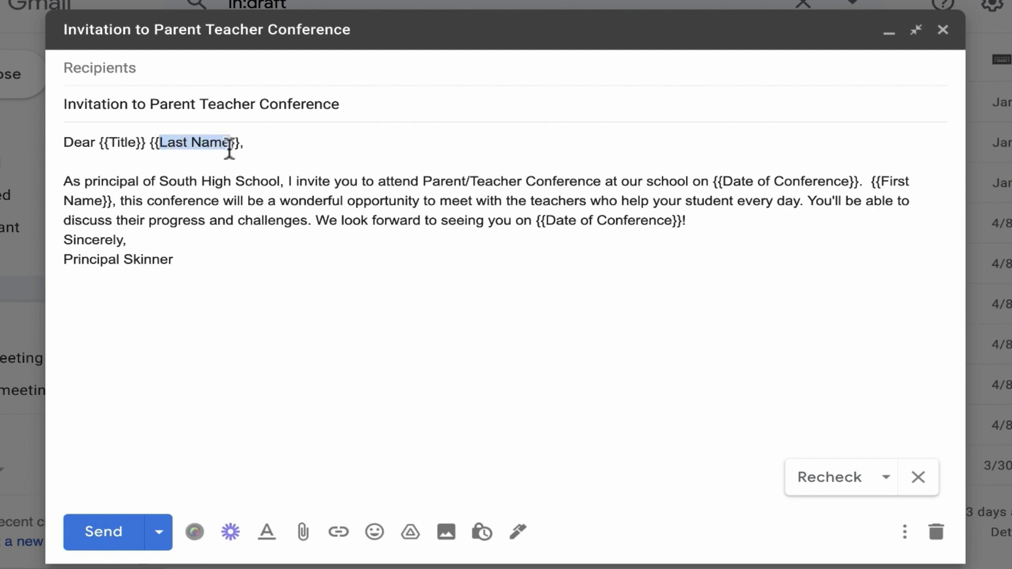
{"action": "type", "text": "First Name"}
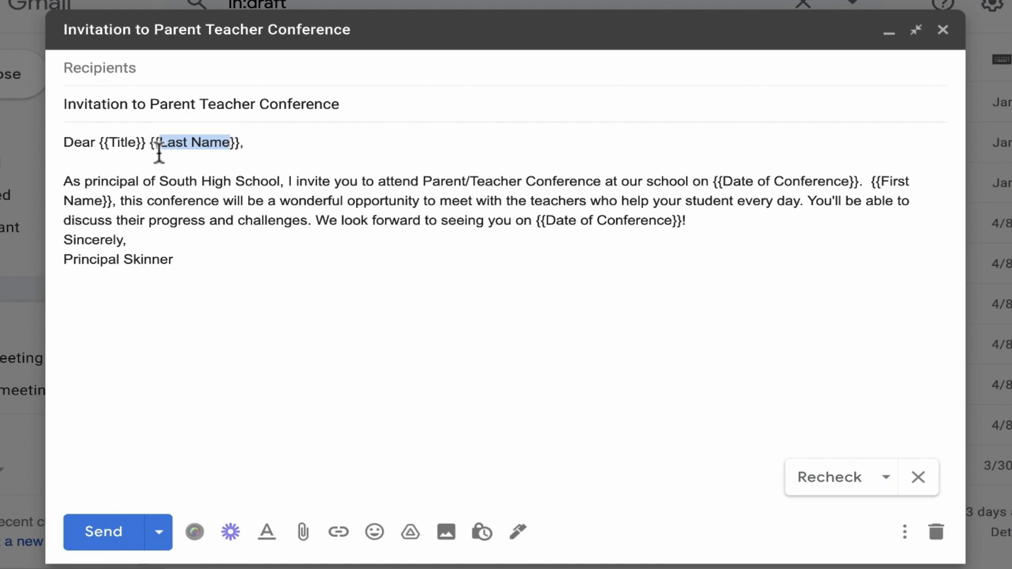
{"action": "mouse_move", "coordinate": [322, 198]}
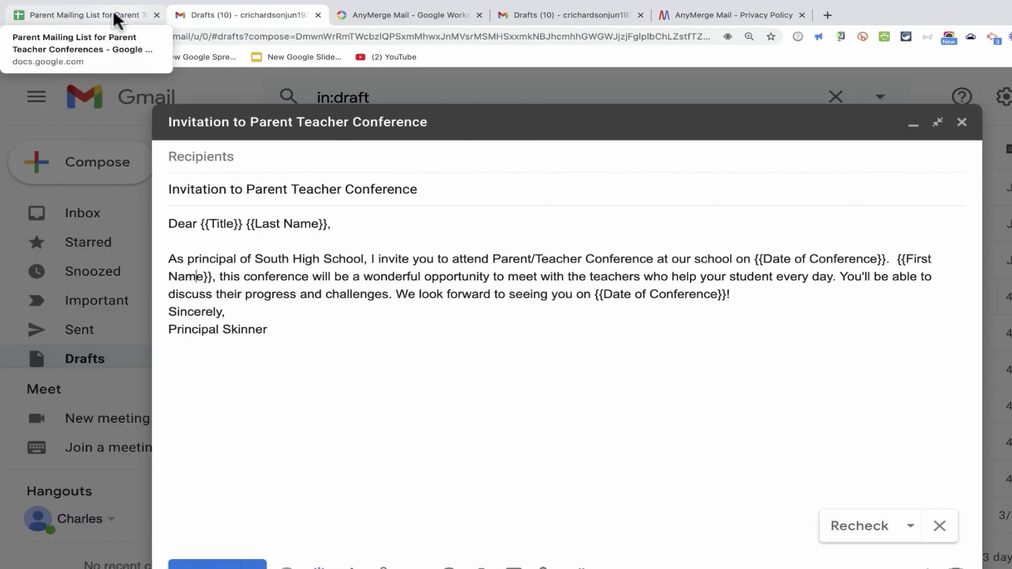
From the mailing list sheet, search Marketplace for 'anyme', open AnyMerge Mail, start installing.
{"action": "left_click", "coordinate": [84, 14]}
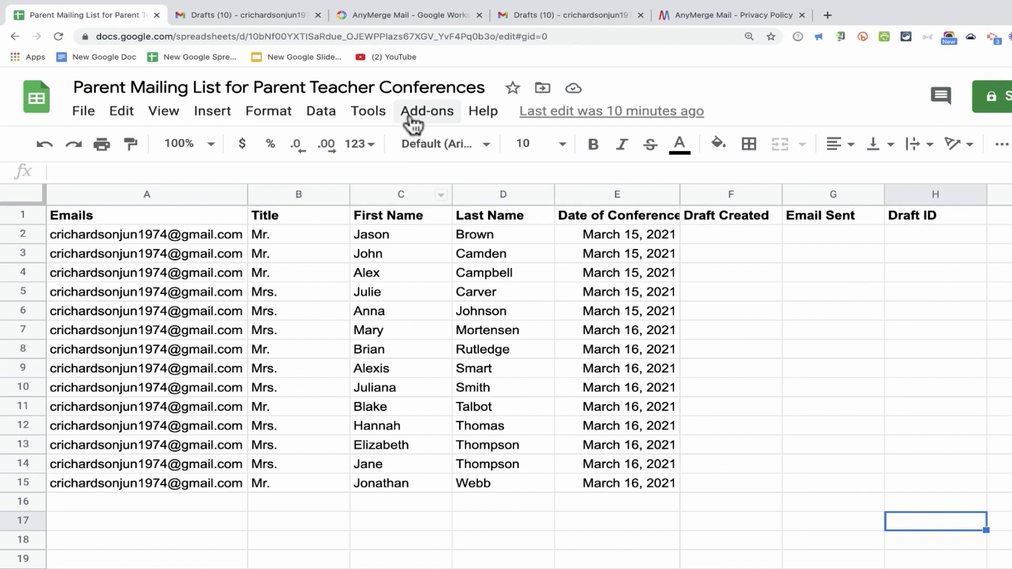
{"action": "mouse_move", "coordinate": [416, 123]}
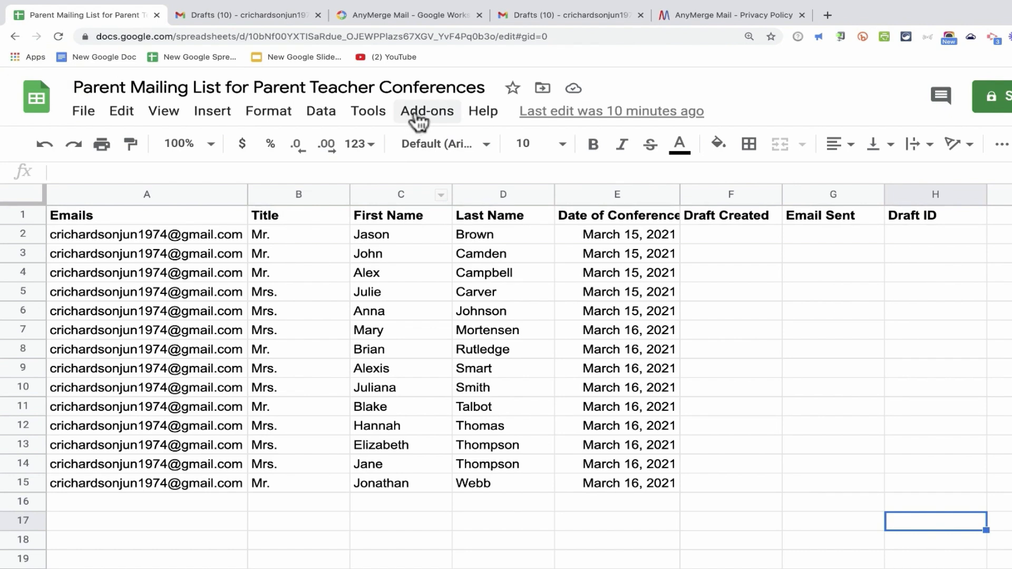
{"action": "left_click", "coordinate": [427, 111]}
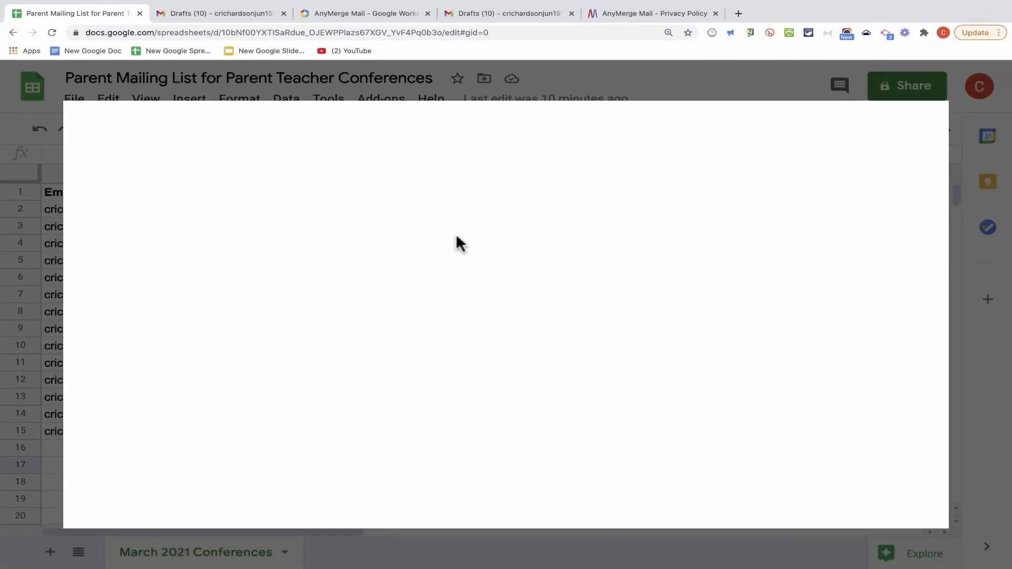
{"action": "type", "text": "anymer"}
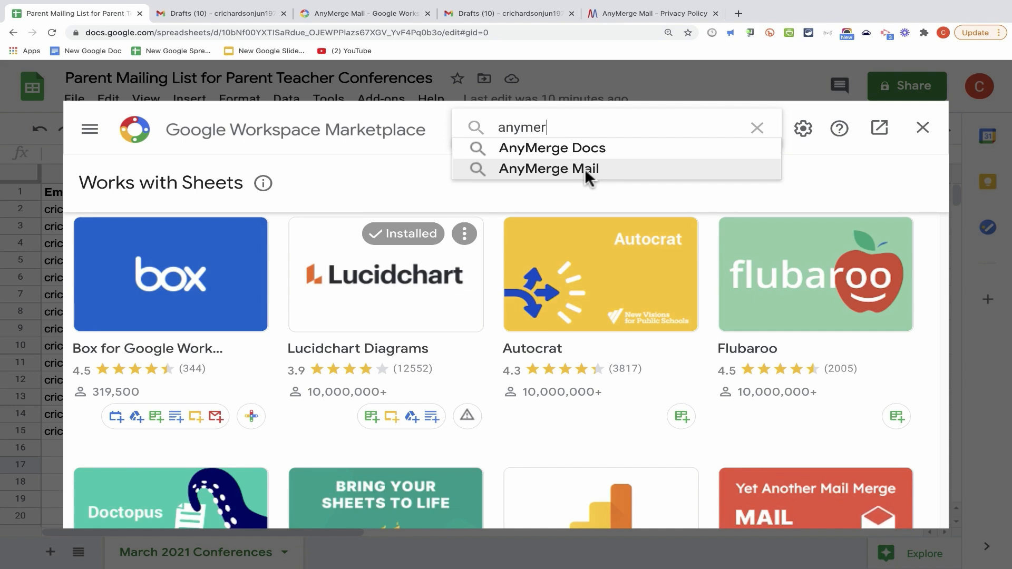
{"action": "left_click", "coordinate": [548, 169]}
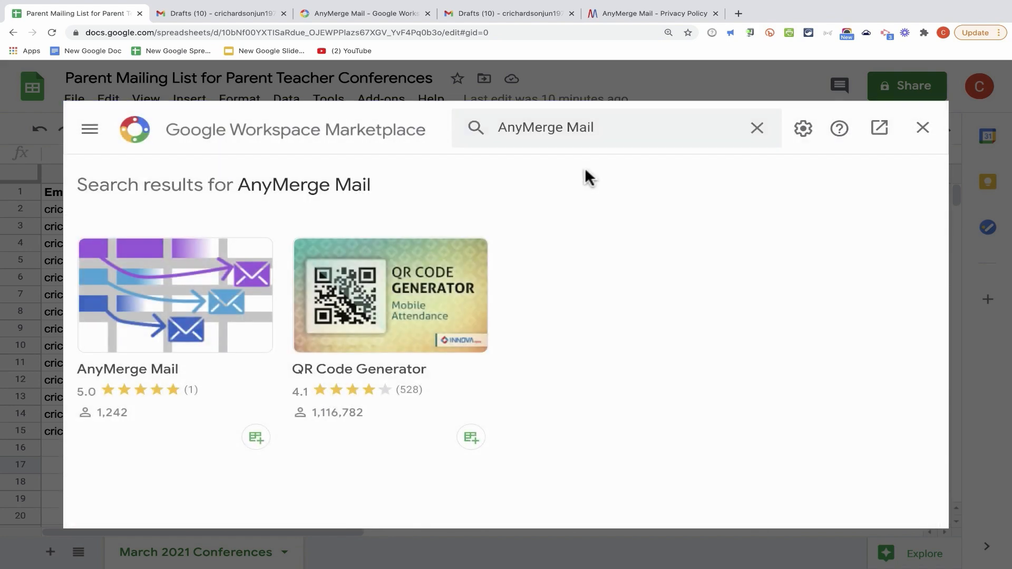
{"action": "left_click", "coordinate": [174, 296]}
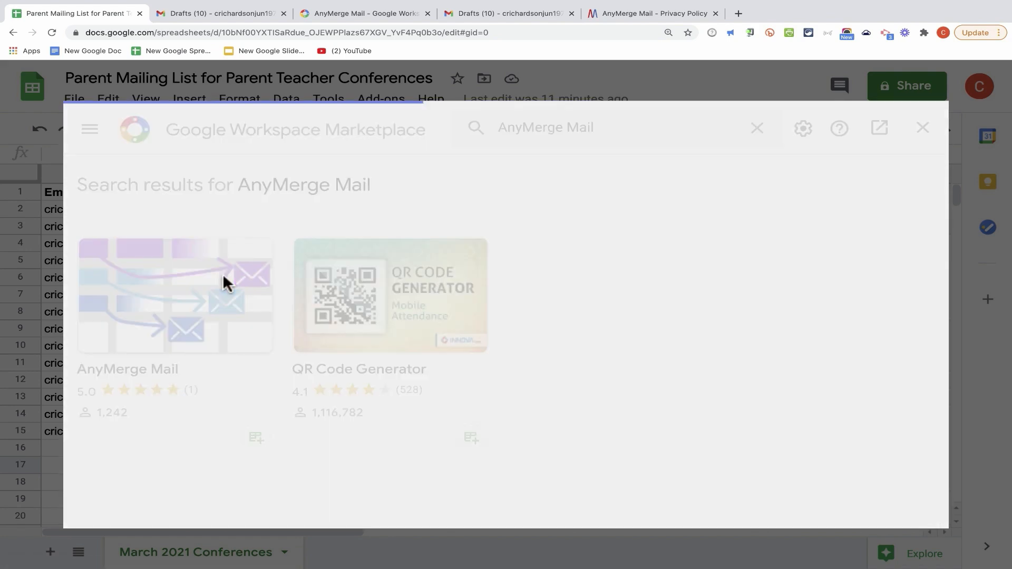
{"action": "left_click", "coordinate": [174, 295]}
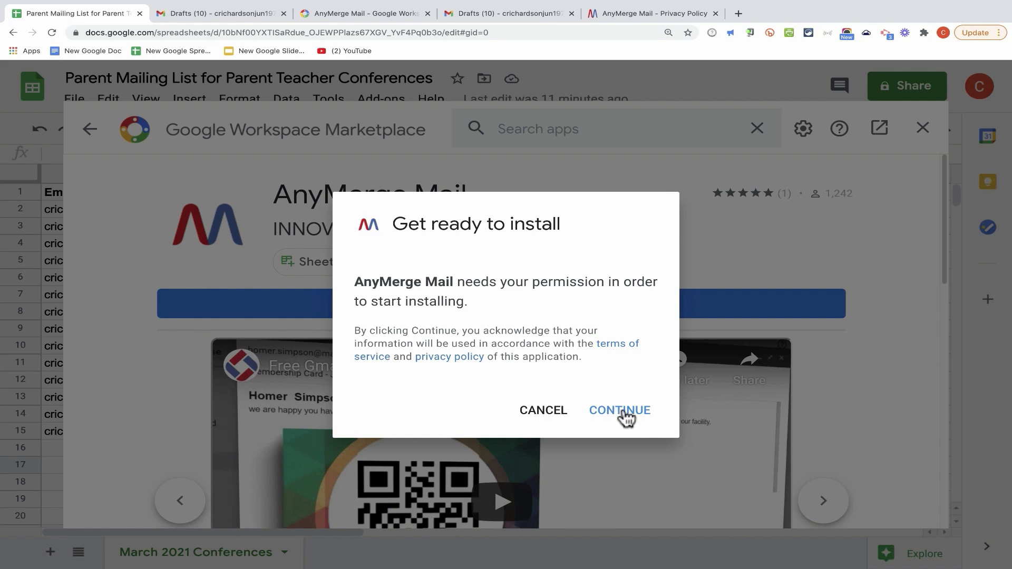
Agree to begin installation and sign in with the listed Google account.
{"action": "left_click", "coordinate": [618, 410]}
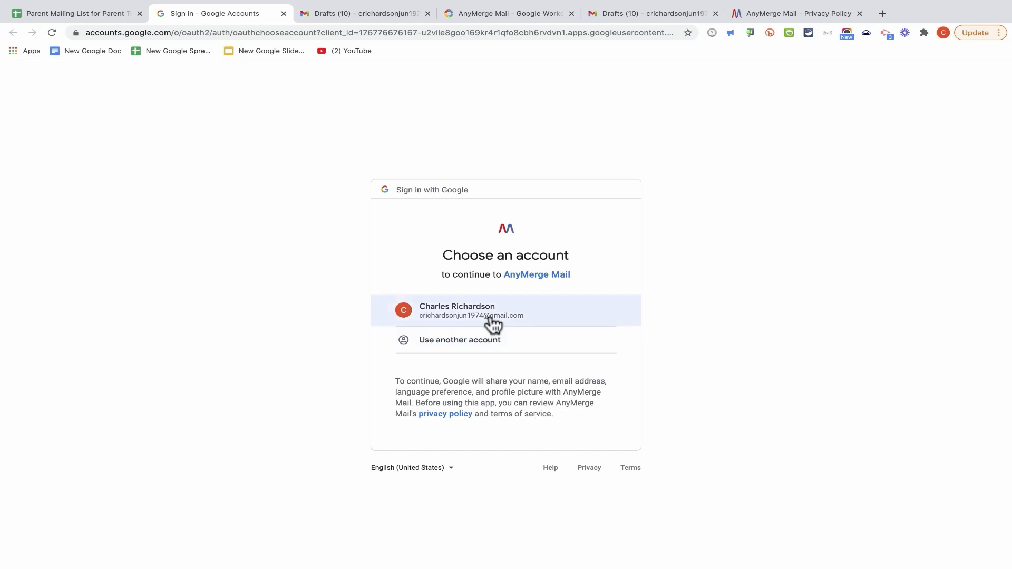
{"action": "mouse_move", "coordinate": [480, 348]}
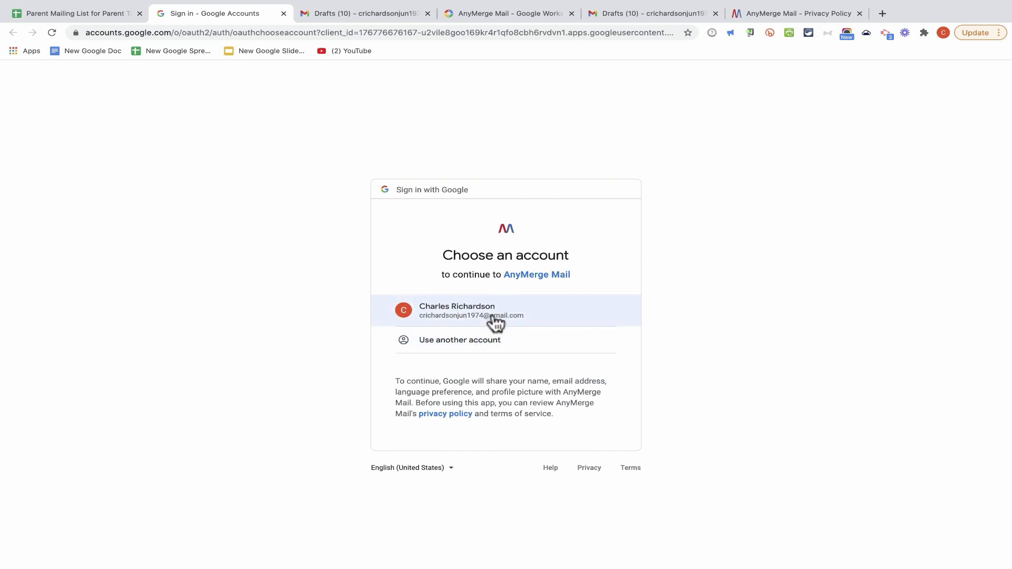
{"action": "left_click", "coordinate": [471, 311]}
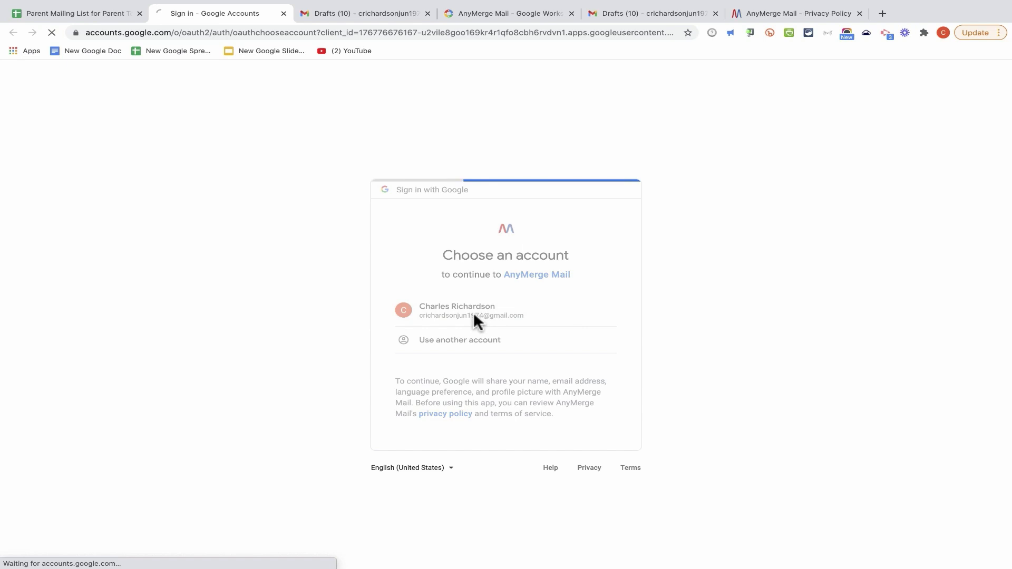
{"action": "left_click", "coordinate": [471, 311]}
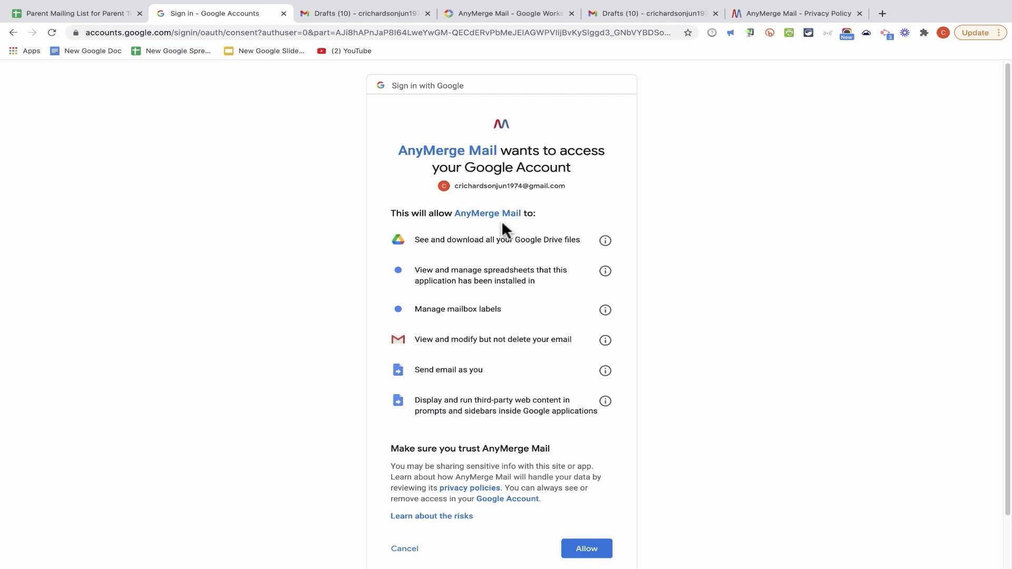
{"action": "mouse_move", "coordinate": [550, 251]}
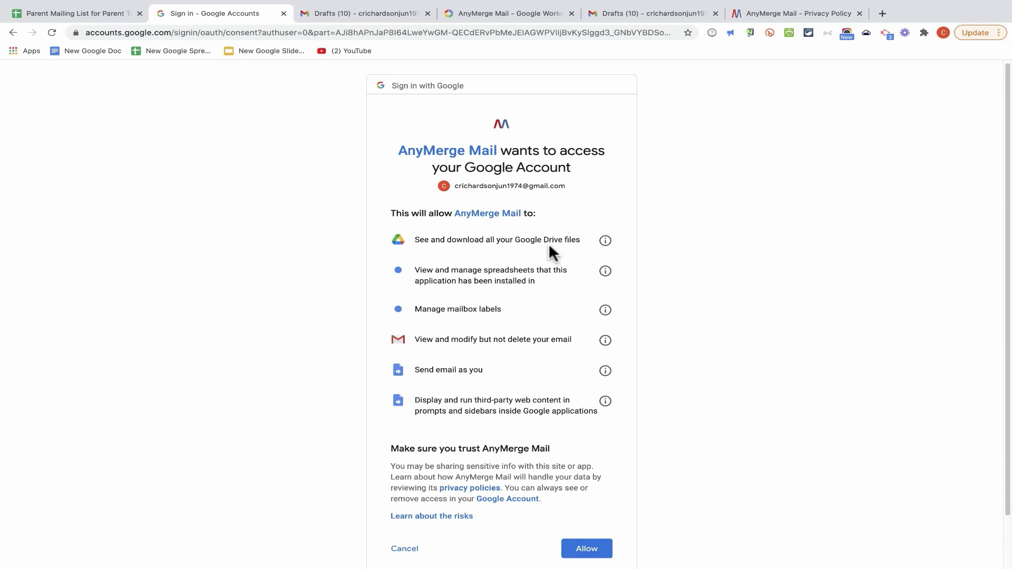
Return to the access request and scroll through AnyMerge Mail's requested permissions.
{"action": "left_click", "coordinate": [74, 13]}
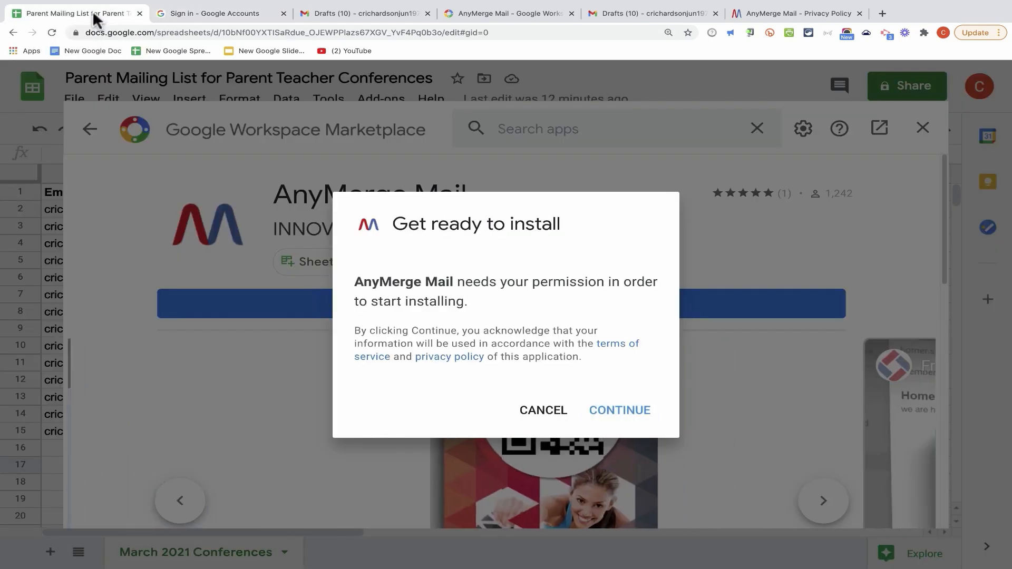
{"action": "left_click", "coordinate": [619, 410]}
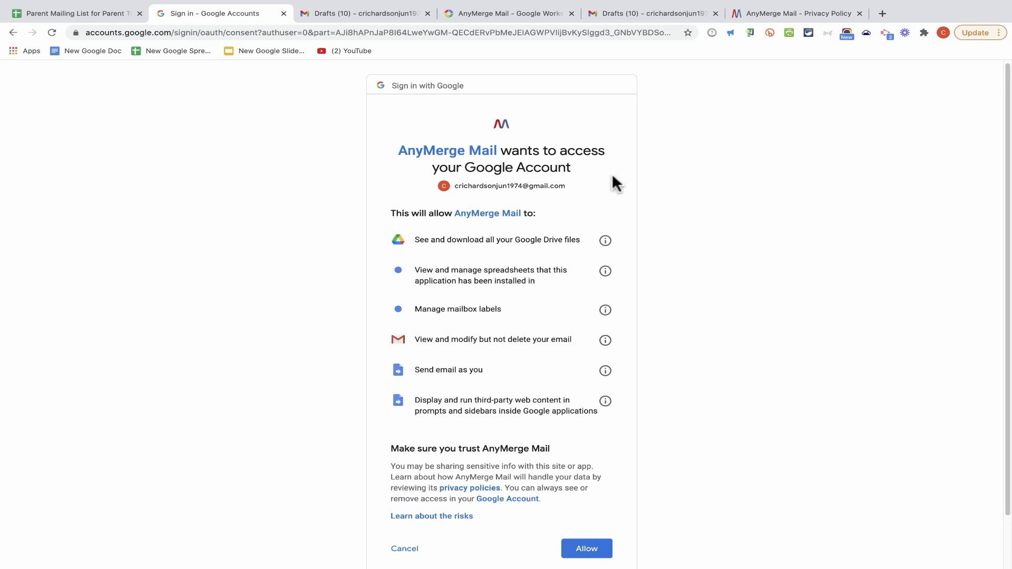
{"action": "mouse_move", "coordinate": [610, 170]}
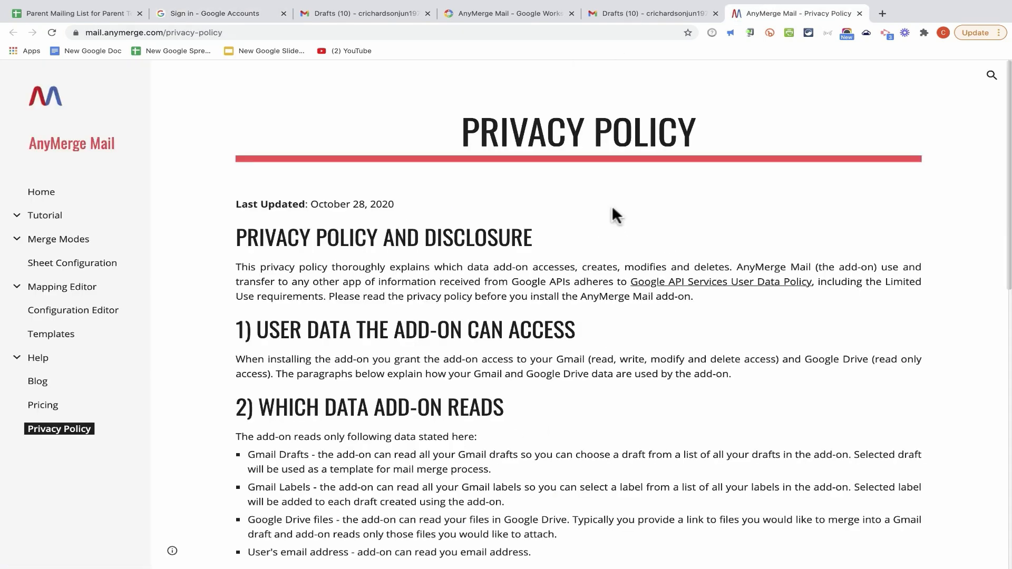
{"action": "scroll", "scroll_direction": "down", "scroll_amount": 3}
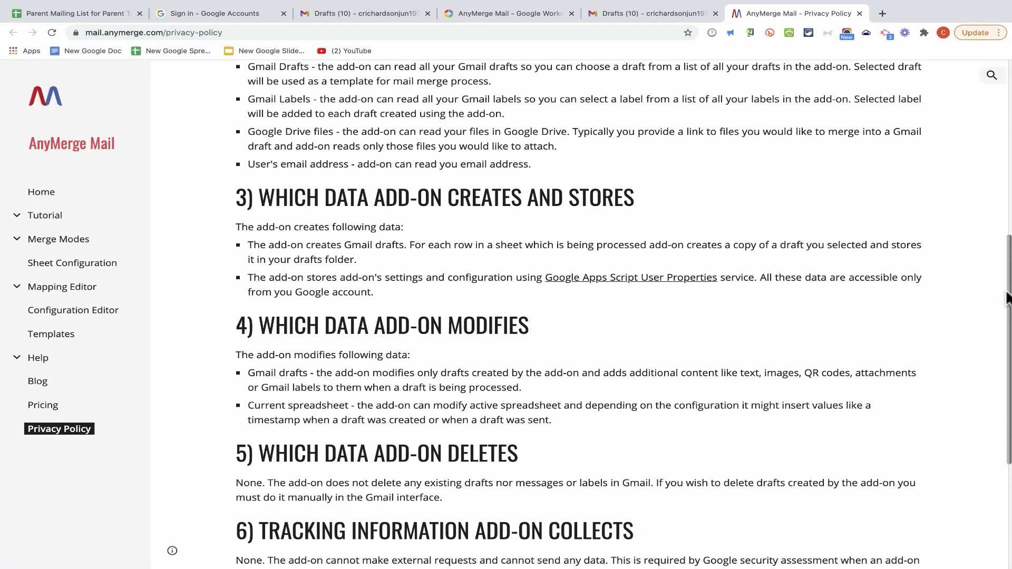
{"action": "scroll", "scroll_direction": "down", "scroll_amount": 3}
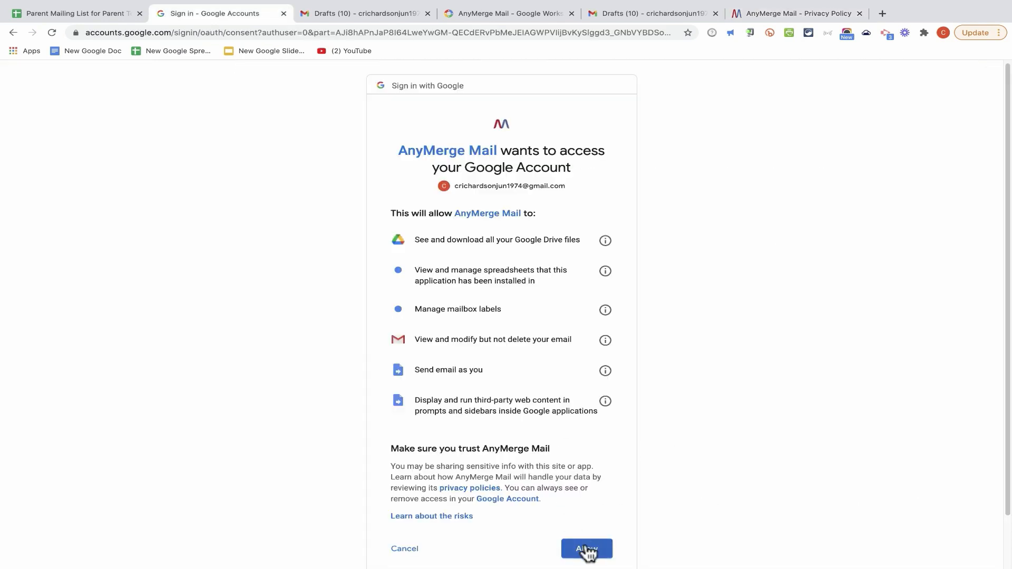
Allow AnyMerge Mail account access and dismiss the installation confirmation.
{"action": "left_click", "coordinate": [586, 548]}
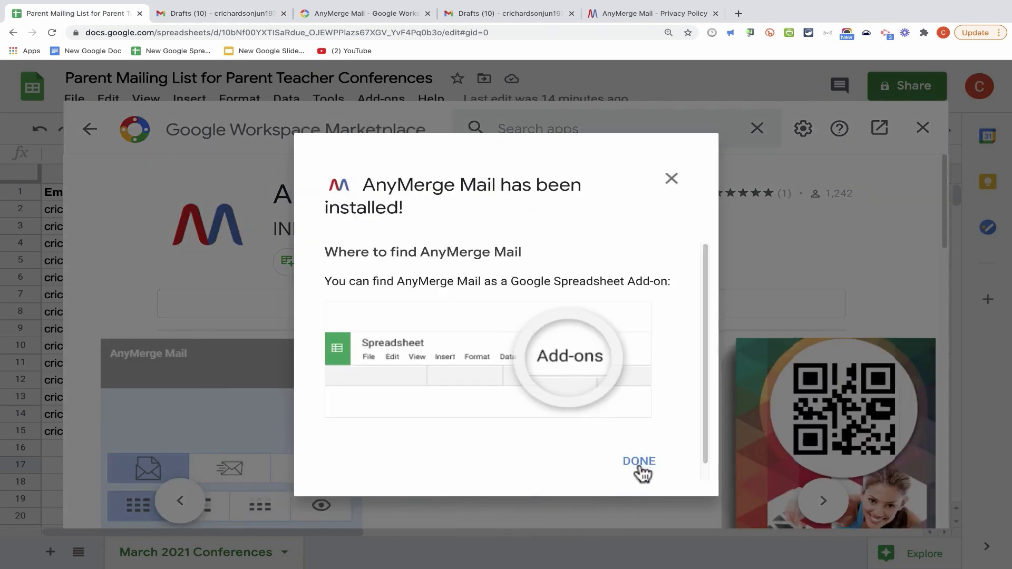
{"action": "left_click", "coordinate": [638, 461]}
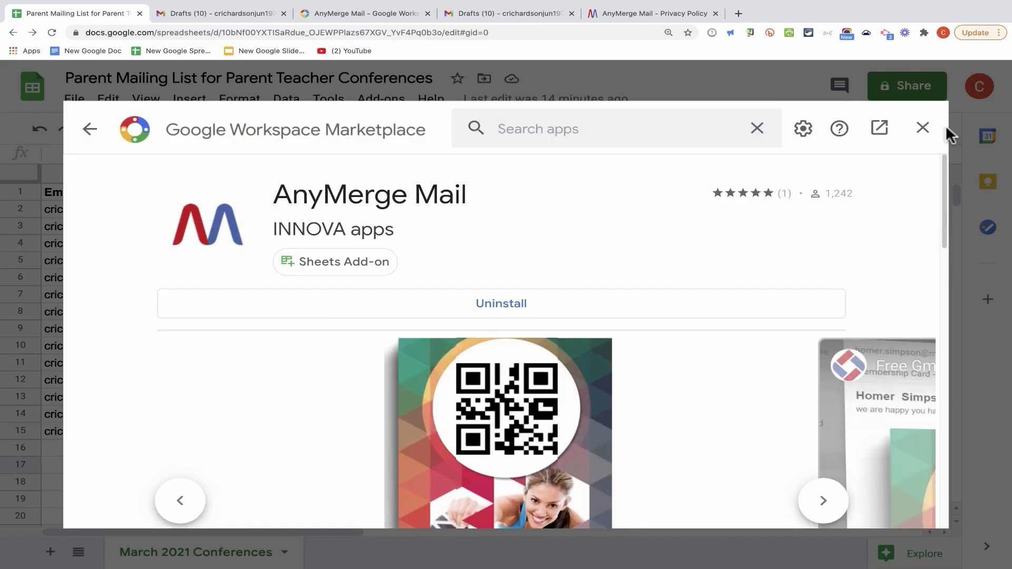
Close the Marketplace and launch AnyMerge Mail from the installed add-ons list.
{"action": "left_click", "coordinate": [922, 128]}
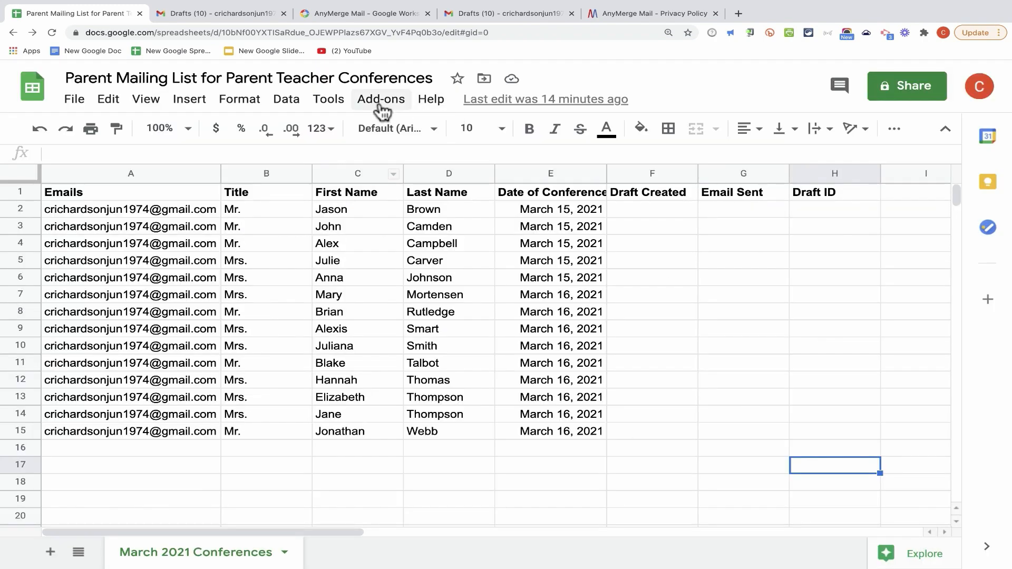
{"action": "left_click", "coordinate": [380, 98]}
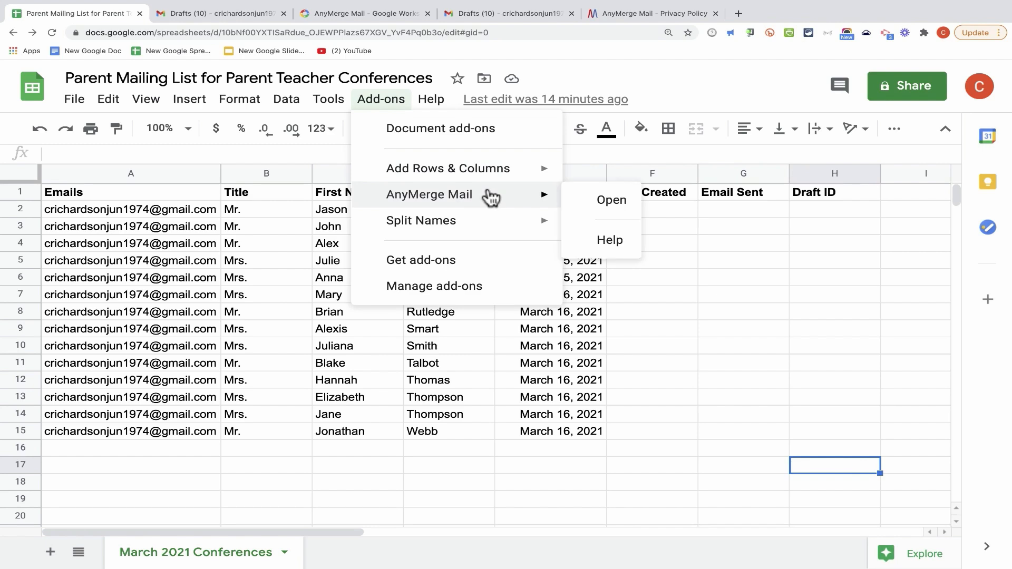
{"action": "left_click", "coordinate": [609, 199]}
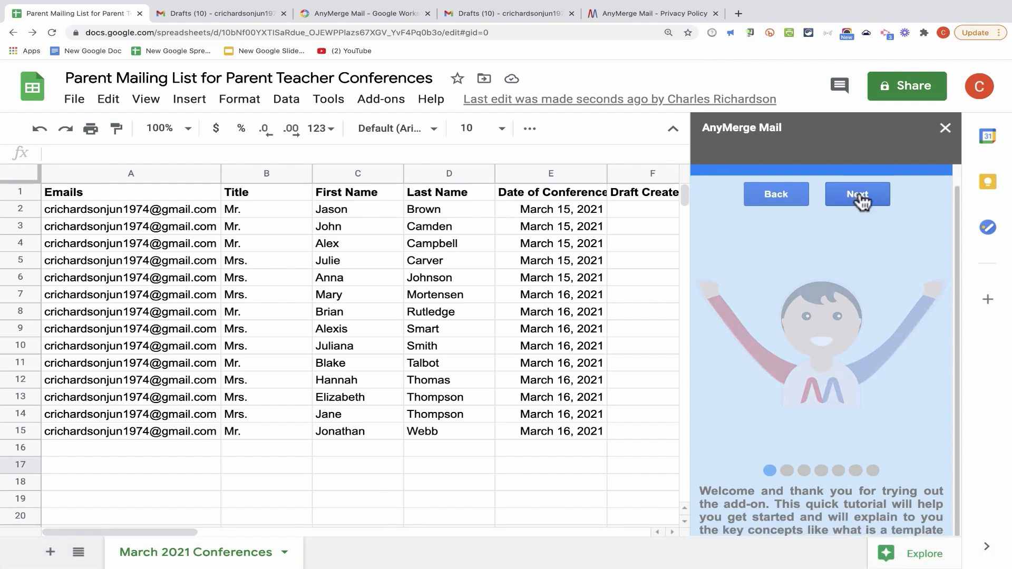
Step through the tutorial, creating the Membership Cards sample sheet and a sample draft.
{"action": "left_click", "coordinate": [857, 195]}
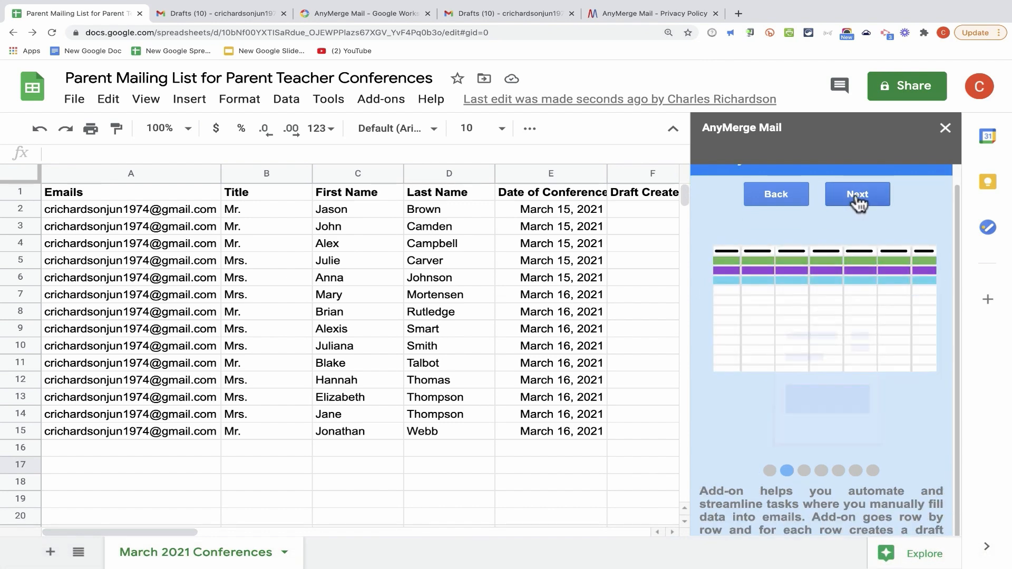
{"action": "left_click", "coordinate": [857, 194]}
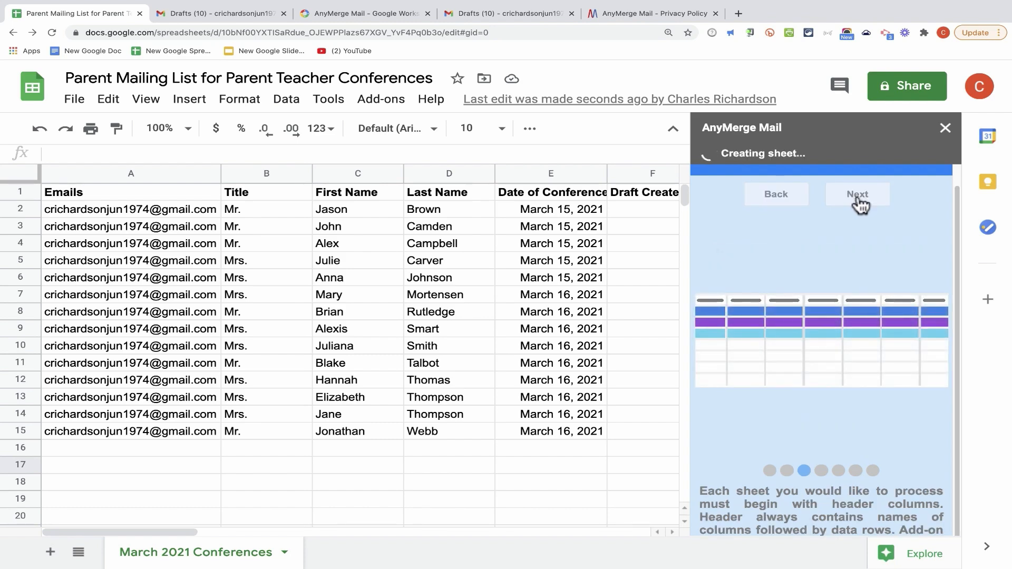
{"action": "left_click", "coordinate": [376, 552]}
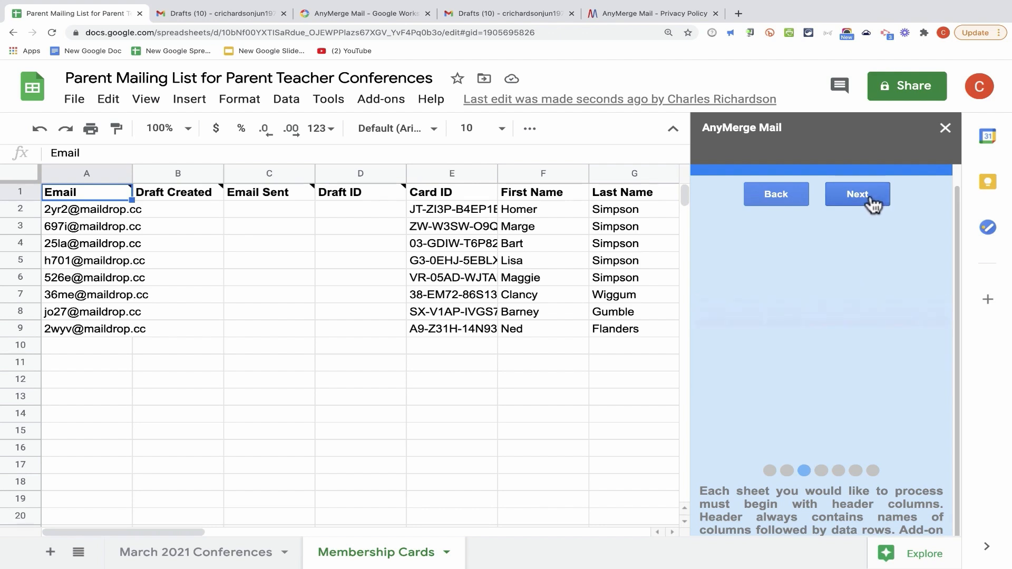
{"action": "left_click", "coordinate": [858, 193]}
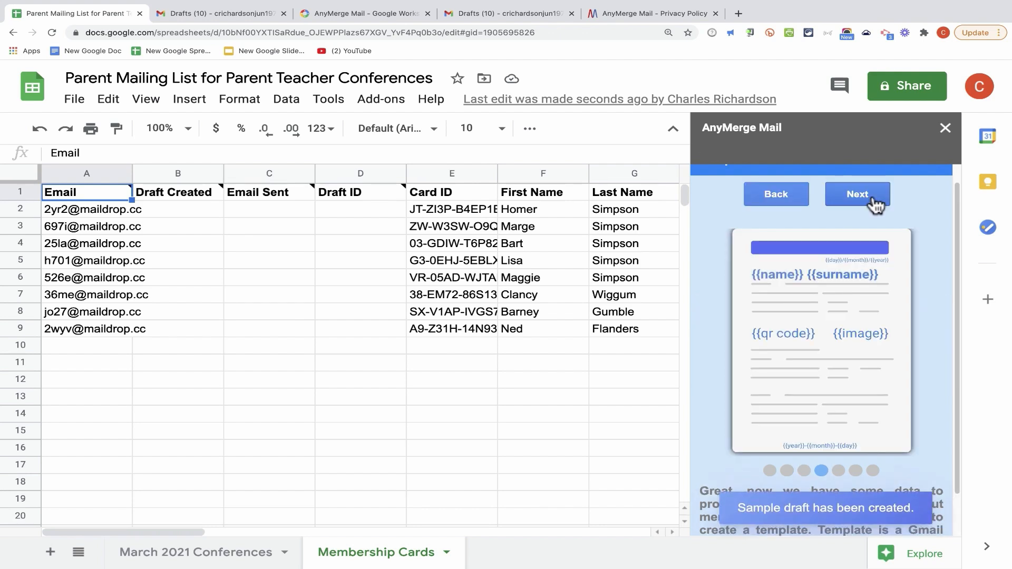
{"action": "left_click", "coordinate": [858, 193]}
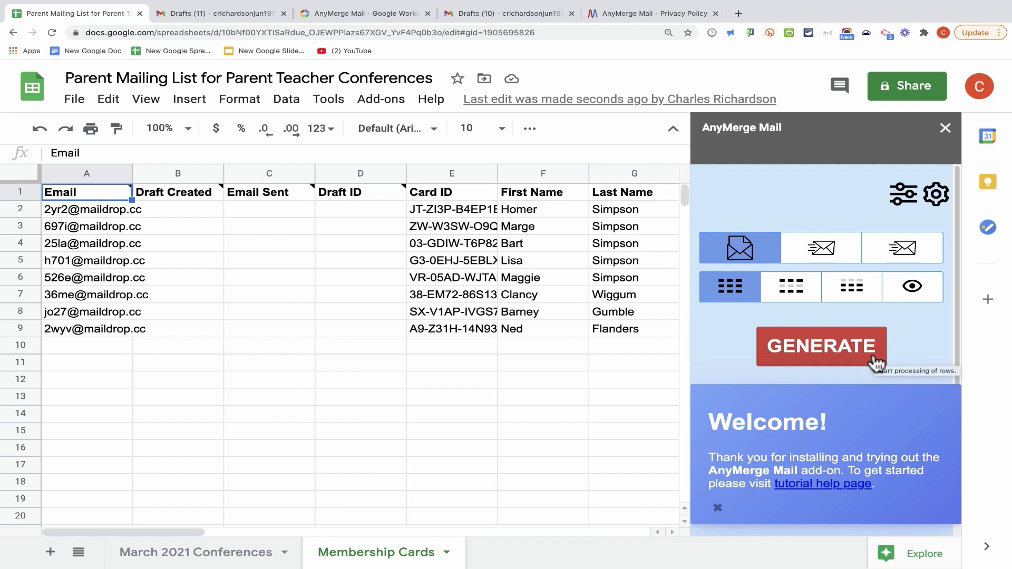
{"action": "mouse_move", "coordinate": [936, 193]}
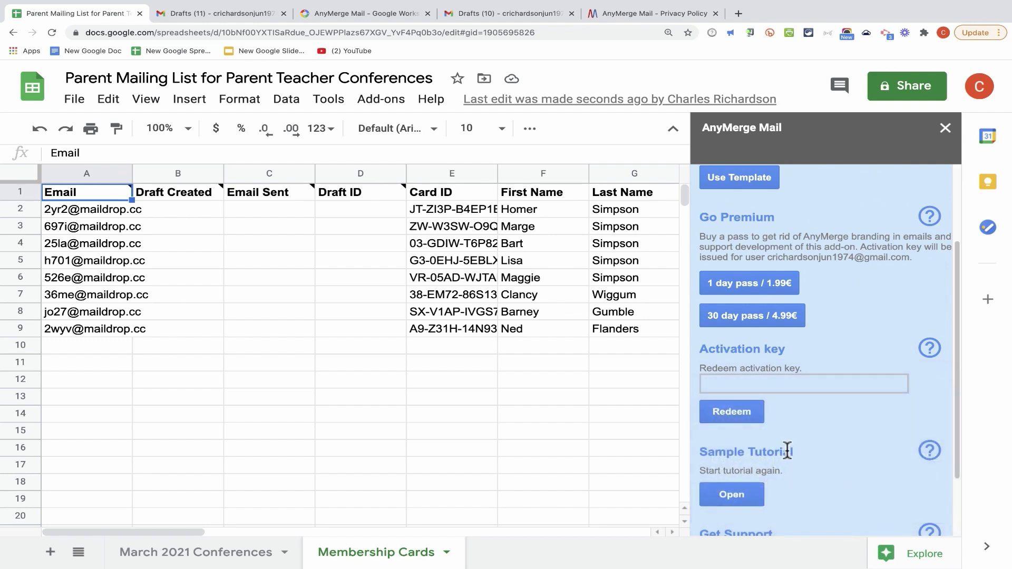
Scroll the sidebar's options, then switch to the March 2021 Conferences sheet.
{"action": "scroll", "scroll_direction": "down", "scroll_amount": 3}
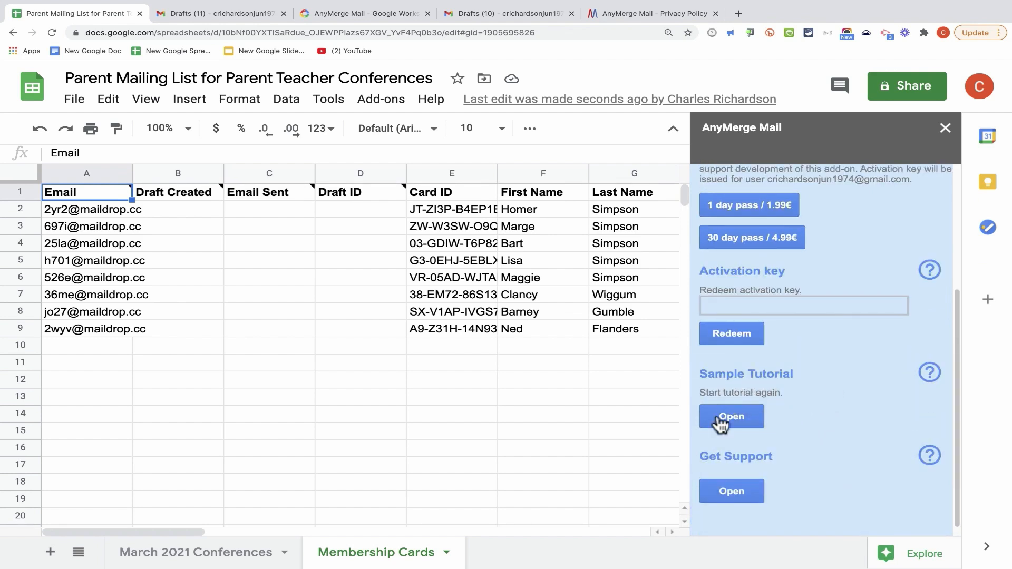
{"action": "mouse_move", "coordinate": [853, 238]}
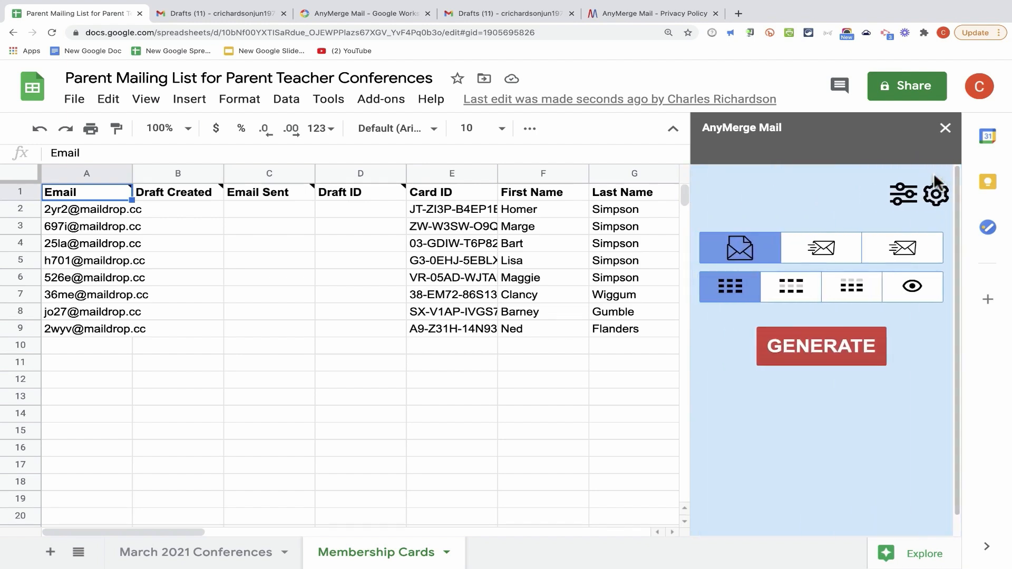
{"action": "left_click", "coordinate": [195, 552]}
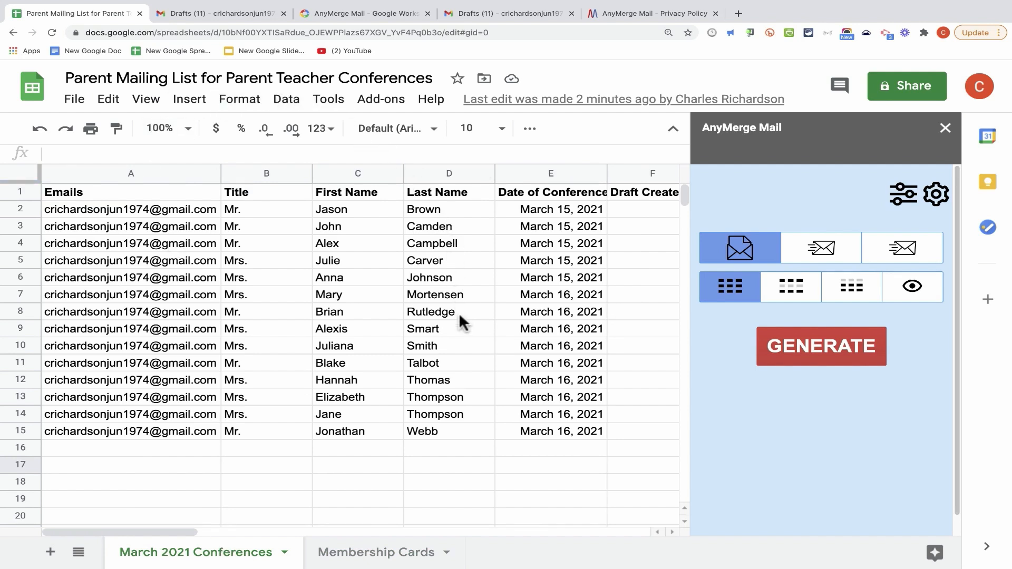
{"action": "mouse_move", "coordinate": [277, 494]}
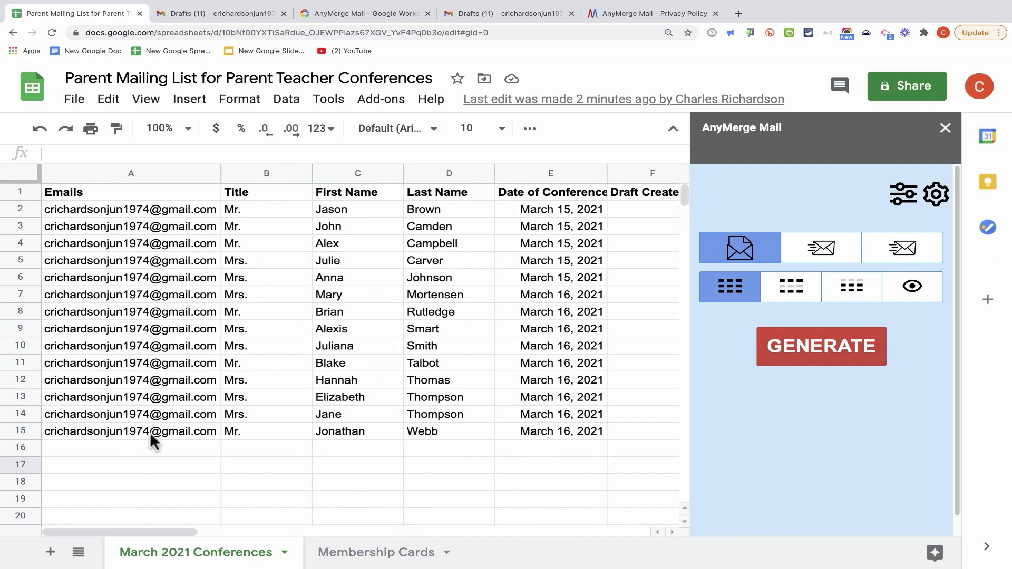
{"action": "mouse_move", "coordinate": [446, 368]}
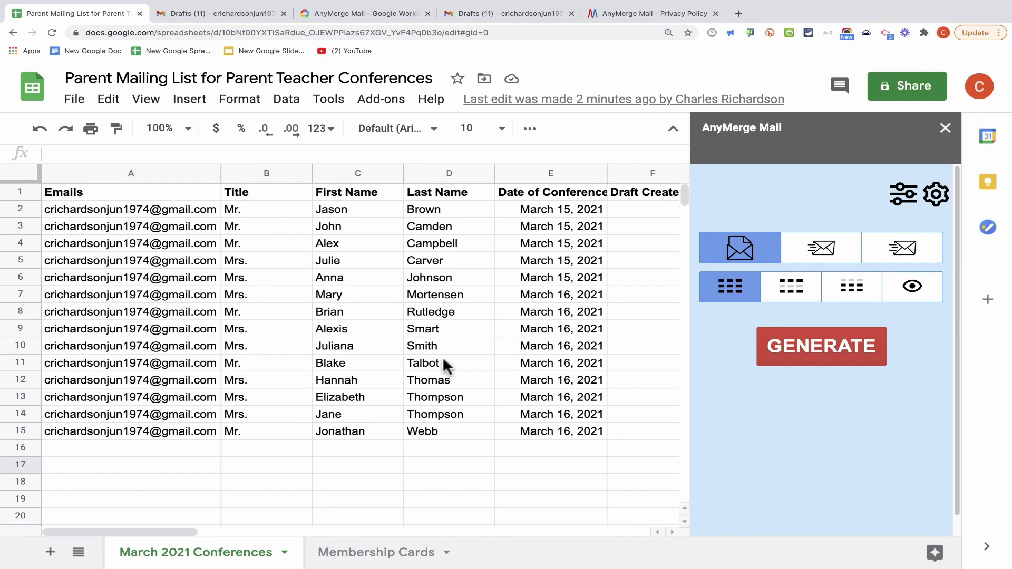
Add the headers Draft Created, Email Sent and Draft ID in cells F1:H1.
{"action": "left_click_drag", "start_coordinate": [187, 532], "coordinate": [245, 532]}
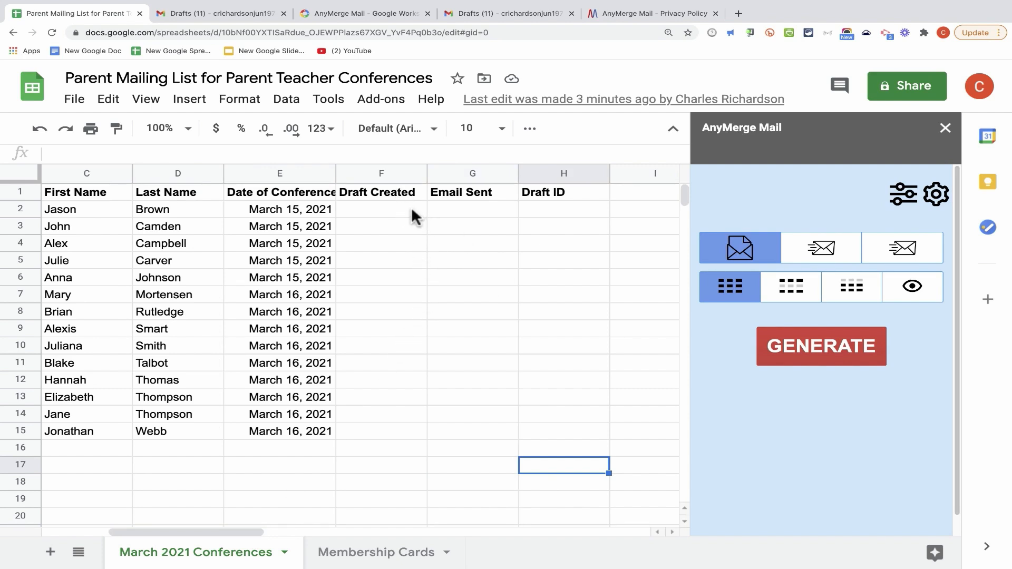
{"action": "mouse_move", "coordinate": [408, 218]}
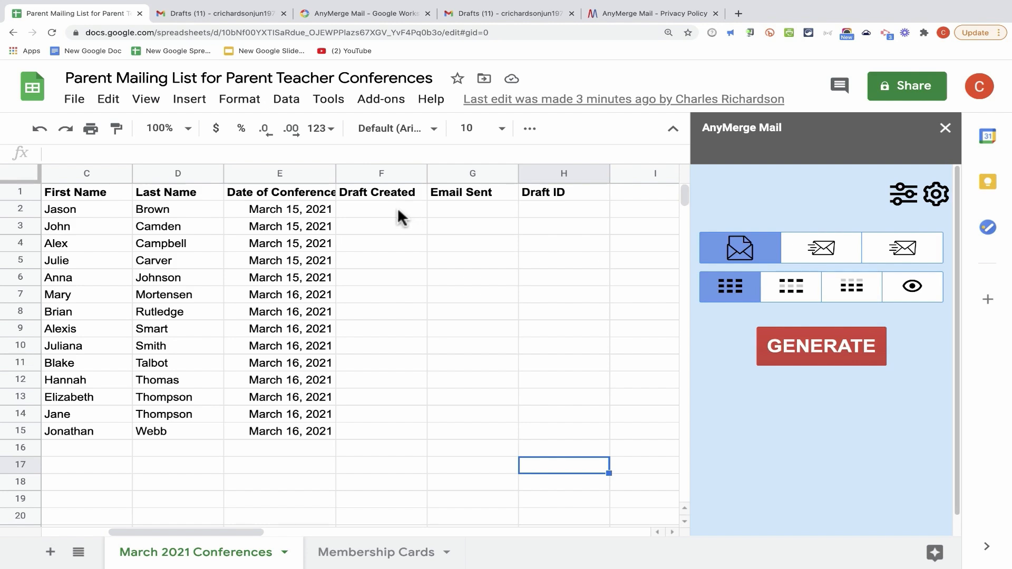
{"action": "left_click", "coordinate": [380, 192]}
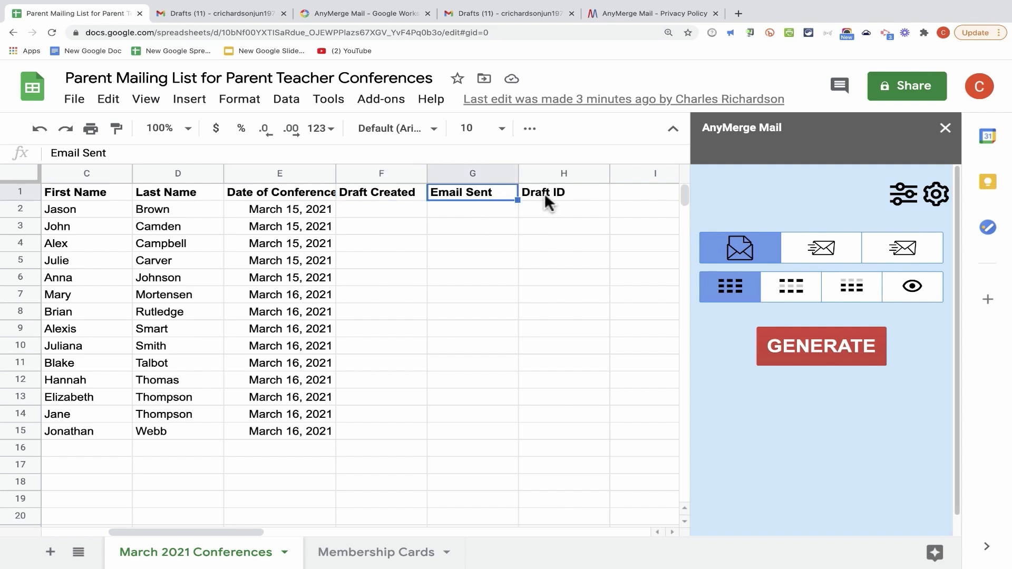
{"action": "left_click", "coordinate": [472, 226]}
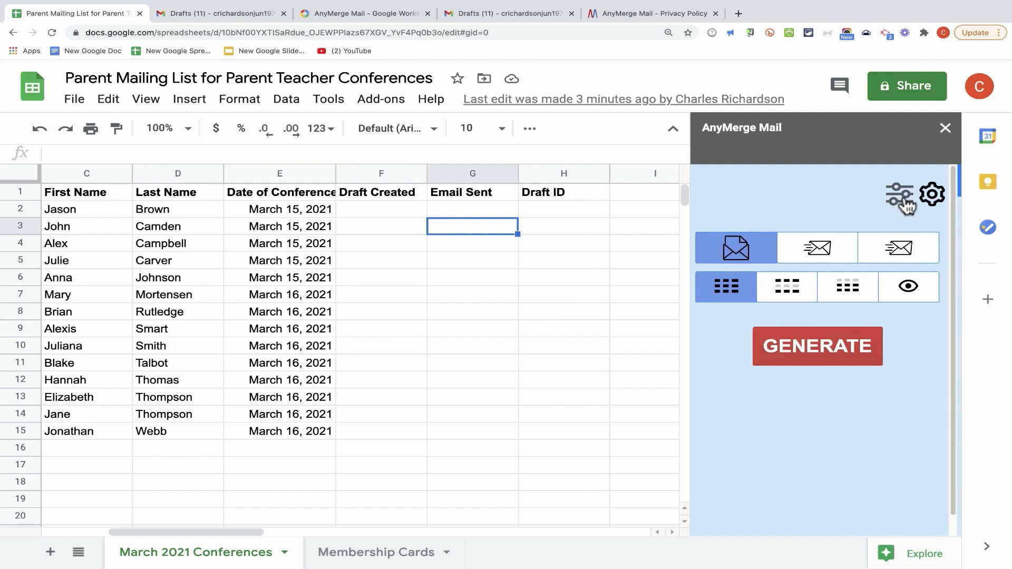
Replace Membership Cards with the active March 2021 Conferences sheet as AnyMerge Mail's source.
{"action": "left_click", "coordinate": [932, 195]}
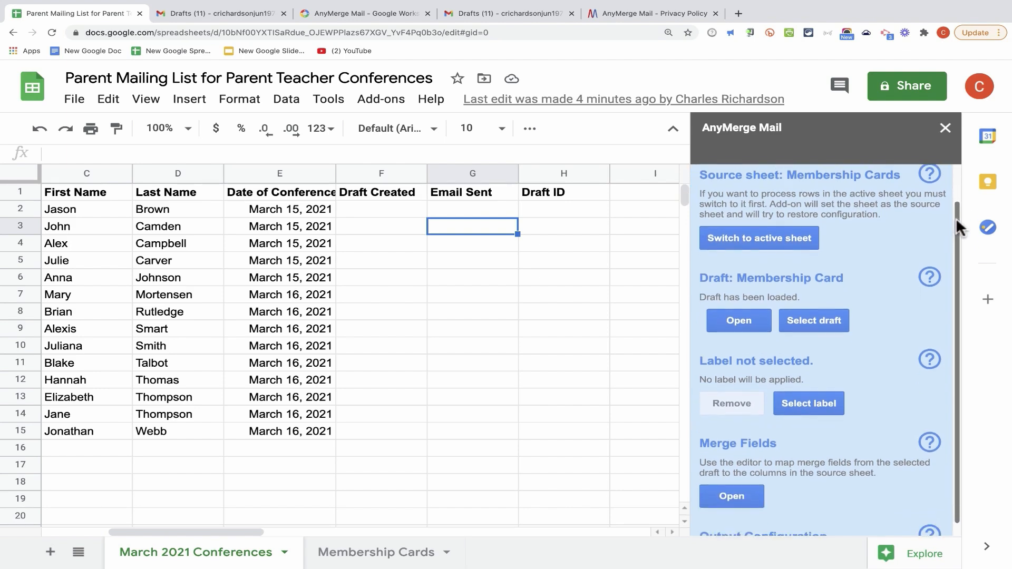
{"action": "scroll", "scroll_direction": "down", "scroll_amount": 3}
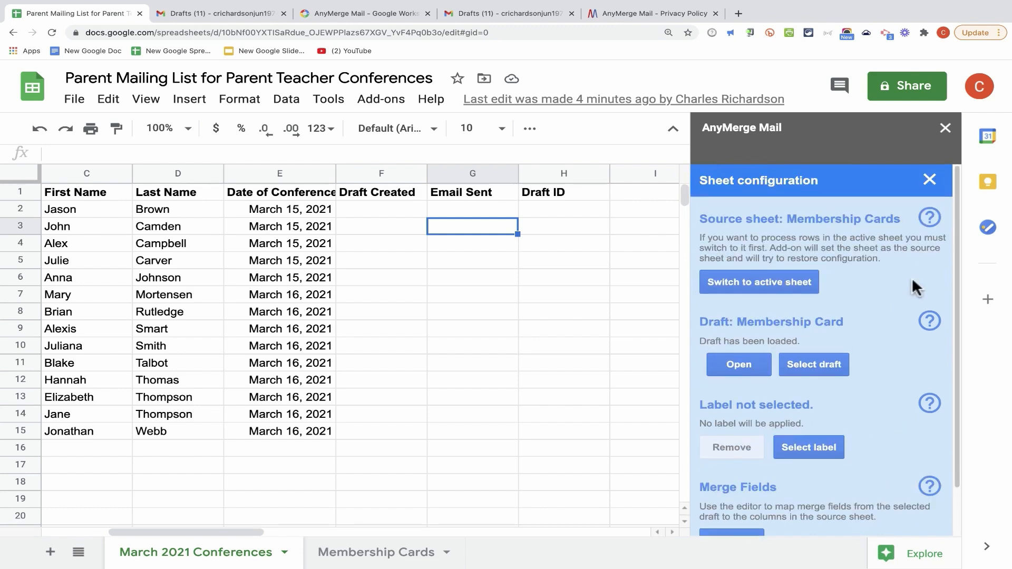
{"action": "mouse_move", "coordinate": [934, 250]}
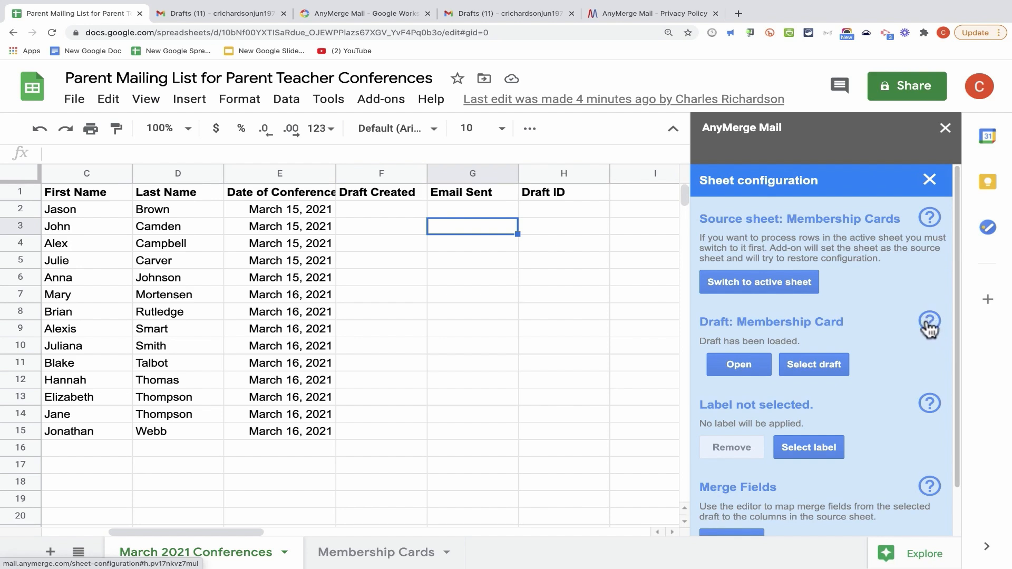
{"action": "left_click", "coordinate": [928, 322]}
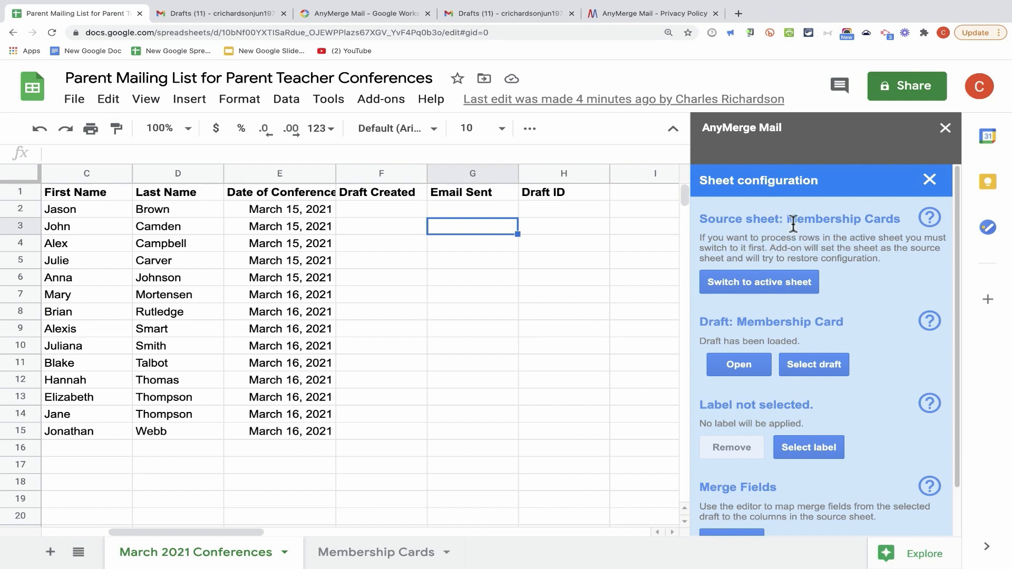
{"action": "double_click", "coordinate": [842, 218]}
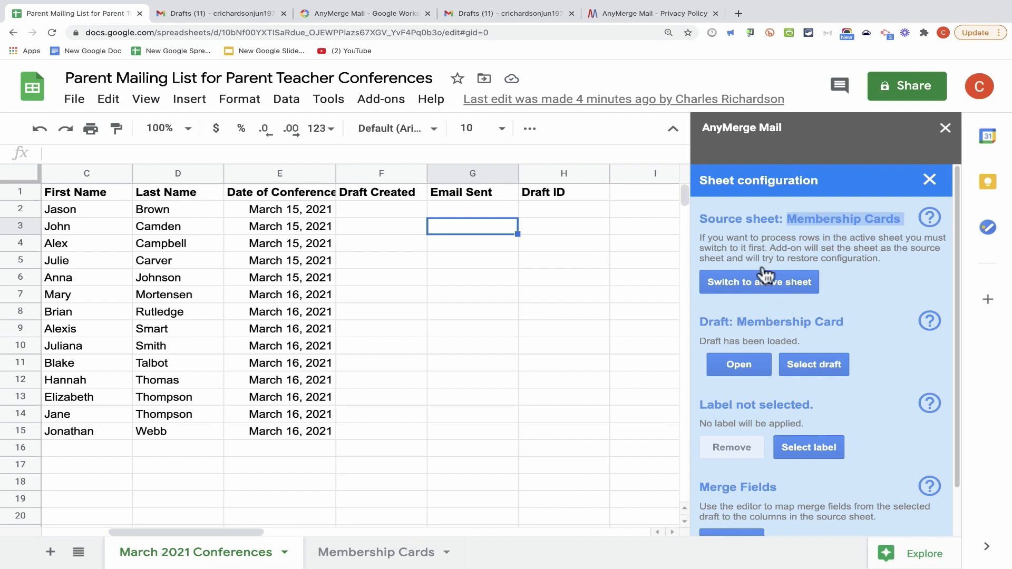
{"action": "left_click", "coordinate": [758, 282]}
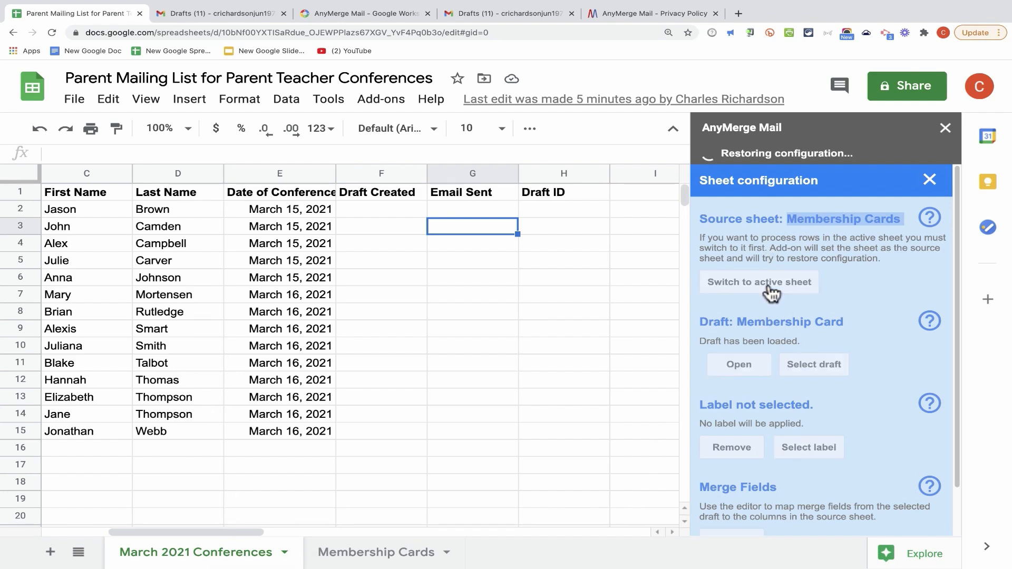
{"action": "left_click", "coordinate": [758, 282]}
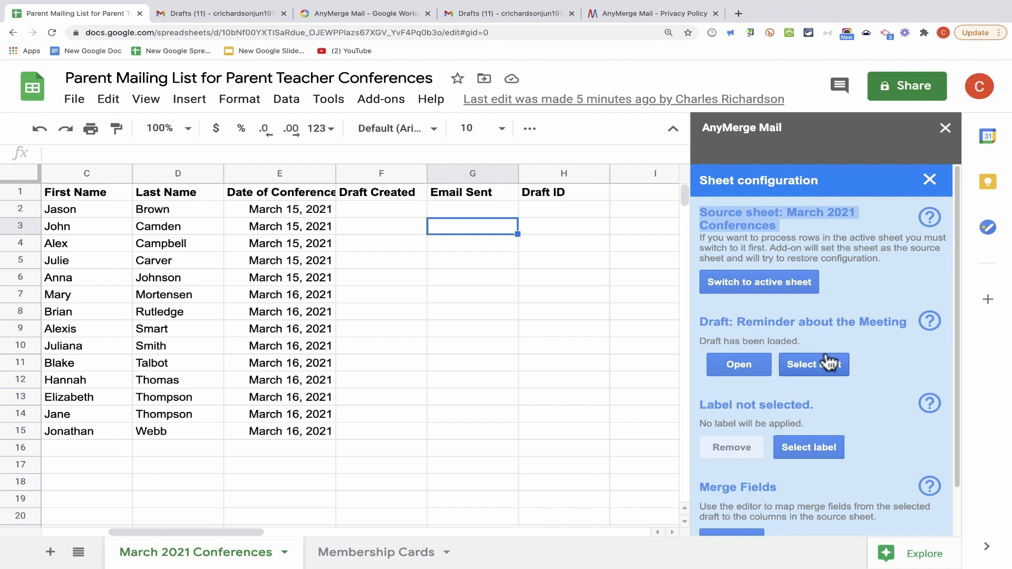
Choose the Invitation to Parent Teacher Conference draft in place of the reminder draft.
{"action": "left_click", "coordinate": [812, 364]}
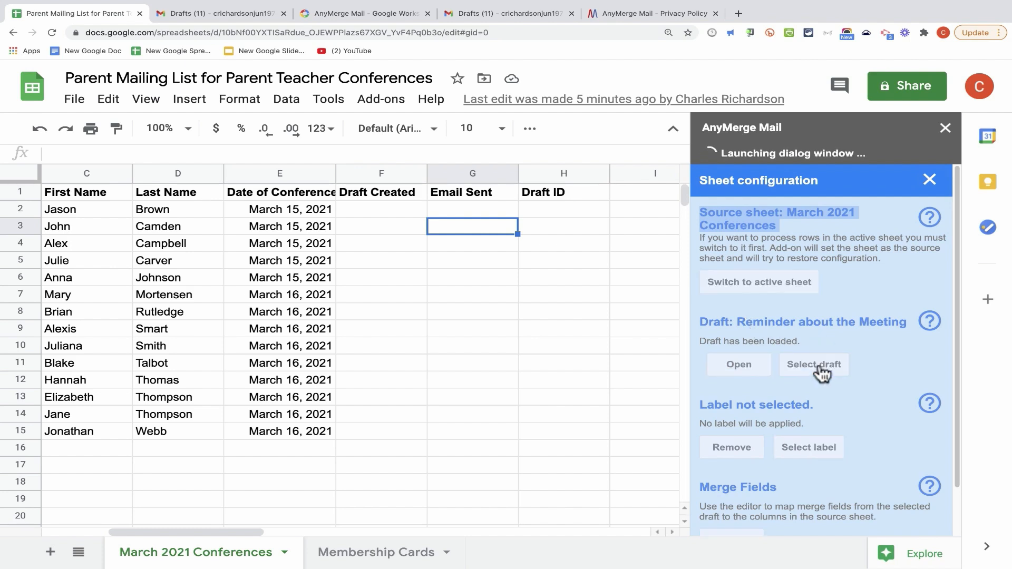
{"action": "left_click", "coordinate": [813, 365]}
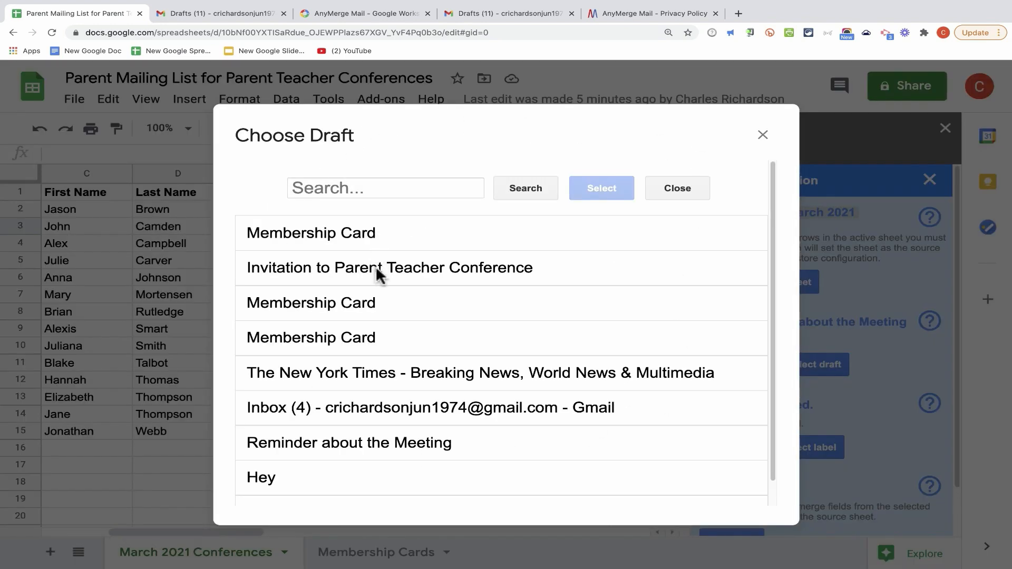
{"action": "left_click", "coordinate": [389, 267]}
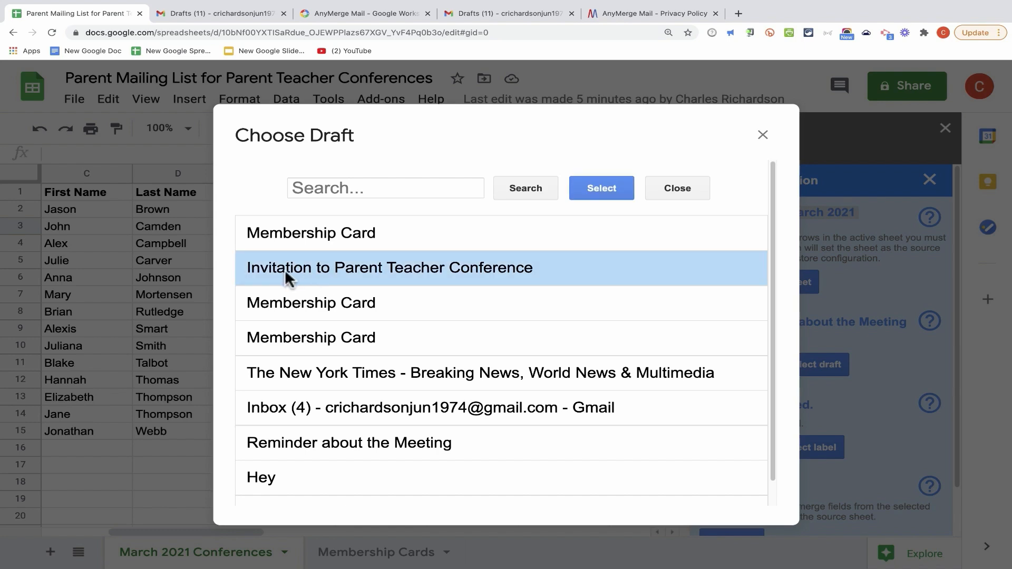
{"action": "mouse_move", "coordinate": [575, 227]}
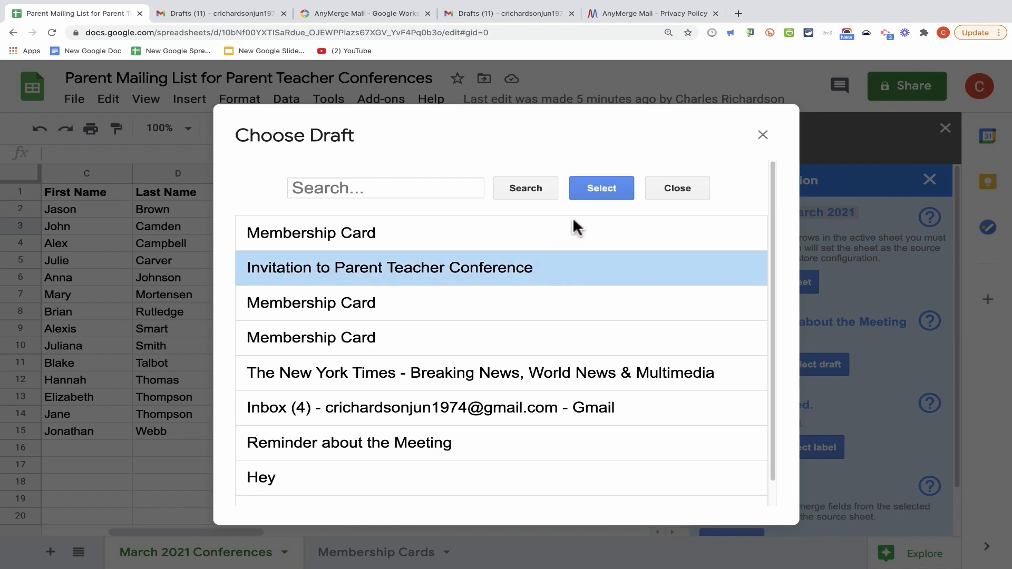
{"action": "left_click", "coordinate": [599, 187]}
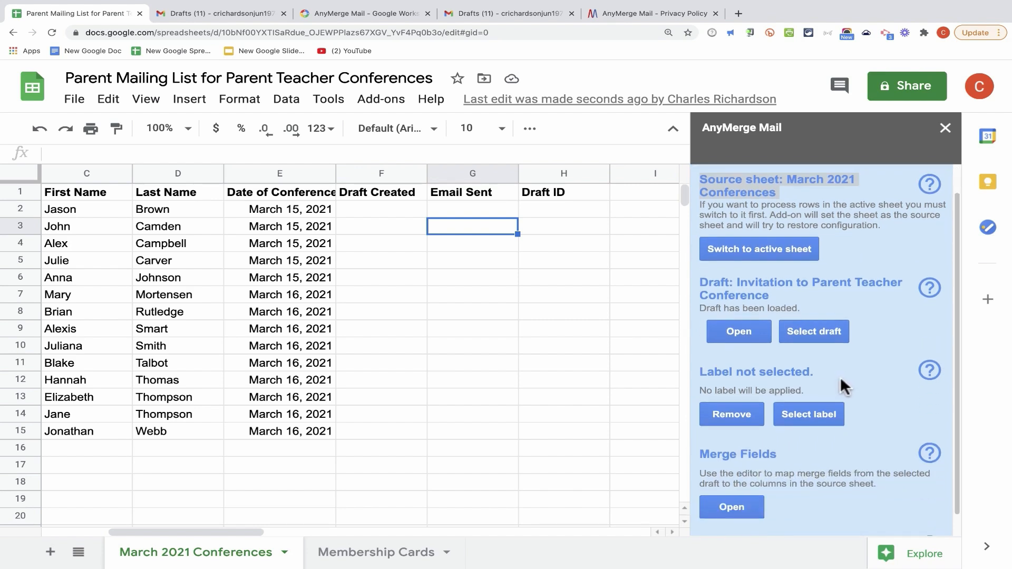
{"action": "scroll", "scroll_direction": "down", "scroll_amount": 3}
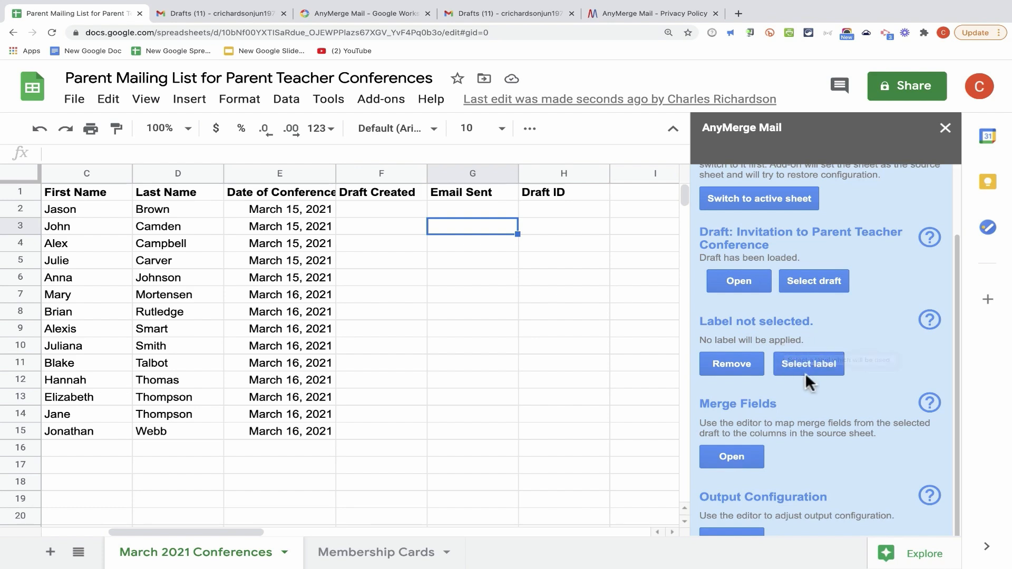
Pick Upcoming Conferences as the Gmail label for the merged messages.
{"action": "left_click", "coordinate": [808, 364]}
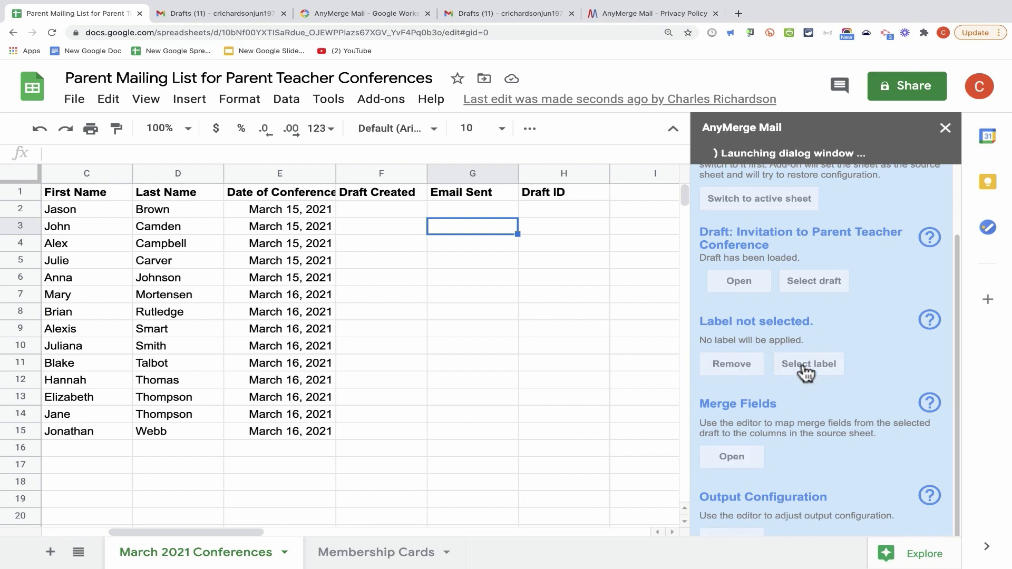
{"action": "left_click", "coordinate": [807, 363]}
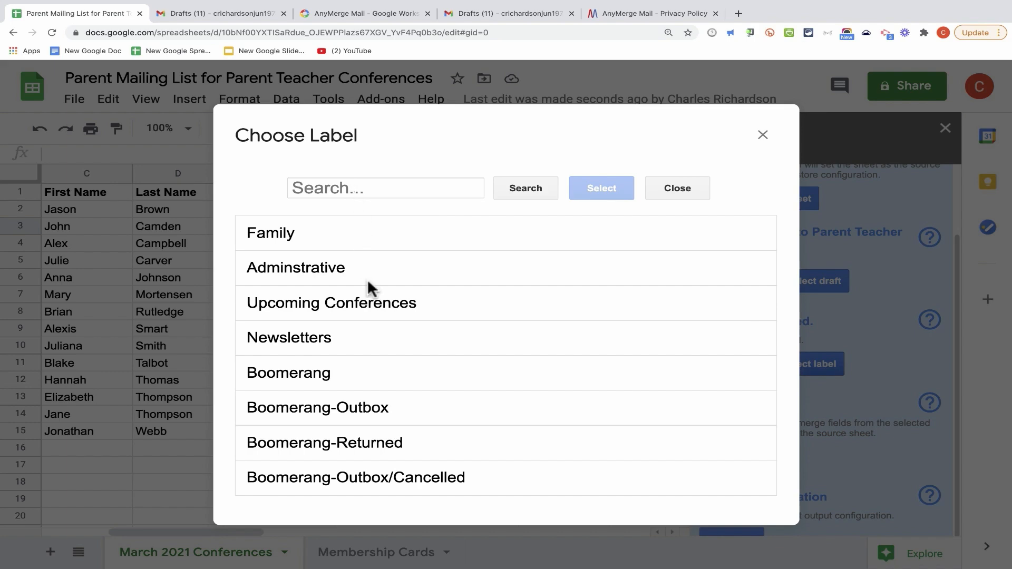
{"action": "left_click", "coordinate": [331, 302]}
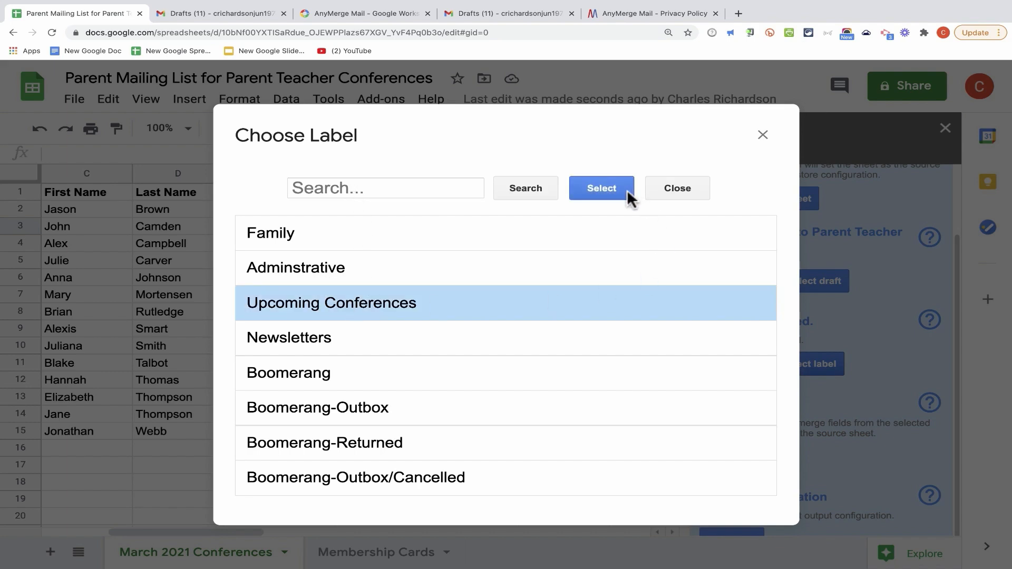
{"action": "left_click", "coordinate": [600, 187]}
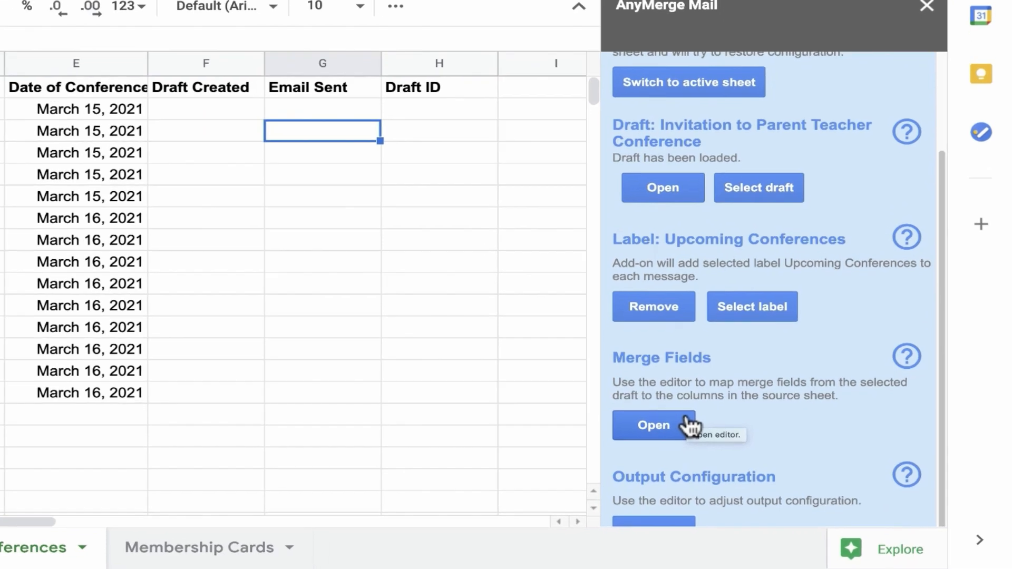
{"action": "mouse_move", "coordinate": [685, 401]}
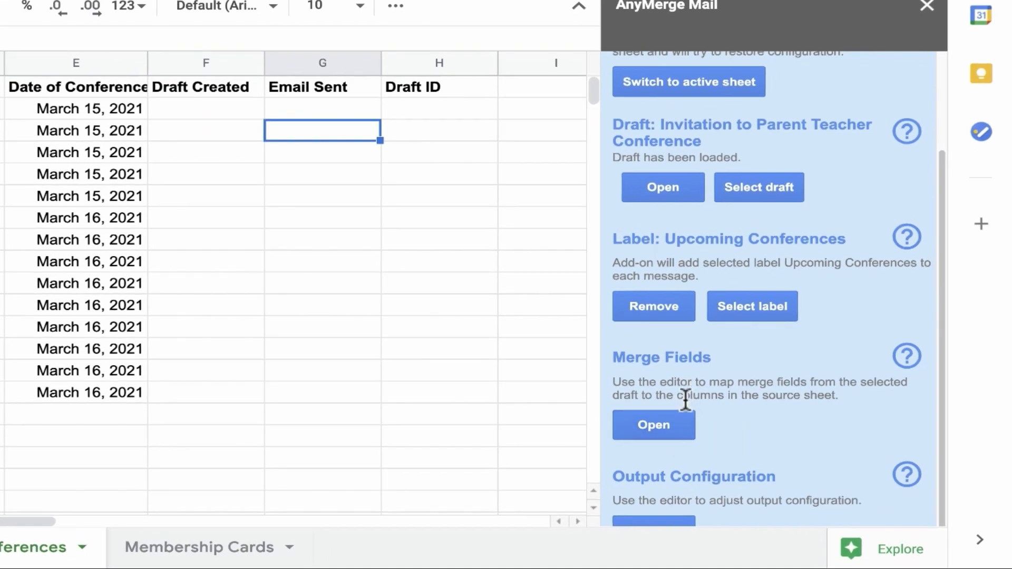
{"action": "mouse_move", "coordinate": [862, 399]}
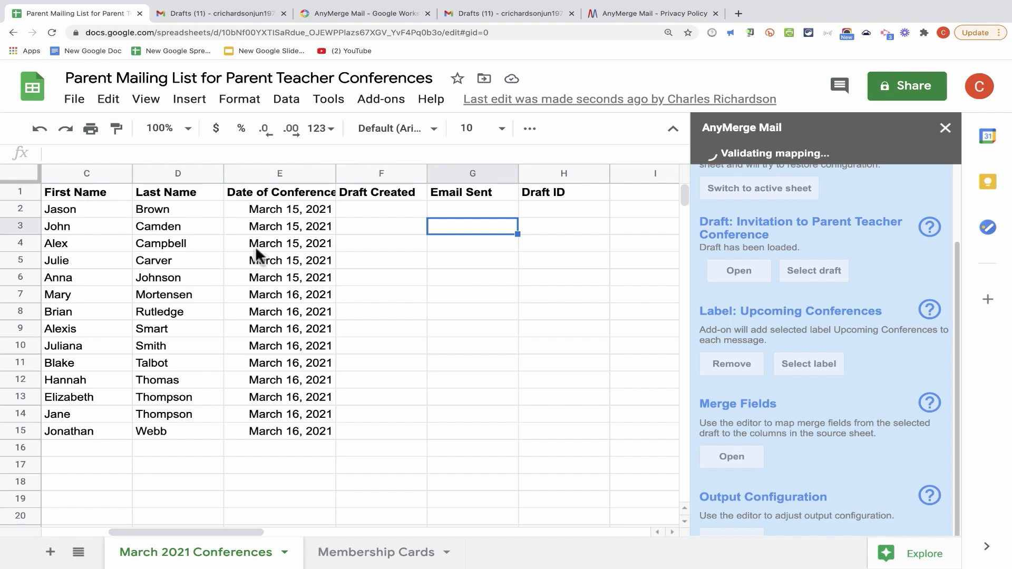
{"action": "mouse_move", "coordinate": [143, 223]}
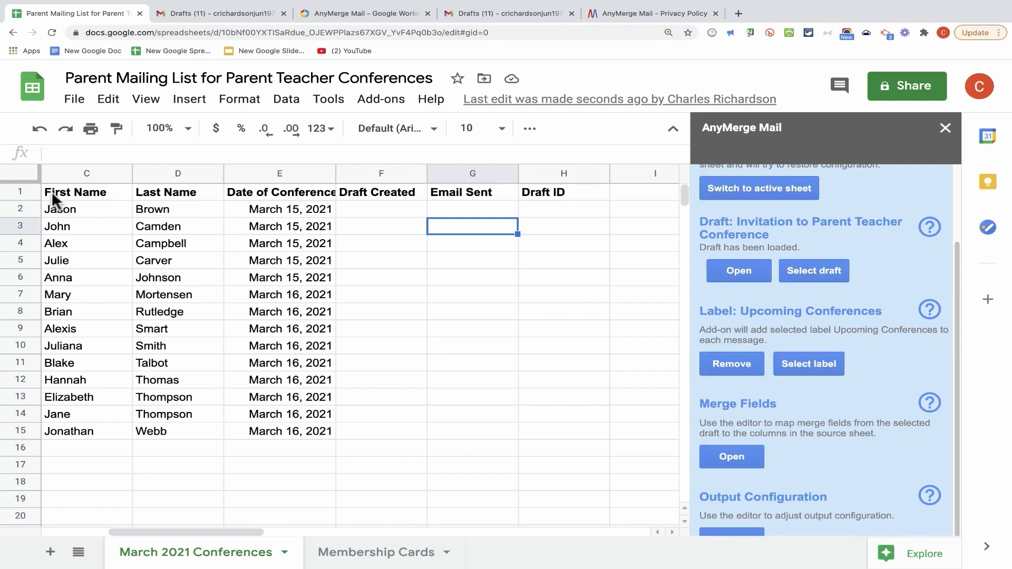
Map {{Title}} to the Title column, merged as Text with Keep letter case.
{"action": "left_click", "coordinate": [730, 456]}
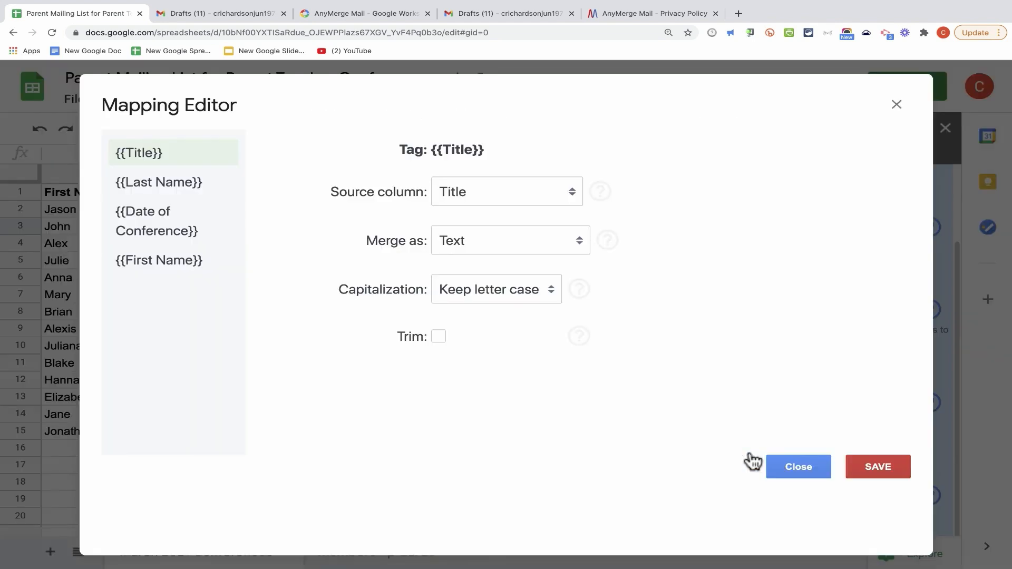
{"action": "mouse_move", "coordinate": [279, 263]}
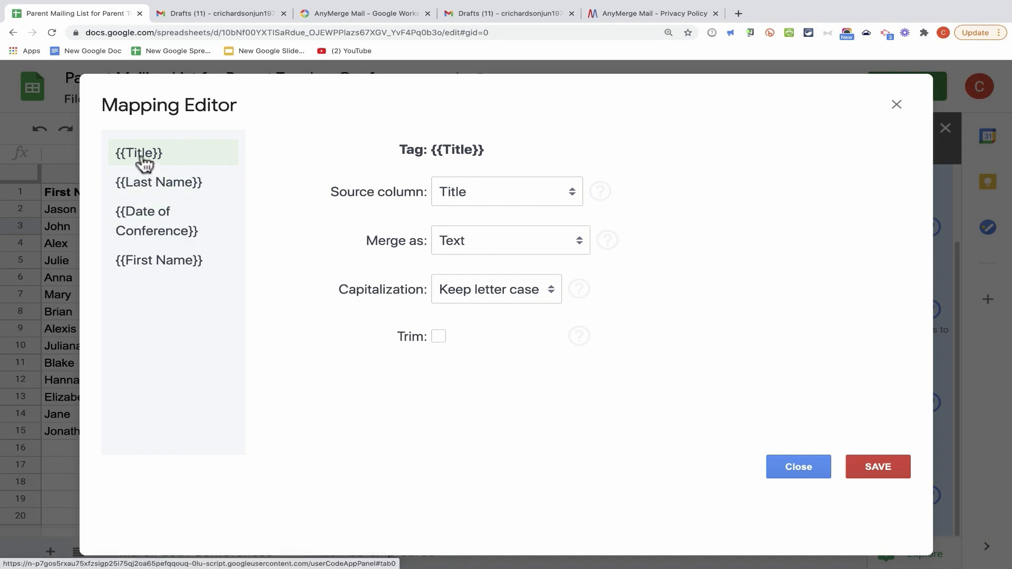
{"action": "mouse_move", "coordinate": [162, 33]}
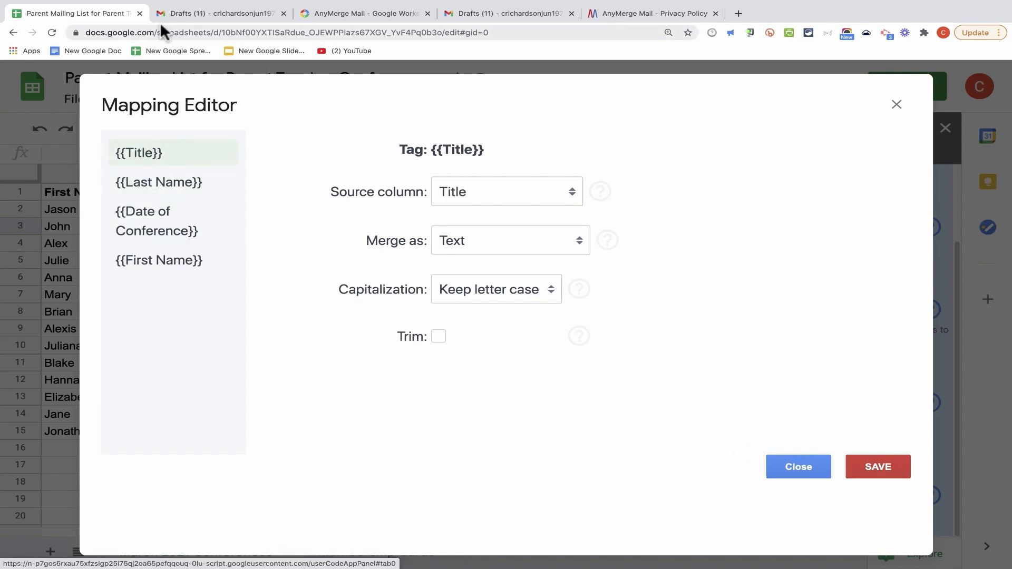
{"action": "left_click", "coordinate": [219, 12]}
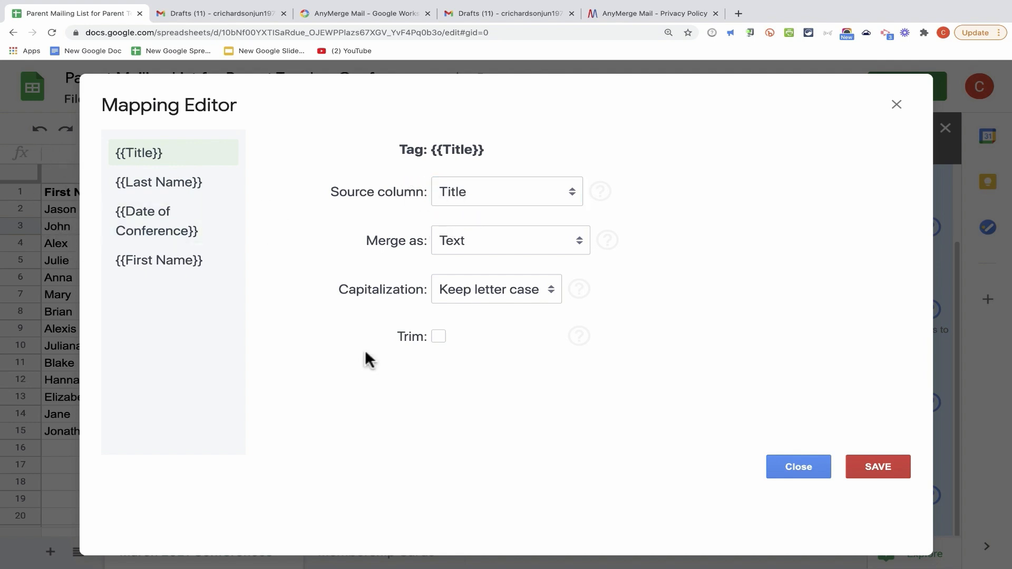
{"action": "mouse_move", "coordinate": [276, 199]}
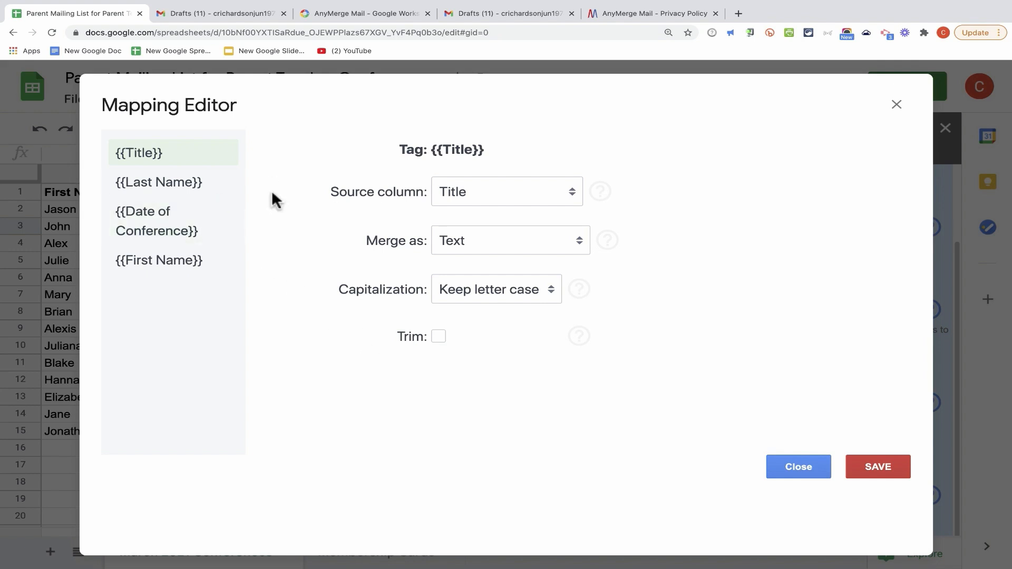
{"action": "left_click", "coordinate": [505, 192]}
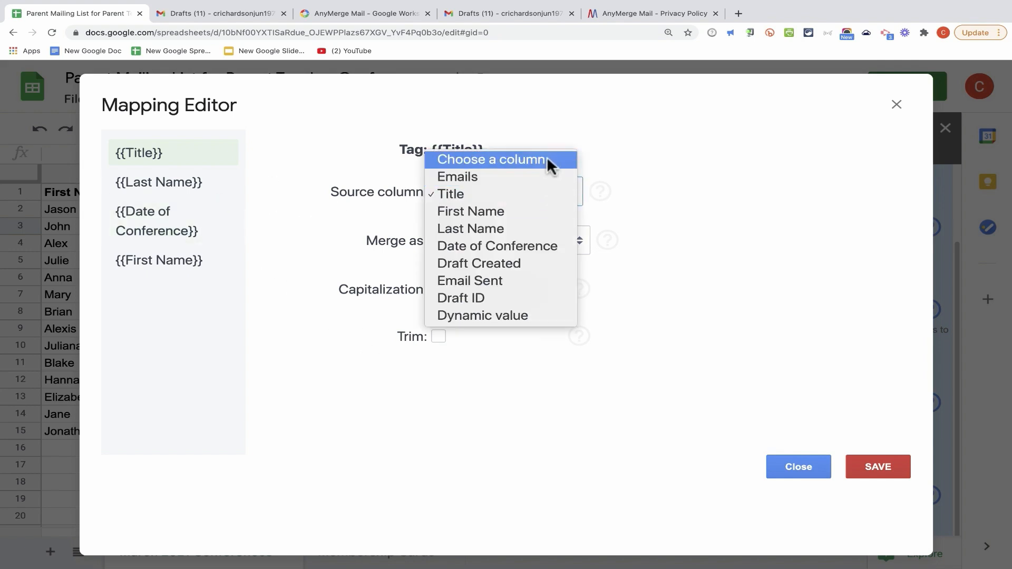
{"action": "mouse_move", "coordinate": [534, 171]}
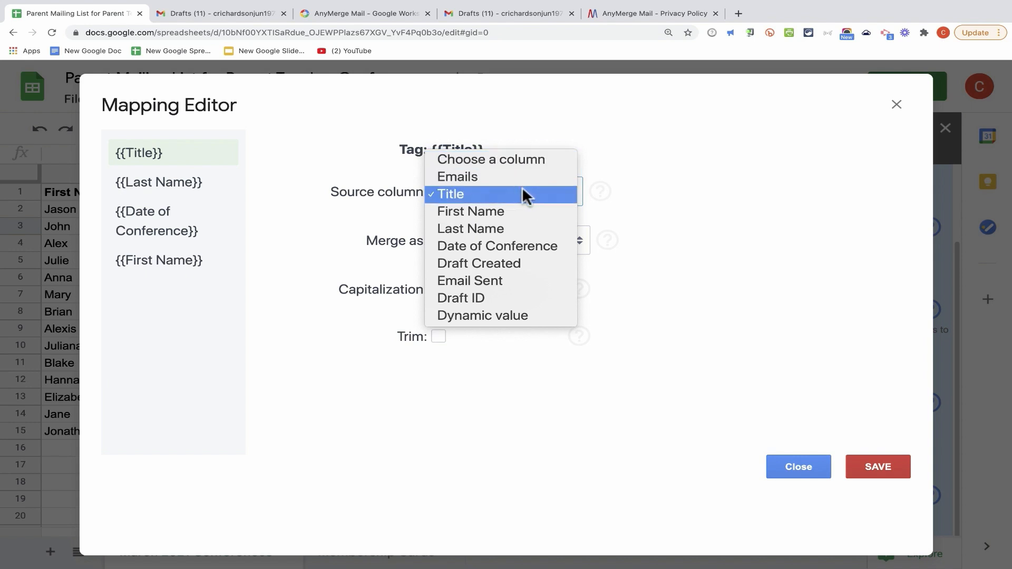
{"action": "mouse_move", "coordinate": [512, 201]}
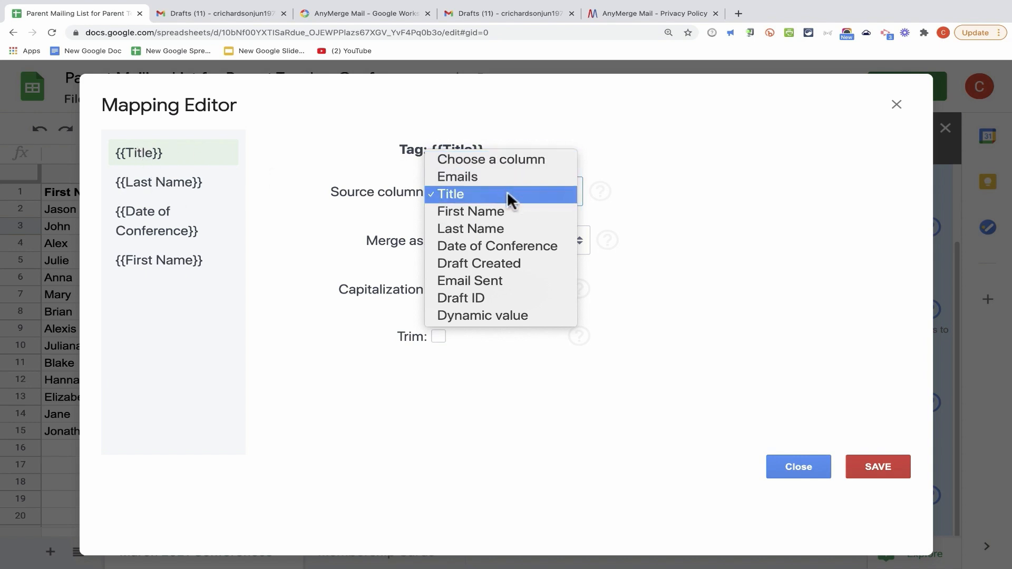
{"action": "left_click", "coordinate": [450, 194]}
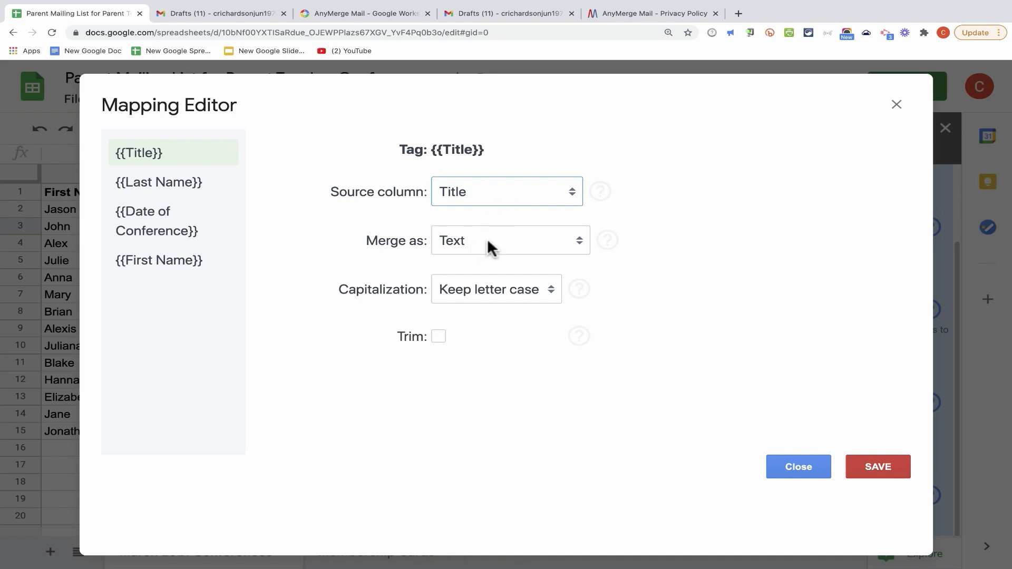
{"action": "left_click", "coordinate": [509, 240]}
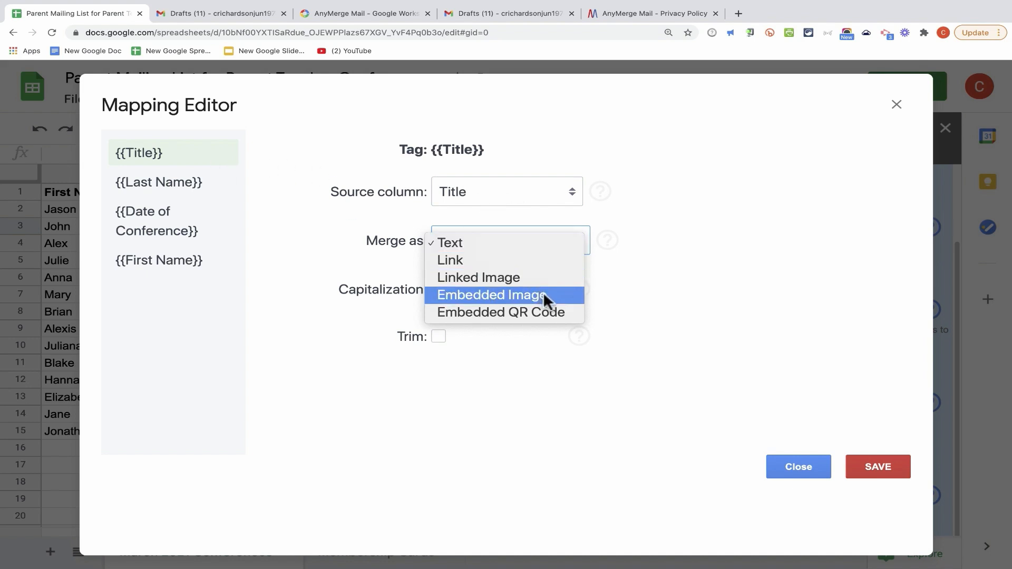
{"action": "mouse_move", "coordinate": [501, 311]}
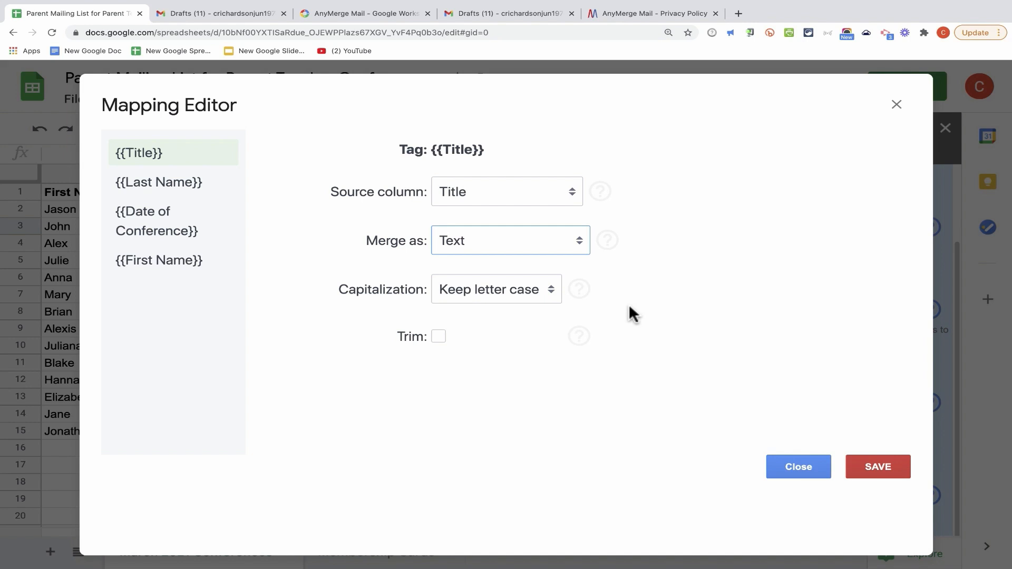
{"action": "left_click", "coordinate": [496, 288]}
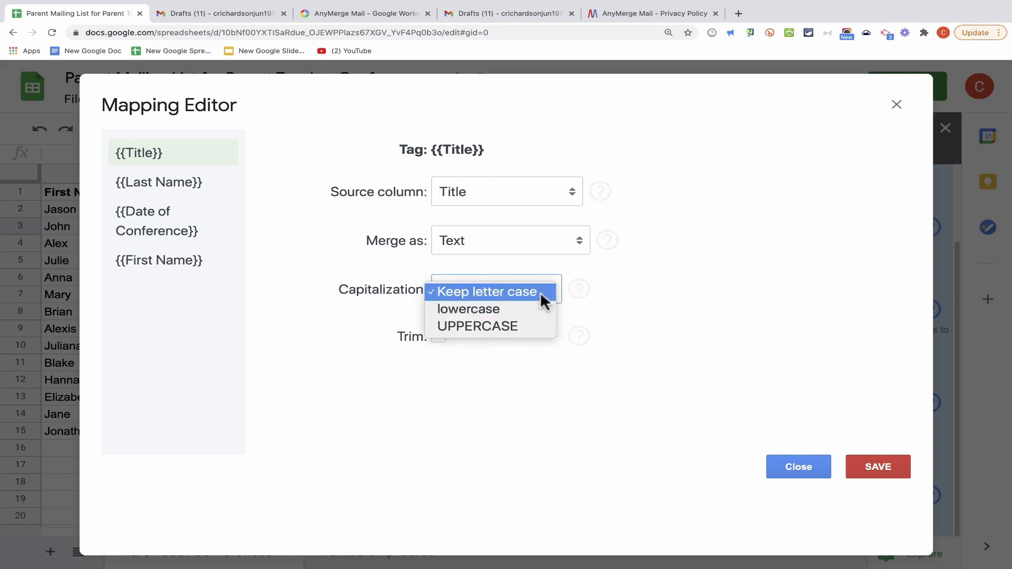
{"action": "left_click", "coordinate": [487, 291]}
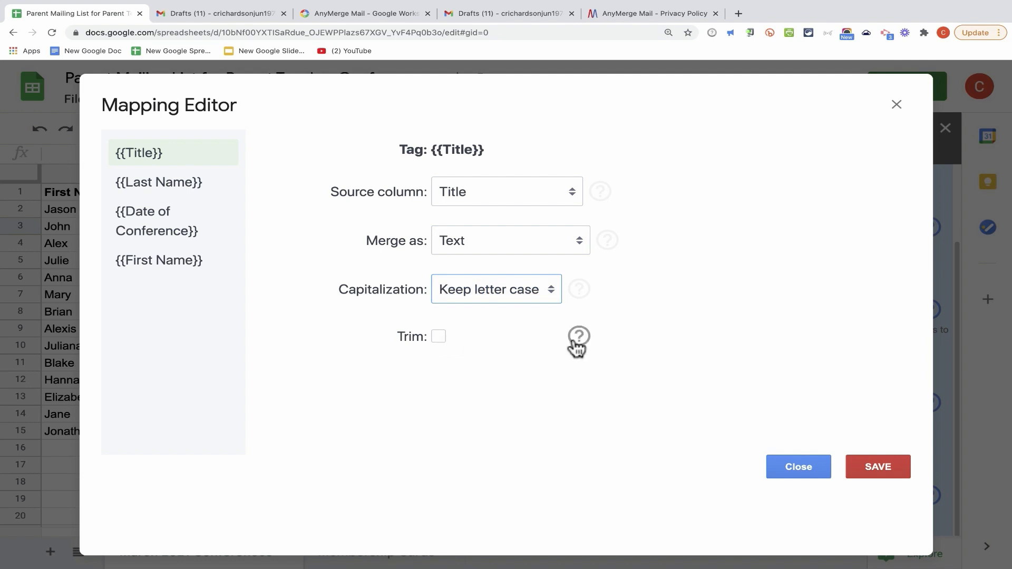
{"action": "mouse_move", "coordinate": [578, 289]}
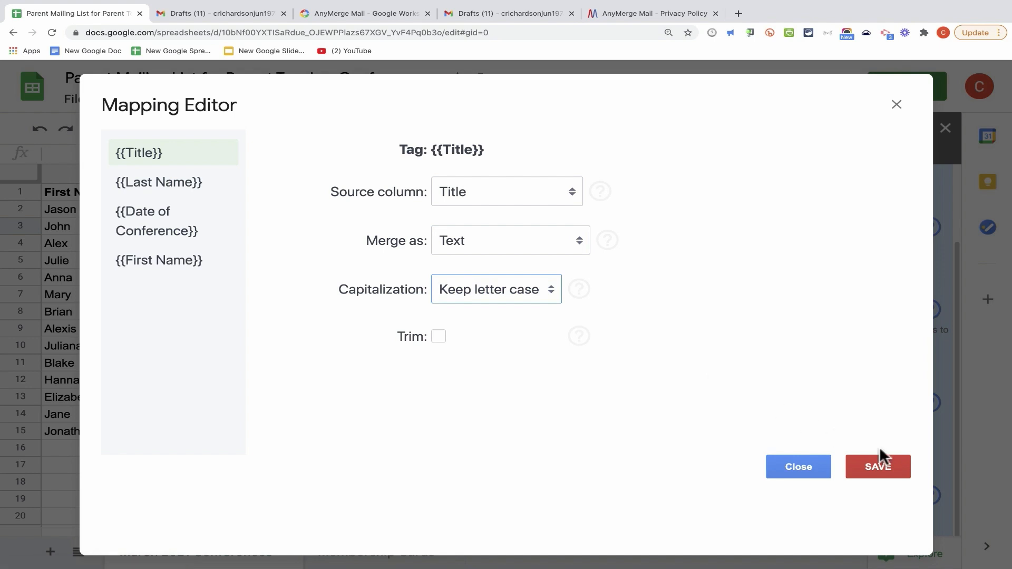
Map {{Last Name}}, {{Date of Conference}} and {{First Name}} to the Last Name, Date of Conference and First Name columns.
{"action": "left_click", "coordinate": [158, 181]}
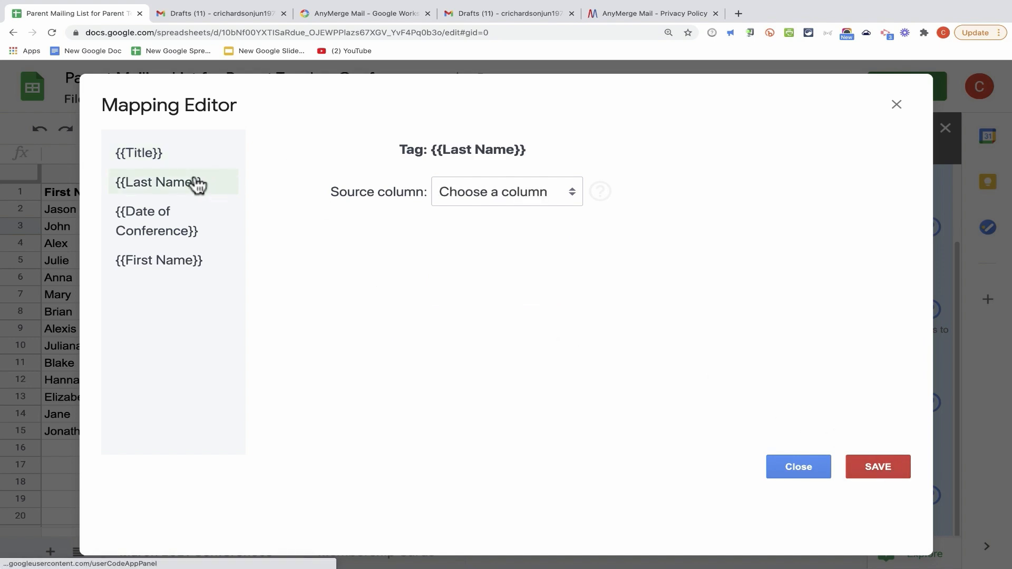
{"action": "left_click", "coordinate": [505, 190]}
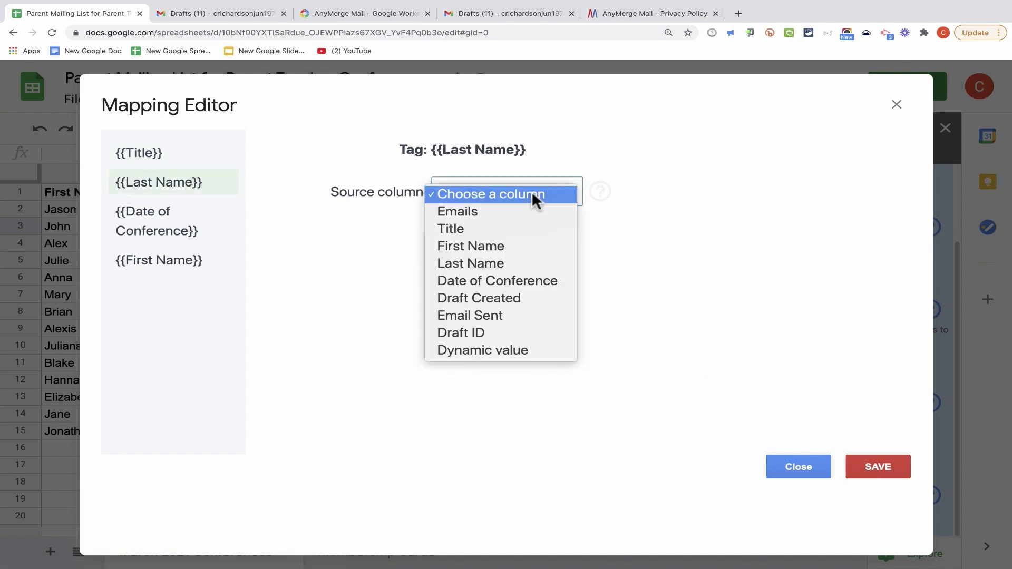
{"action": "mouse_move", "coordinate": [529, 202]}
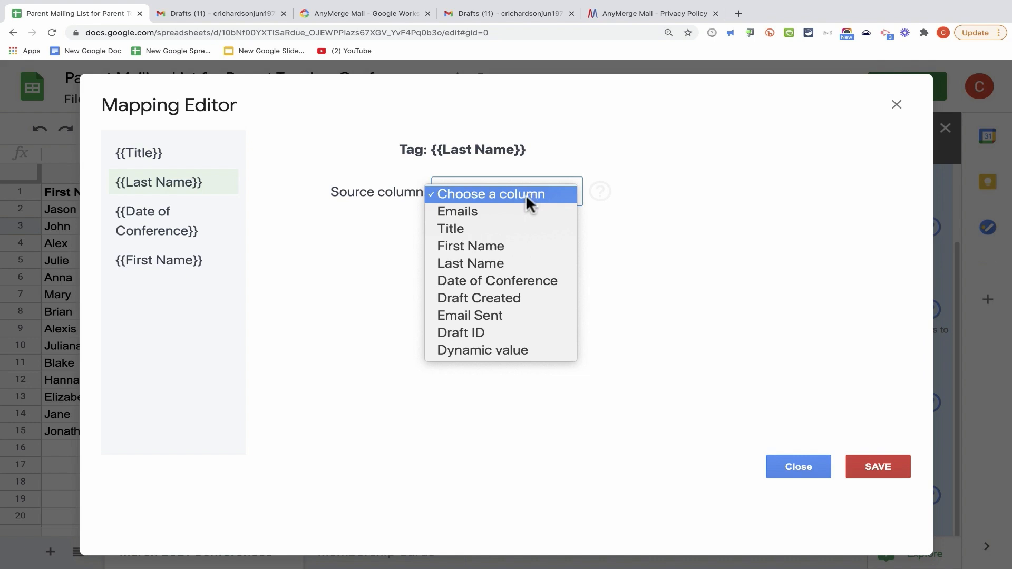
{"action": "mouse_move", "coordinate": [470, 264]}
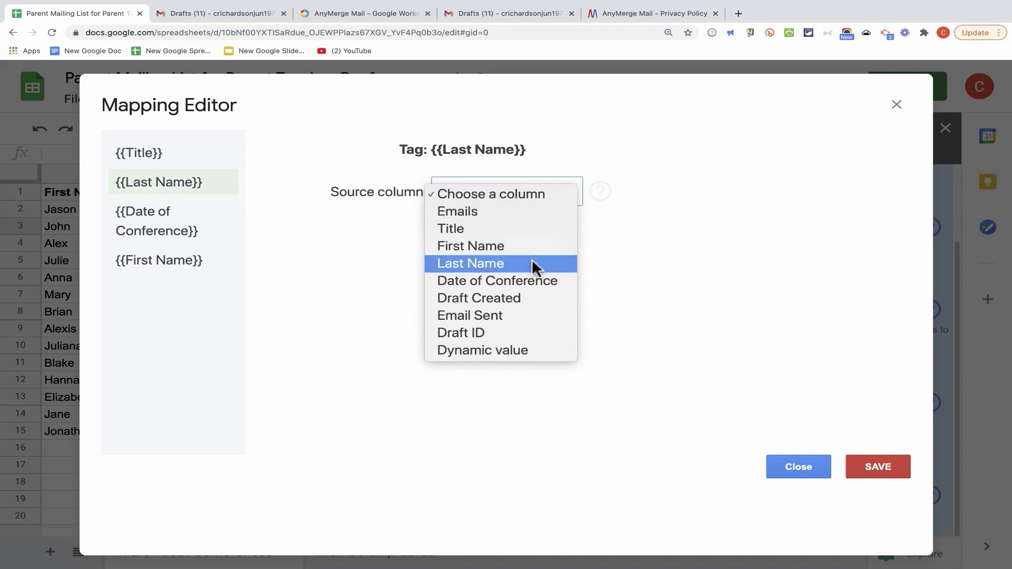
{"action": "mouse_move", "coordinate": [494, 271]}
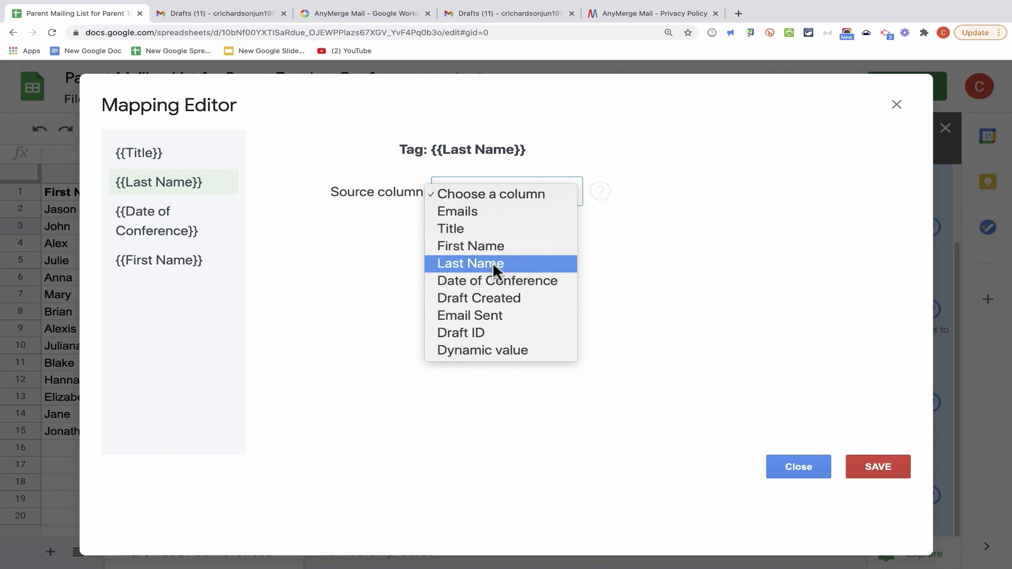
{"action": "left_click", "coordinate": [470, 263]}
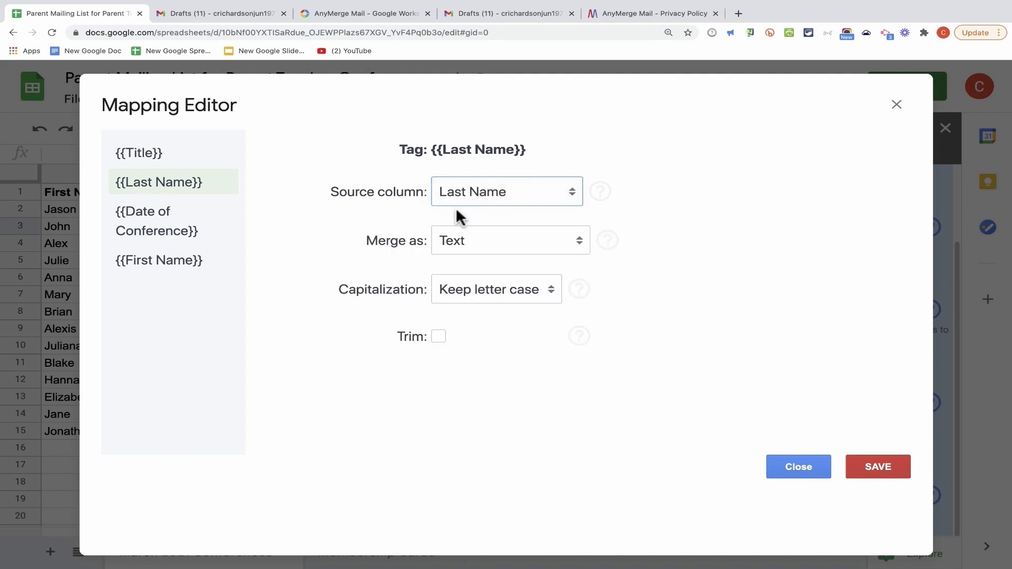
{"action": "left_click", "coordinate": [155, 221]}
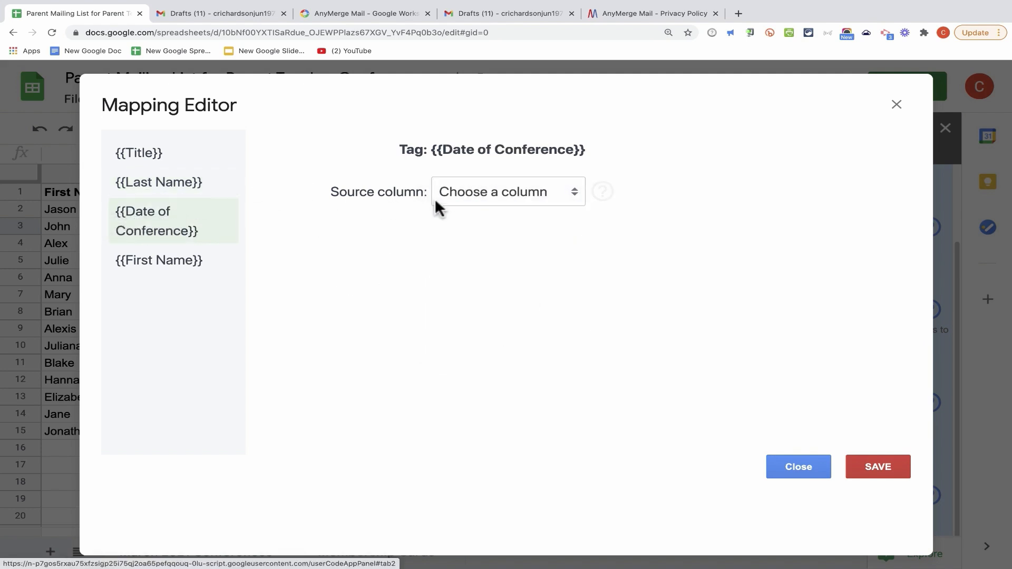
{"action": "left_click", "coordinate": [507, 191]}
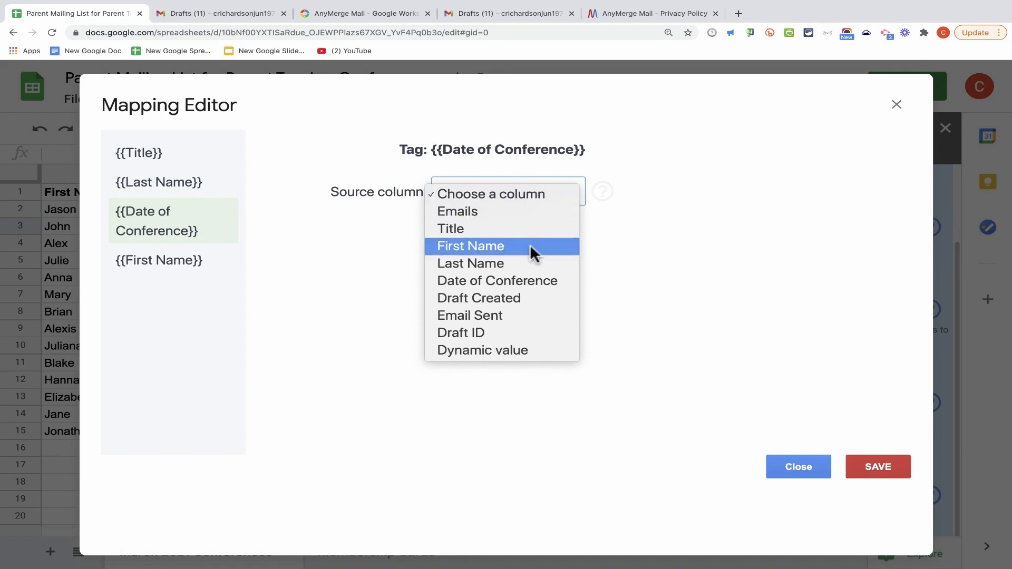
{"action": "left_click", "coordinate": [497, 280]}
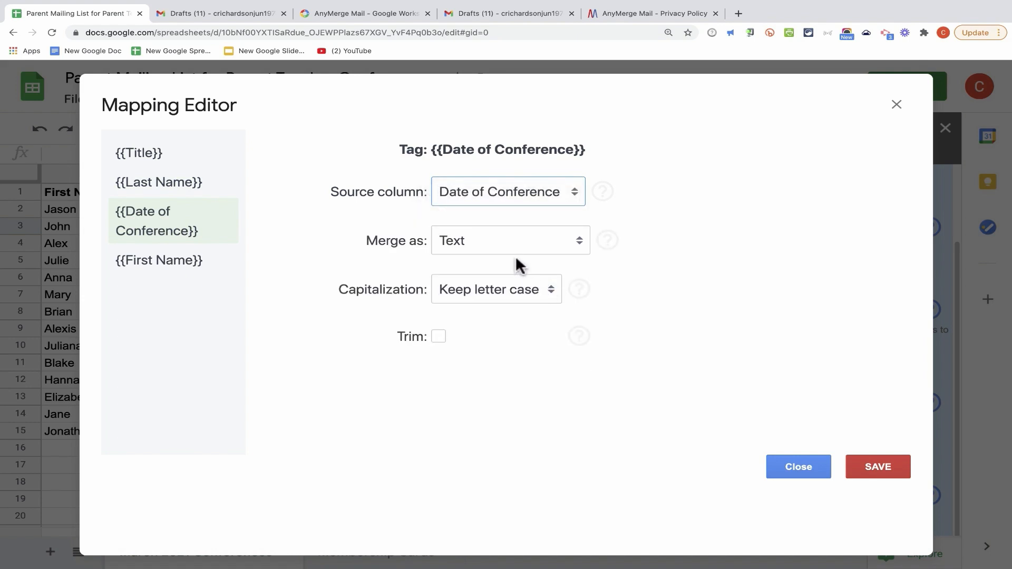
{"action": "left_click", "coordinate": [158, 259]}
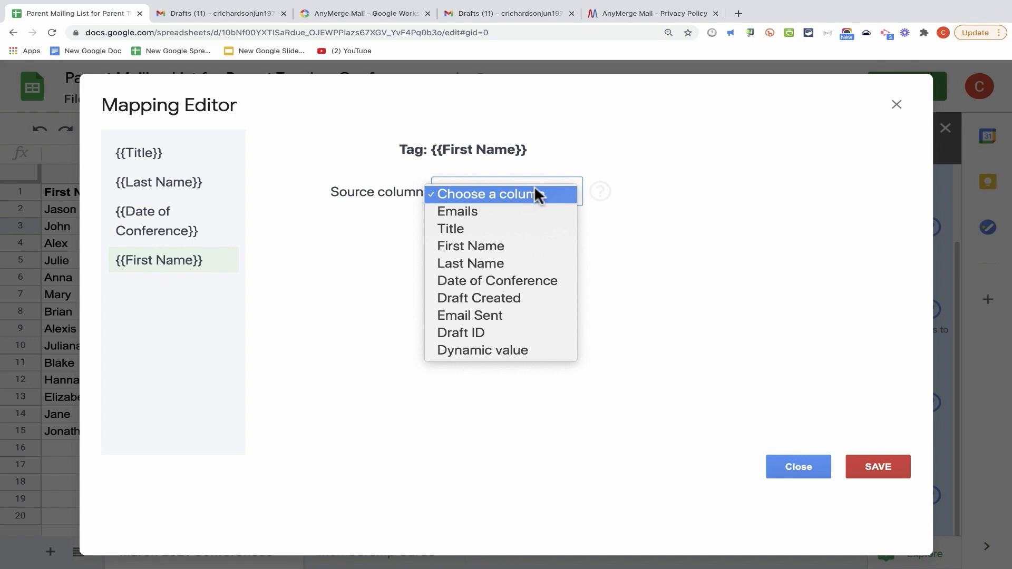
{"action": "left_click", "coordinate": [471, 246]}
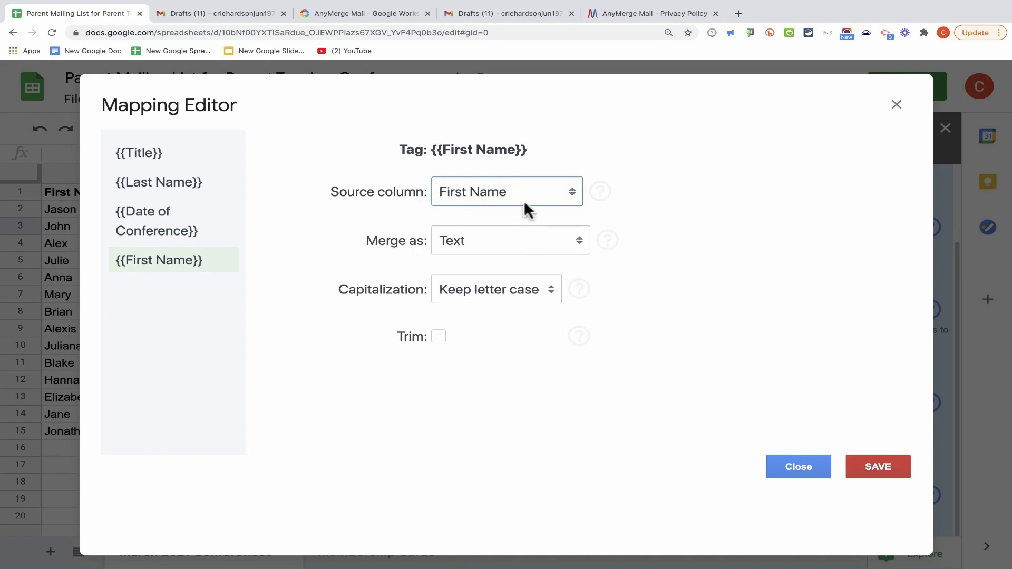
{"action": "left_click", "coordinate": [506, 191]}
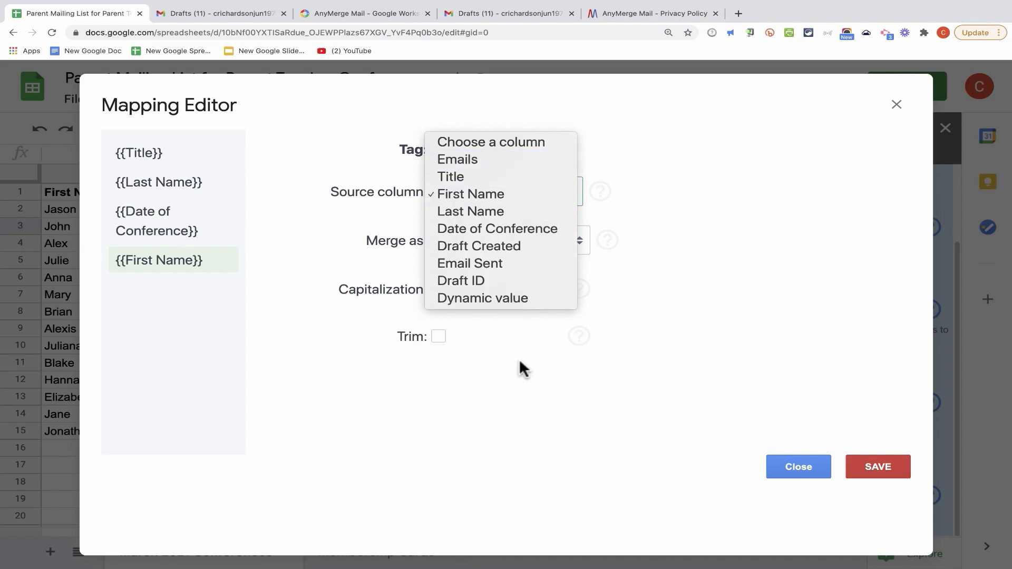
{"action": "left_click", "coordinate": [470, 193]}
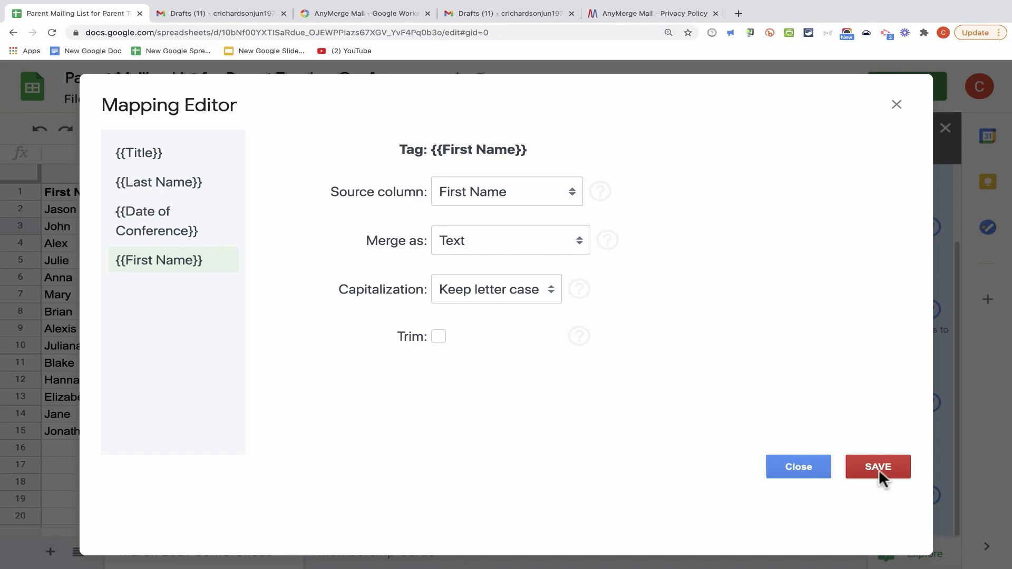
Save the four tag mappings and open the Output Configuration settings.
{"action": "left_click", "coordinate": [877, 467]}
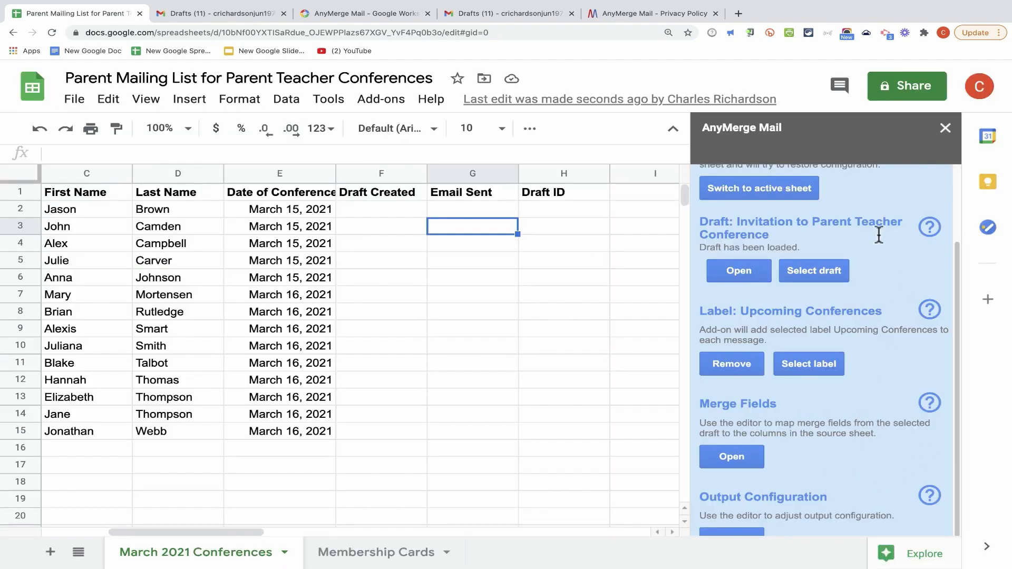
{"action": "mouse_move", "coordinate": [804, 497]}
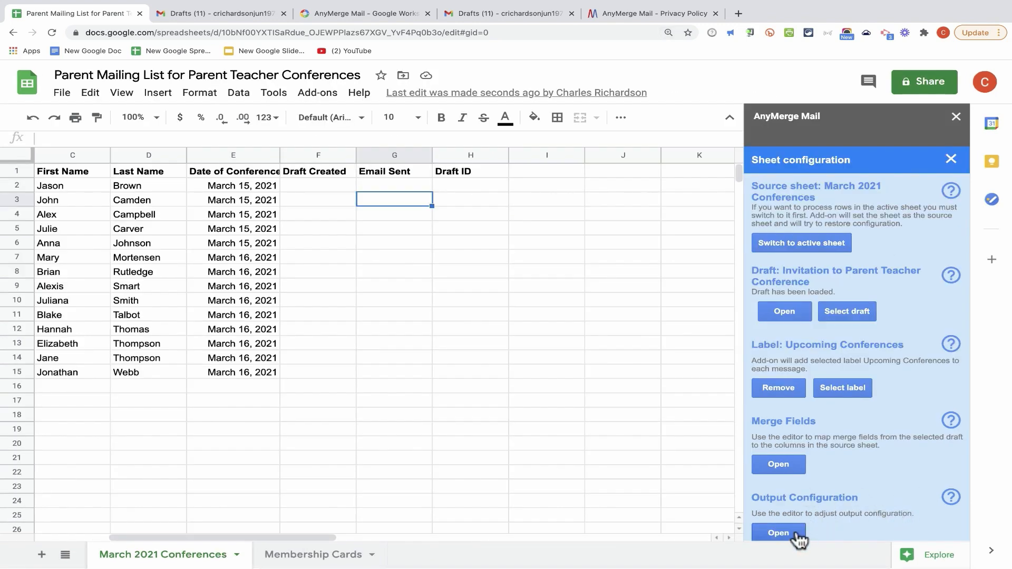
{"action": "mouse_move", "coordinate": [778, 533]}
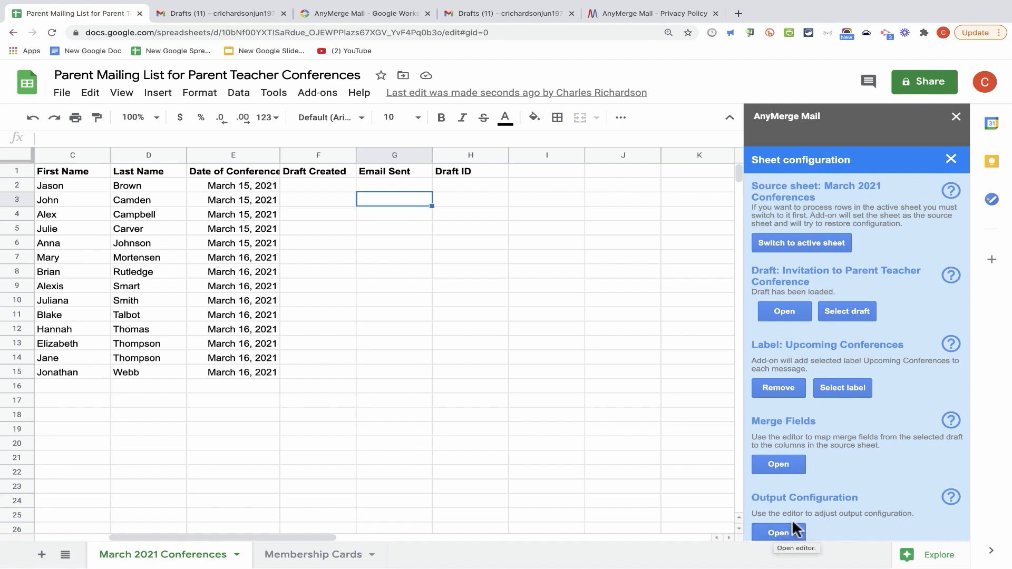
{"action": "mouse_move", "coordinate": [738, 540]}
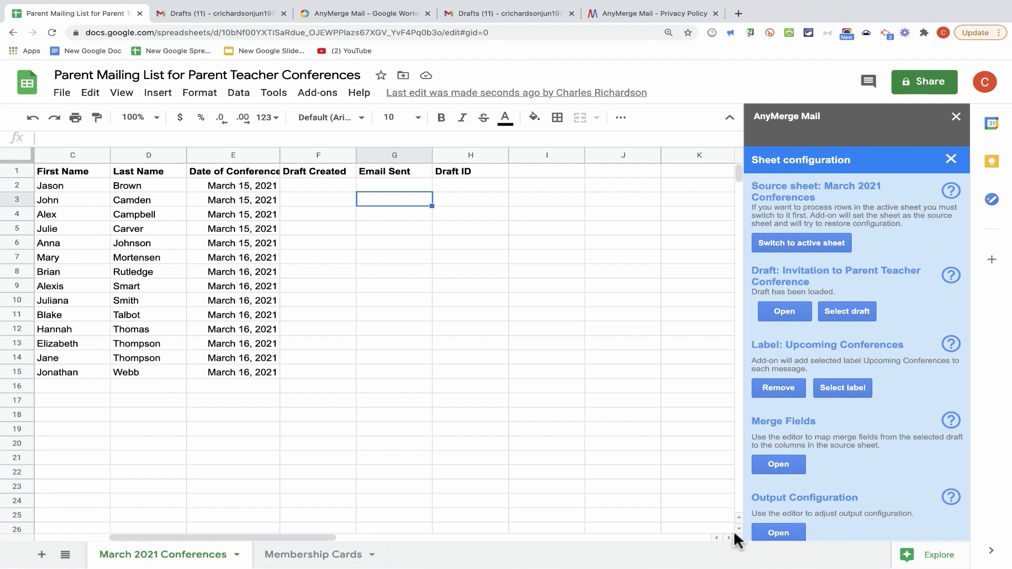
{"action": "left_click", "coordinate": [777, 533]}
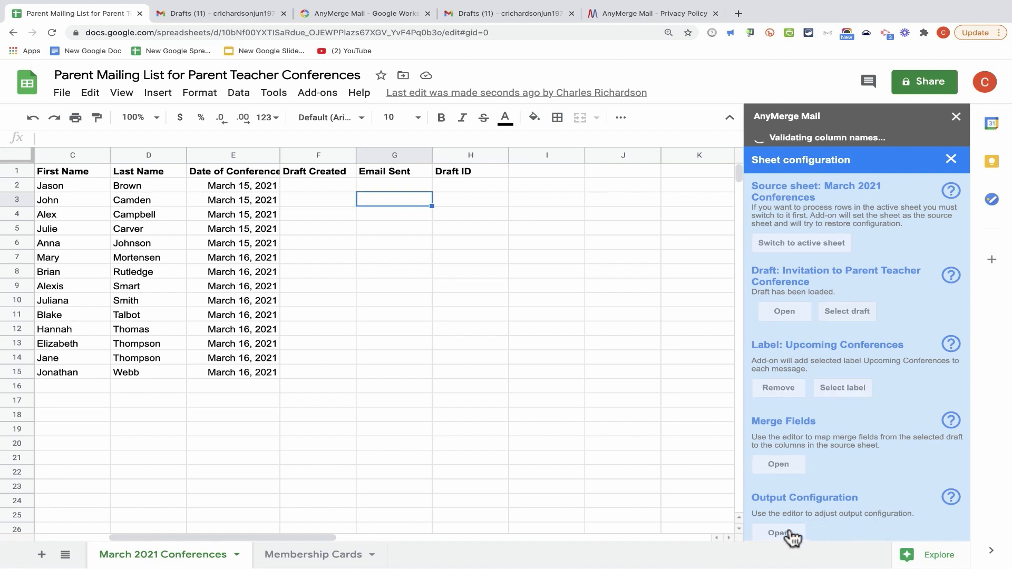
Use the Emails column as the recipients source in the Configuration Editor.
{"action": "left_click", "coordinate": [777, 533]}
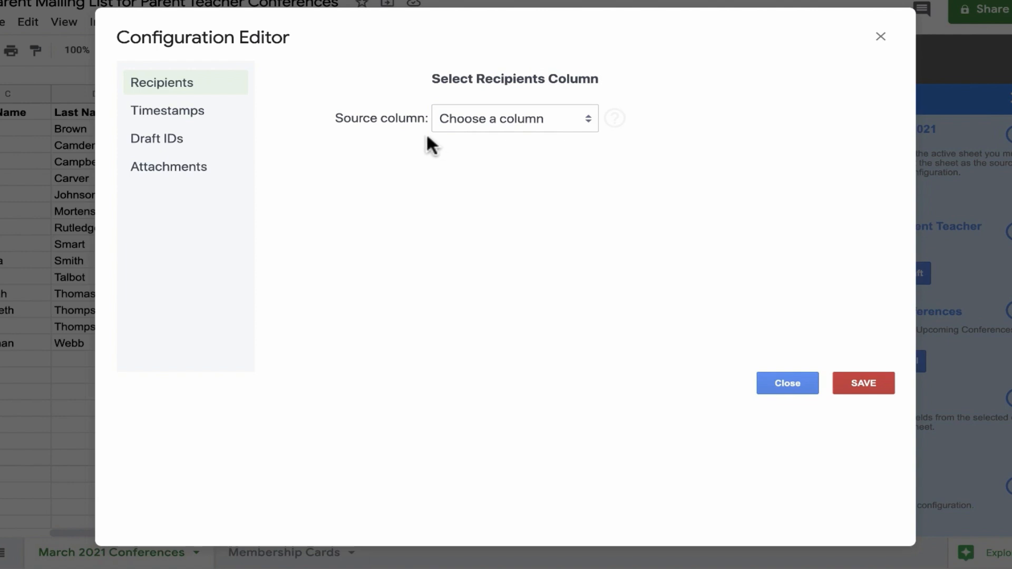
{"action": "mouse_move", "coordinate": [35, 94]}
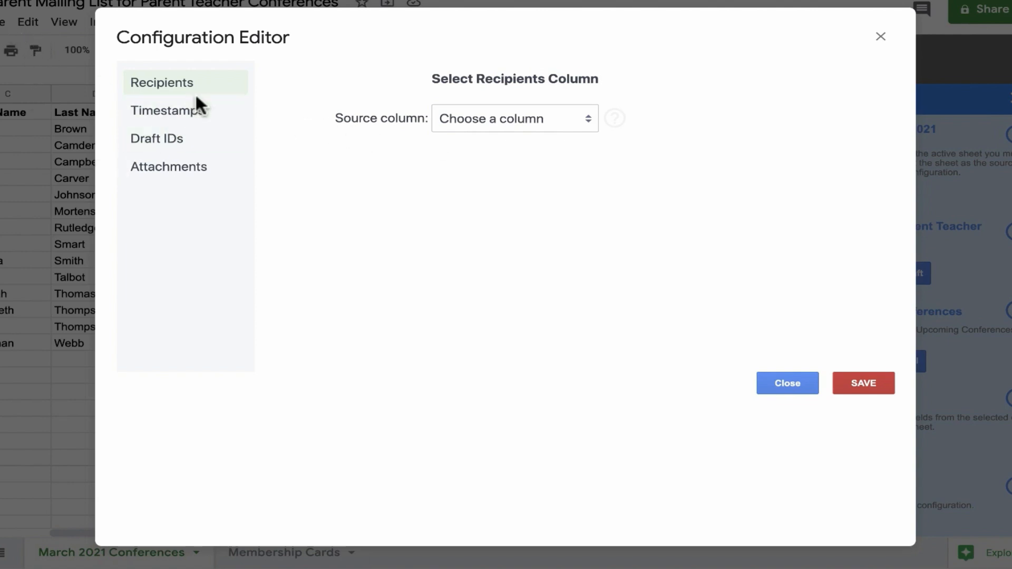
{"action": "mouse_move", "coordinate": [183, 95]}
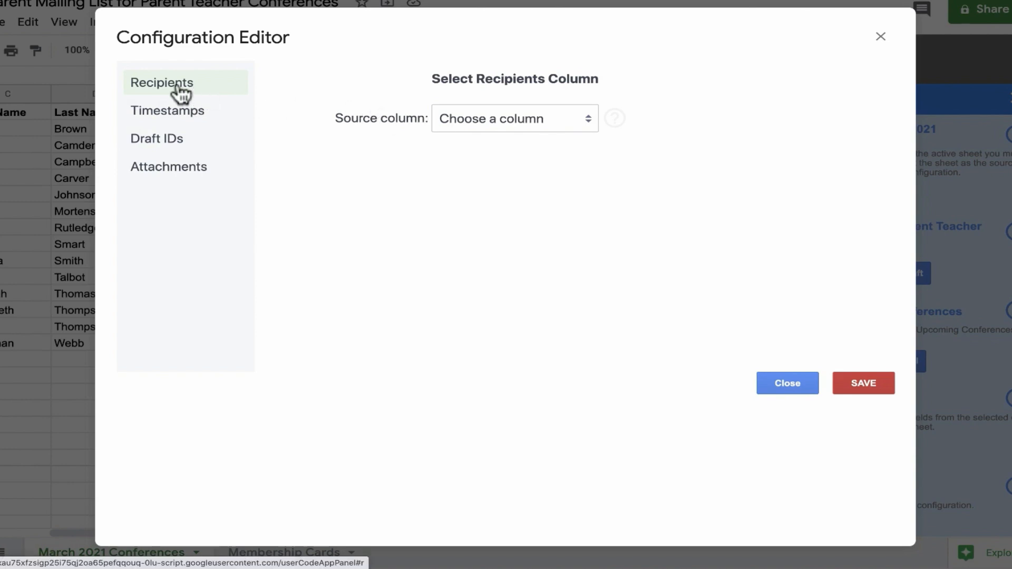
{"action": "mouse_move", "coordinate": [483, 125]}
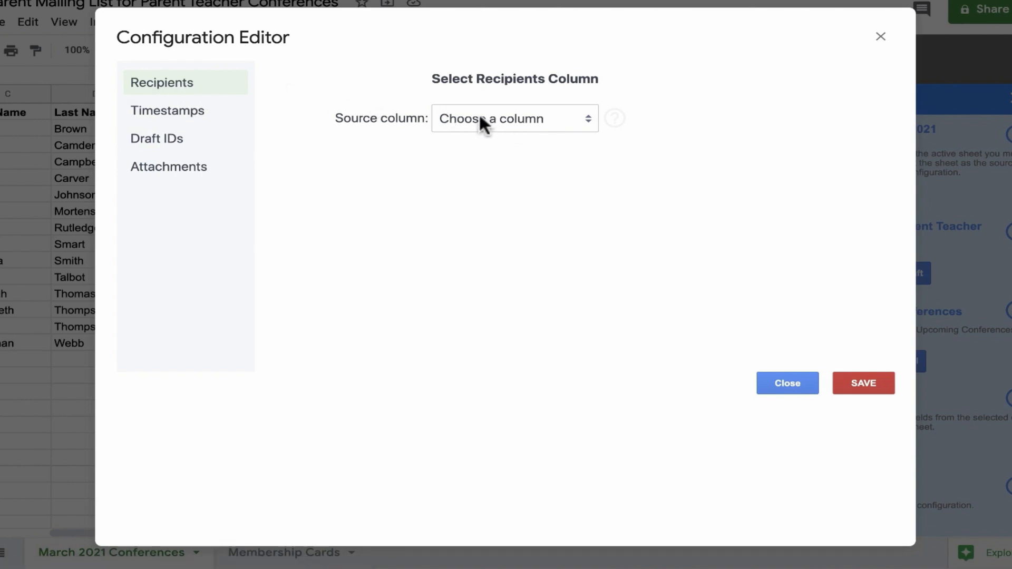
{"action": "left_click", "coordinate": [513, 119]}
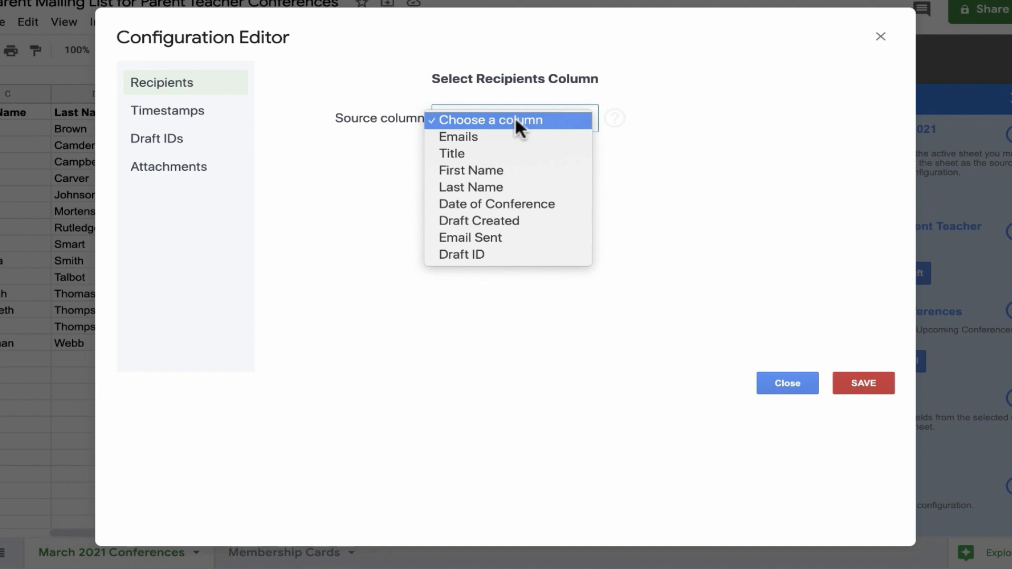
{"action": "left_click", "coordinate": [458, 136]}
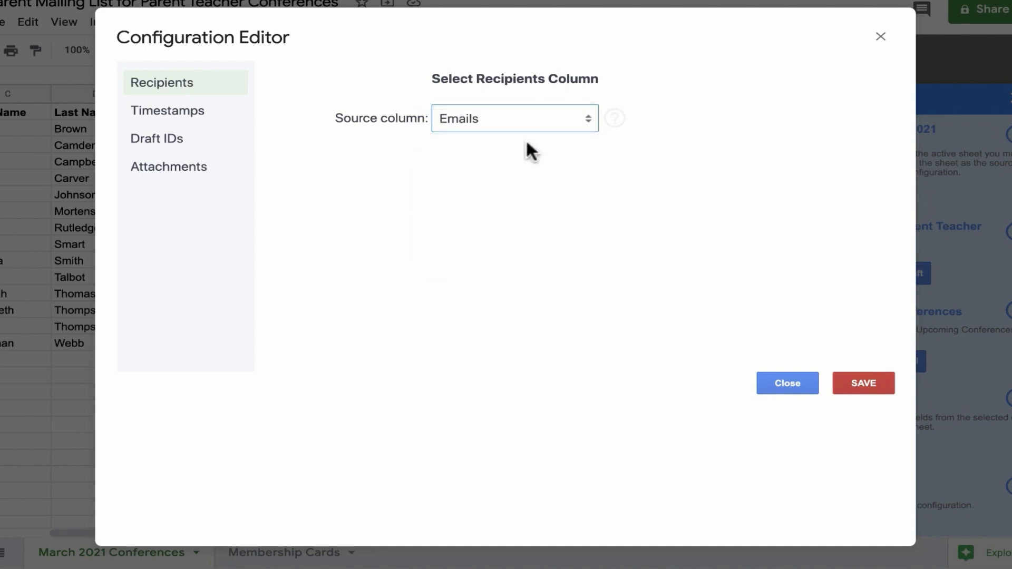
{"action": "mouse_move", "coordinate": [18, 151]}
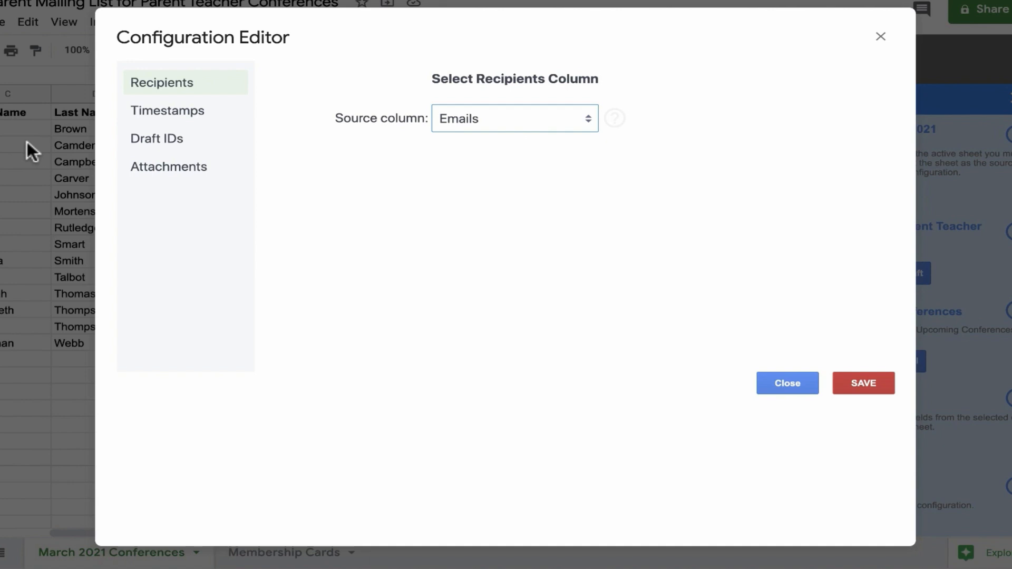
{"action": "left_click", "coordinate": [167, 111]}
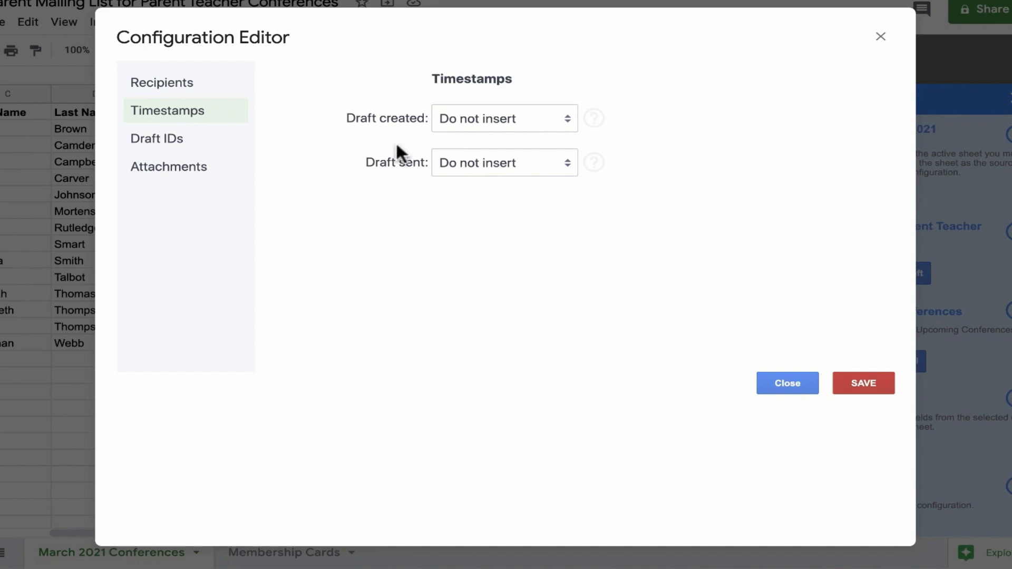
{"action": "mouse_move", "coordinate": [348, 128]}
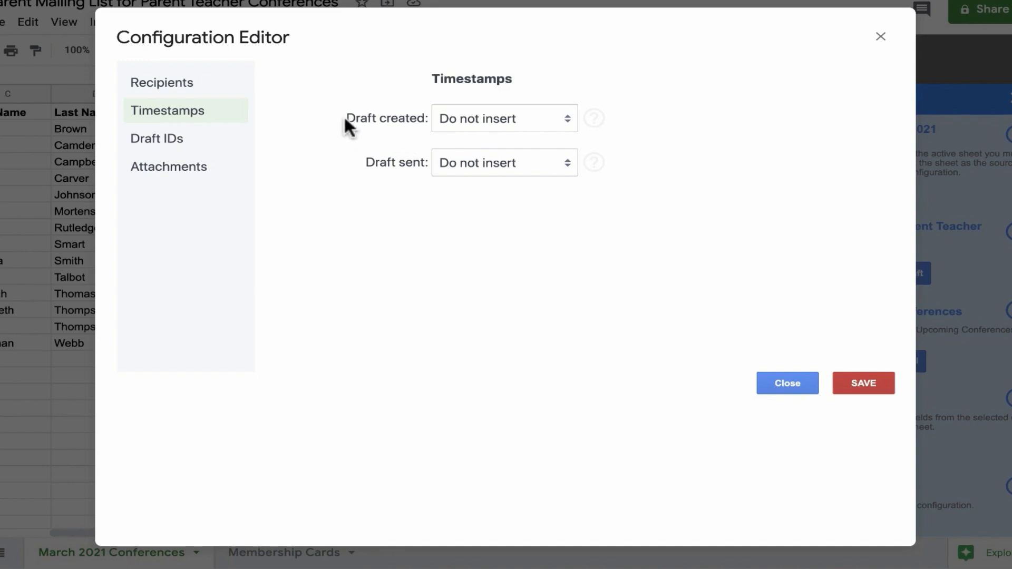
{"action": "mouse_move", "coordinate": [402, 140]}
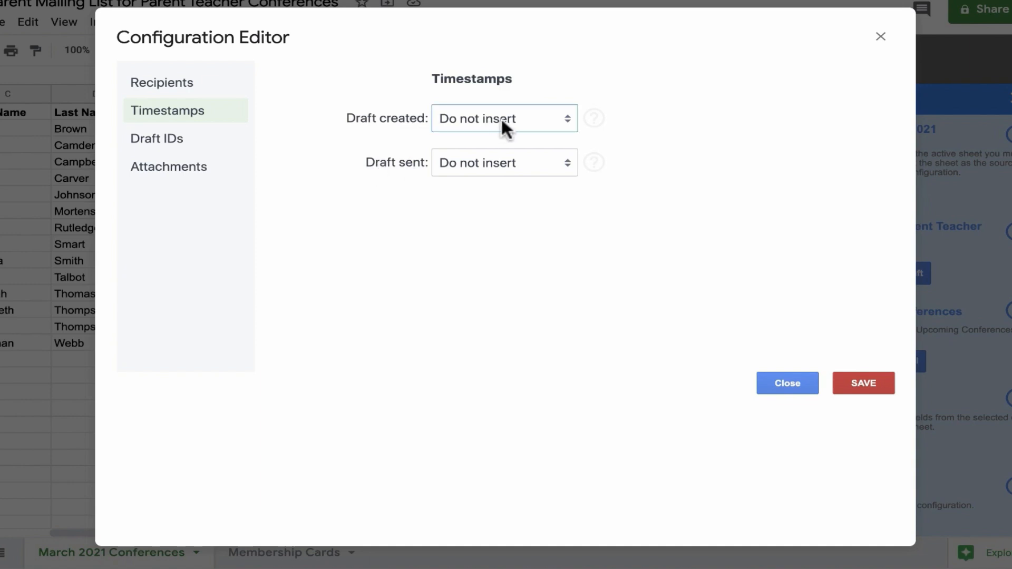
Set the Draft created timestamp to go into the Draft Created column.
{"action": "left_click", "coordinate": [504, 118]}
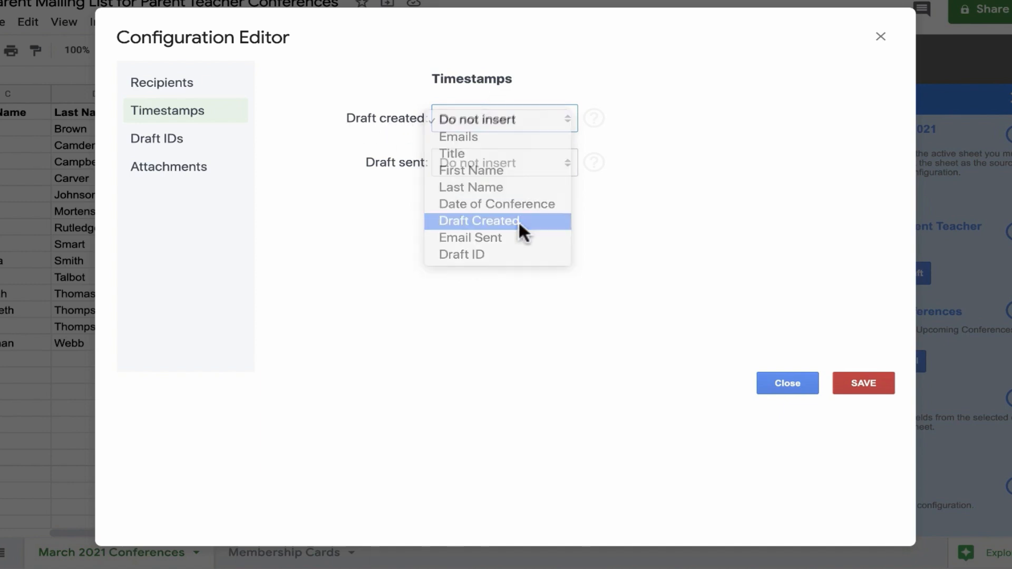
{"action": "left_click", "coordinate": [478, 221]}
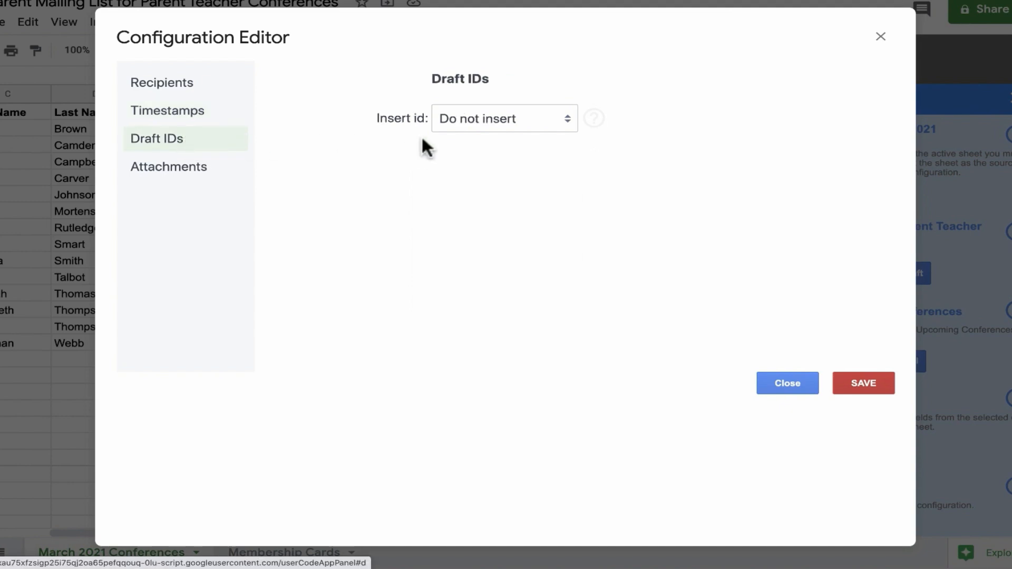
Store draft IDs in the Draft ID column, leave attachments unset, and save the configuration.
{"action": "left_click", "coordinate": [503, 118]}
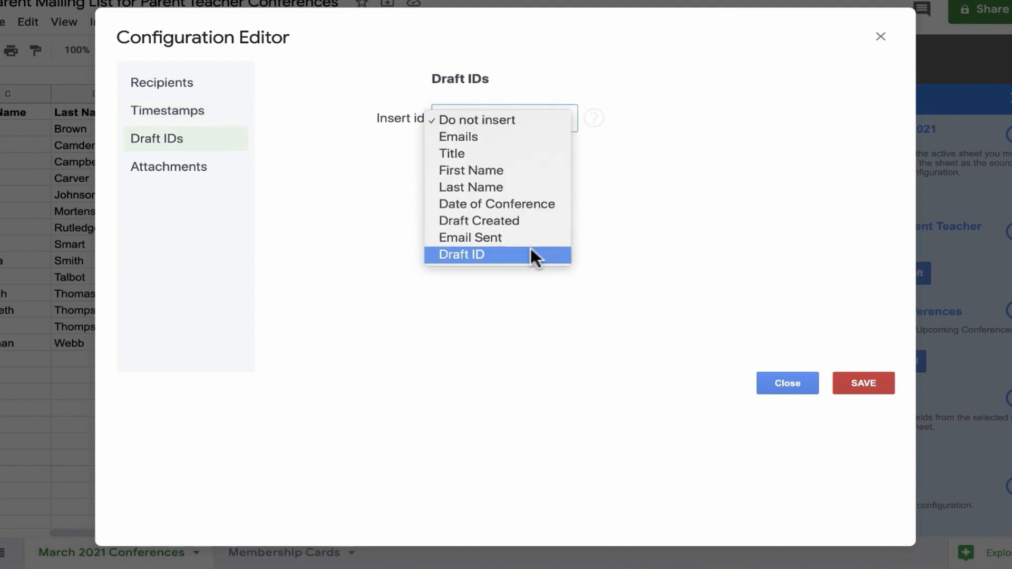
{"action": "left_click", "coordinate": [461, 254]}
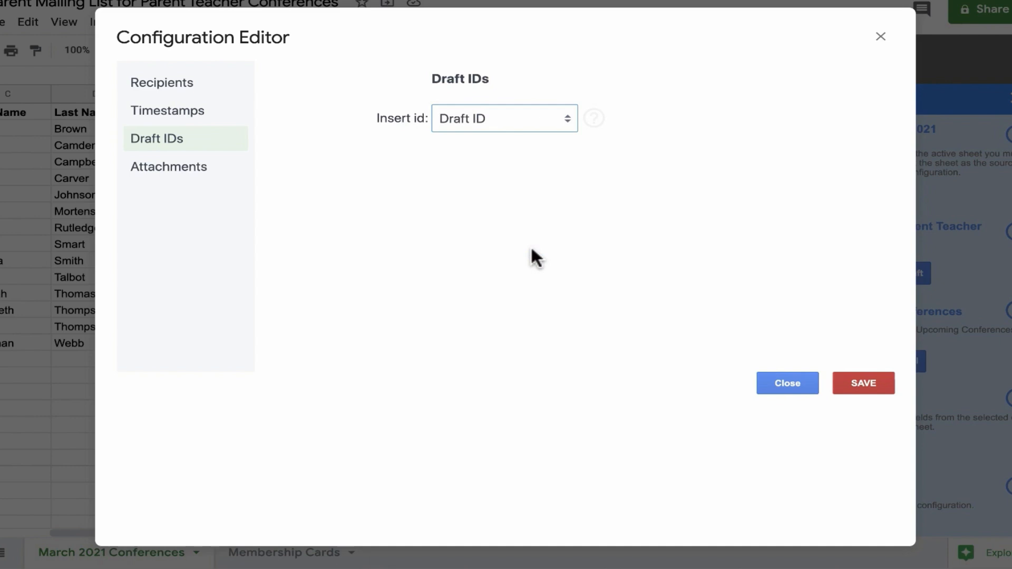
{"action": "left_click", "coordinate": [169, 167]}
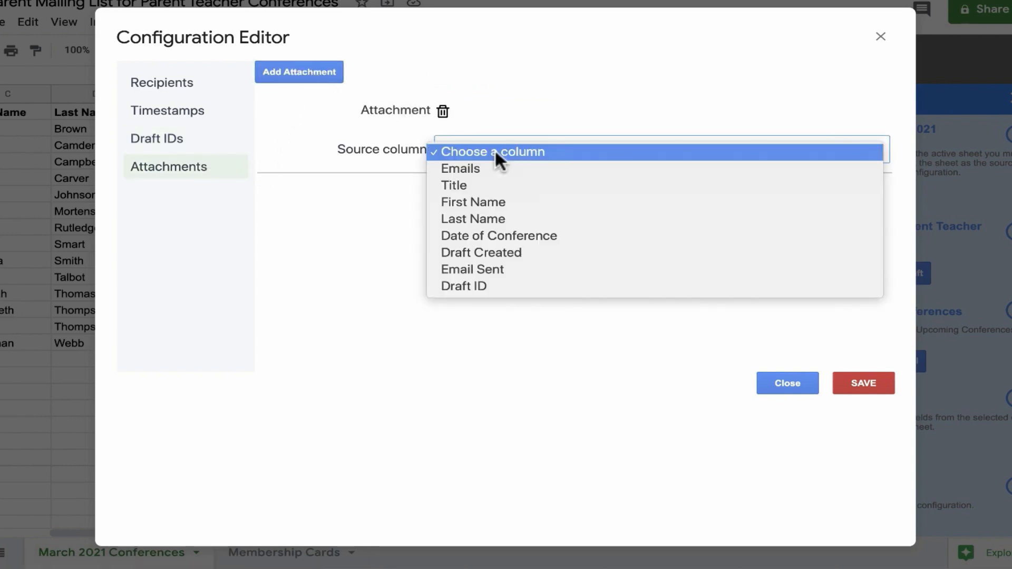
{"action": "left_click", "coordinate": [491, 152]}
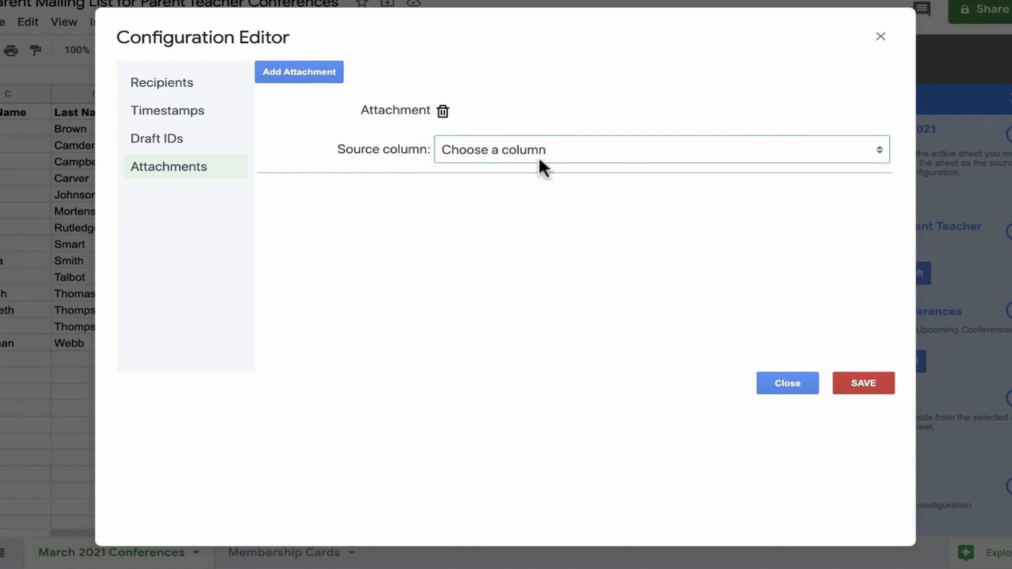
{"action": "mouse_move", "coordinate": [449, 122]}
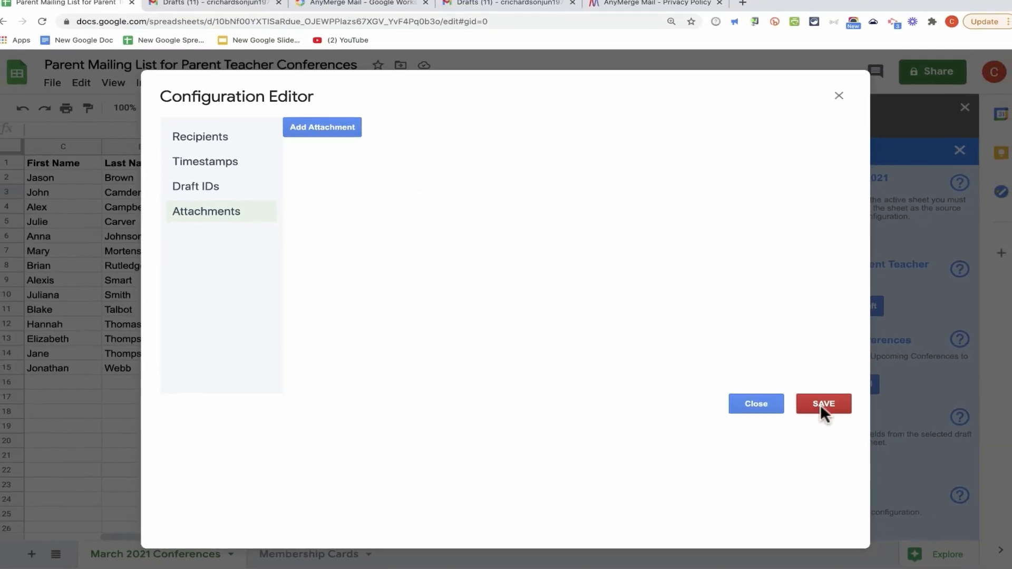
{"action": "left_click", "coordinate": [822, 403]}
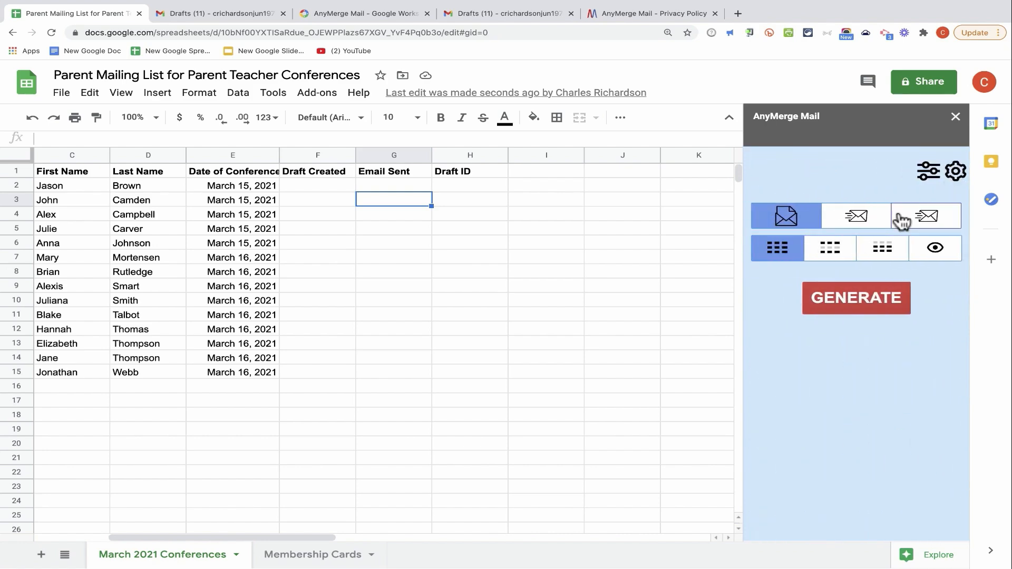
{"action": "mouse_move", "coordinate": [926, 216]}
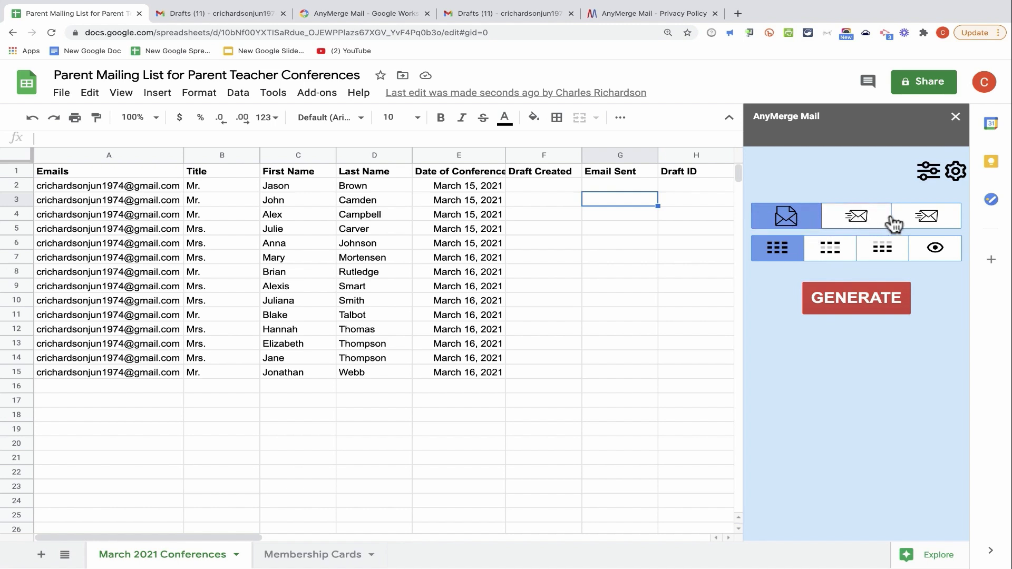
{"action": "mouse_move", "coordinate": [926, 216]}
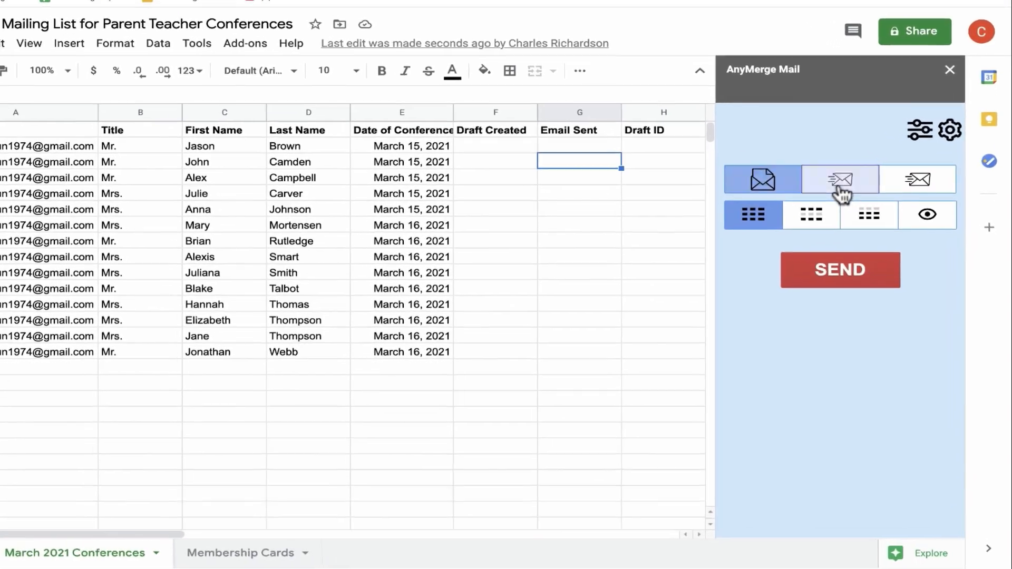
Try the merge-and-send, draft-only and send-drafts modes in the AnyMerge Mail sidebar.
{"action": "left_click", "coordinate": [839, 179]}
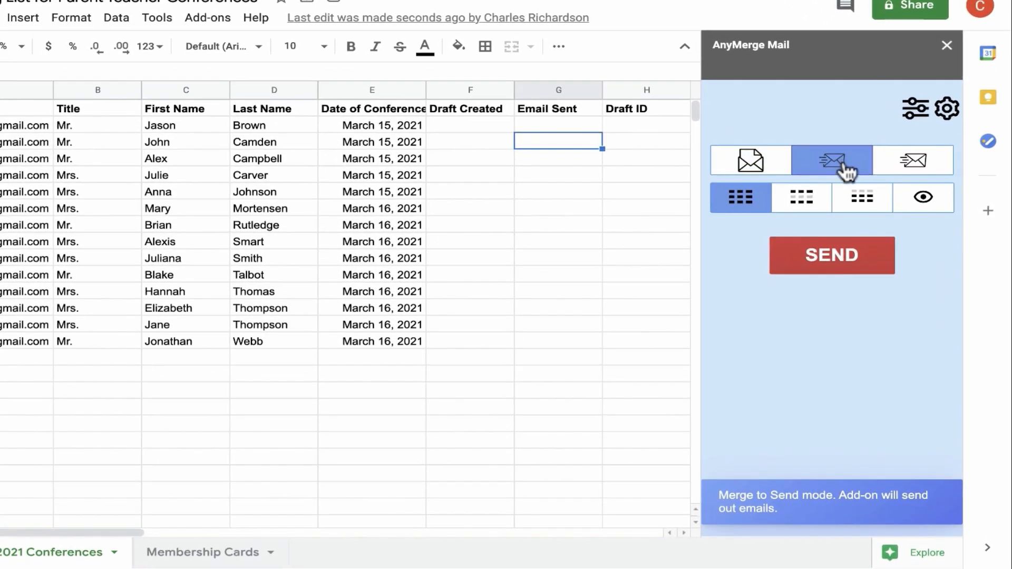
{"action": "mouse_move", "coordinate": [878, 519]}
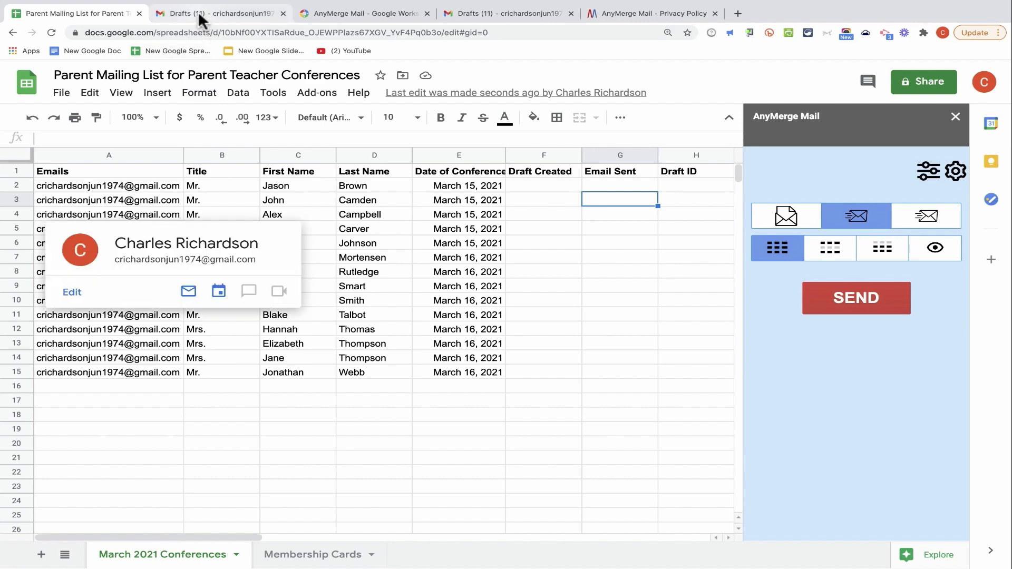
{"action": "left_click", "coordinate": [219, 12]}
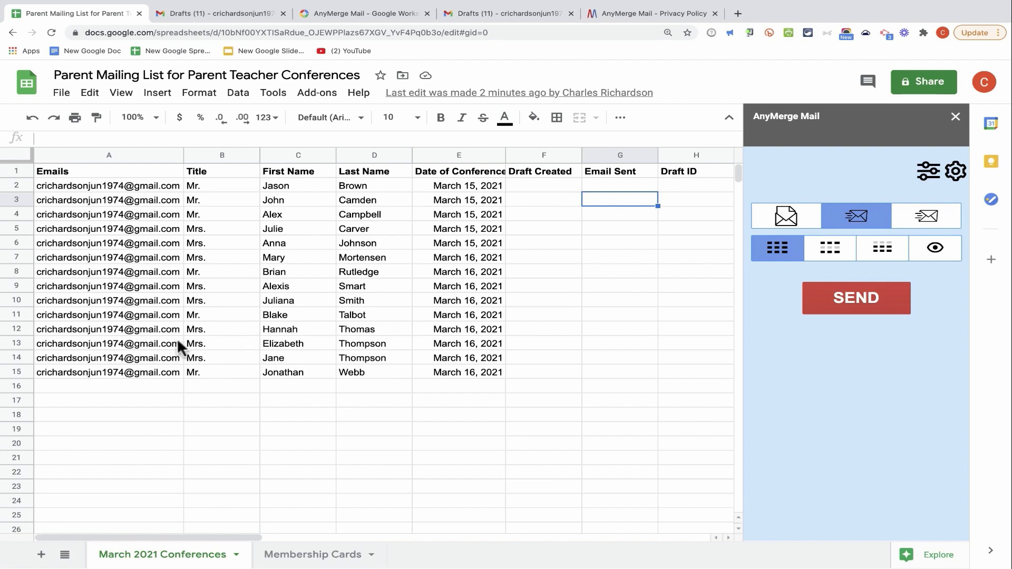
{"action": "mouse_move", "coordinate": [258, 411]}
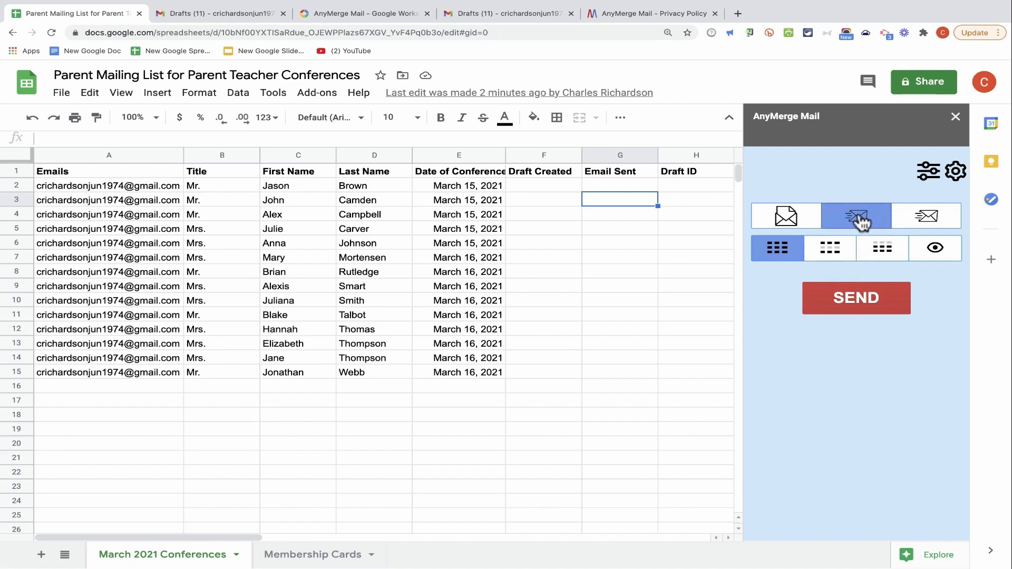
{"action": "mouse_move", "coordinate": [855, 216]}
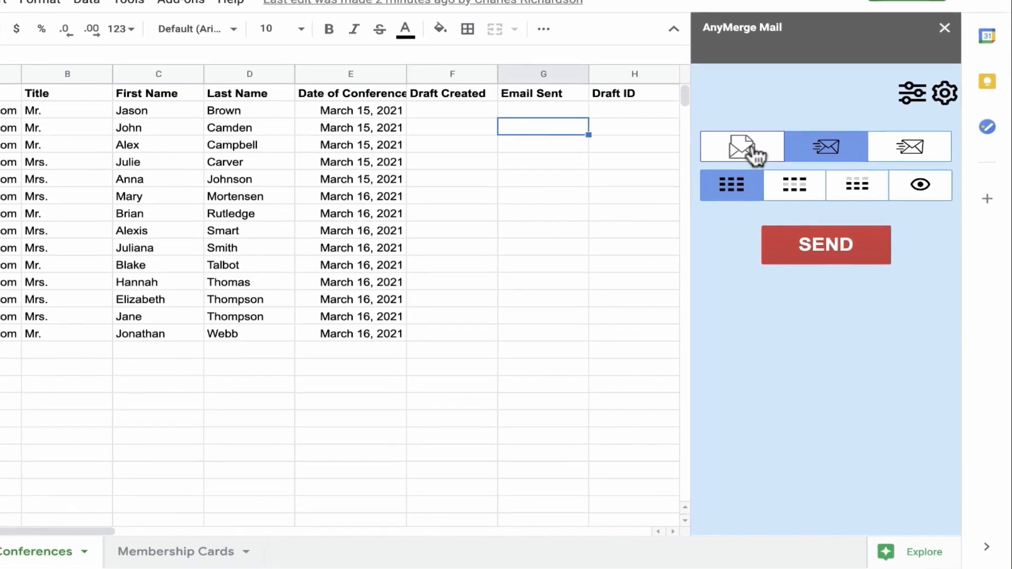
{"action": "left_click", "coordinate": [741, 146]}
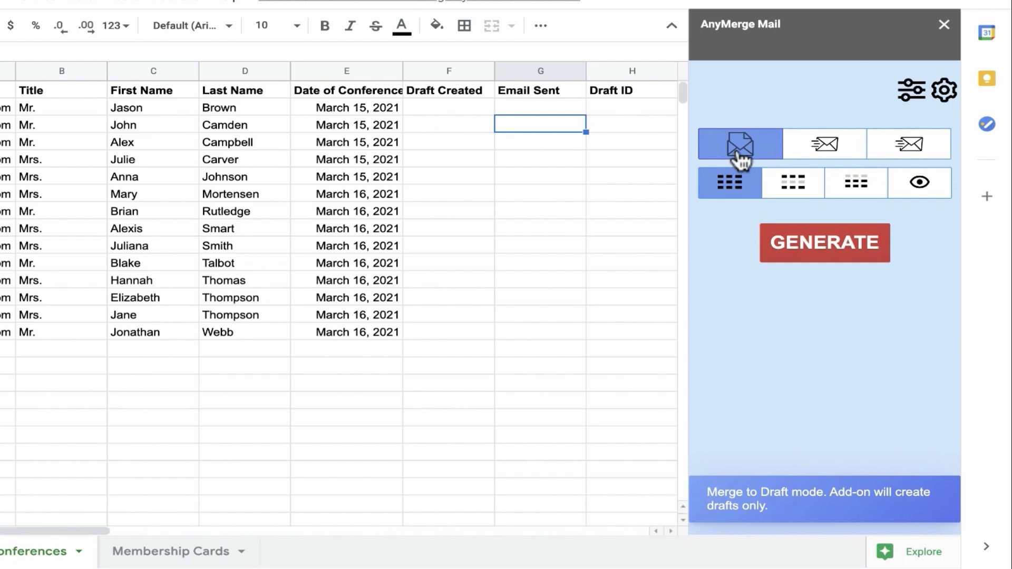
{"action": "left_click", "coordinate": [908, 144]}
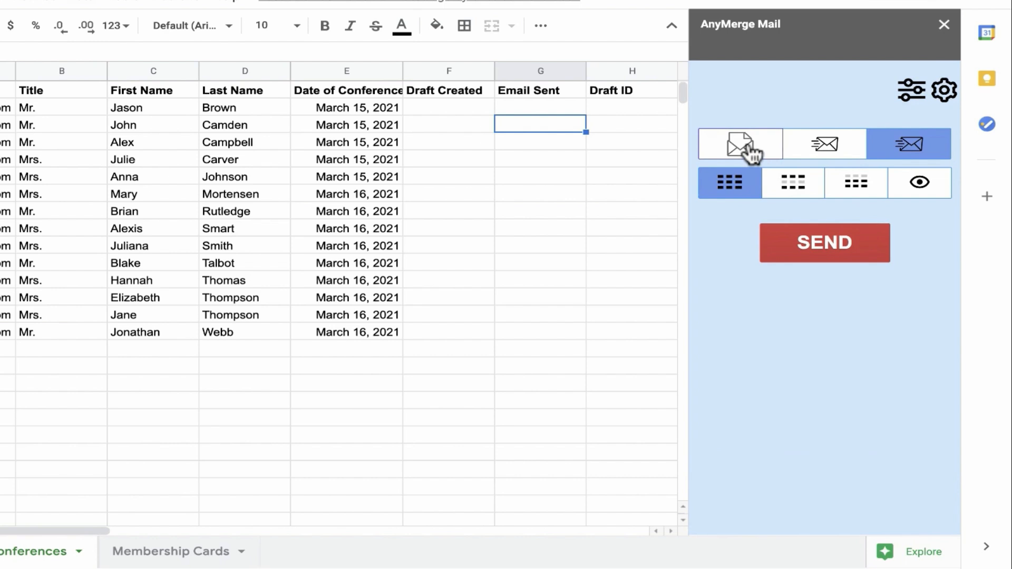
{"action": "left_click", "coordinate": [740, 143]}
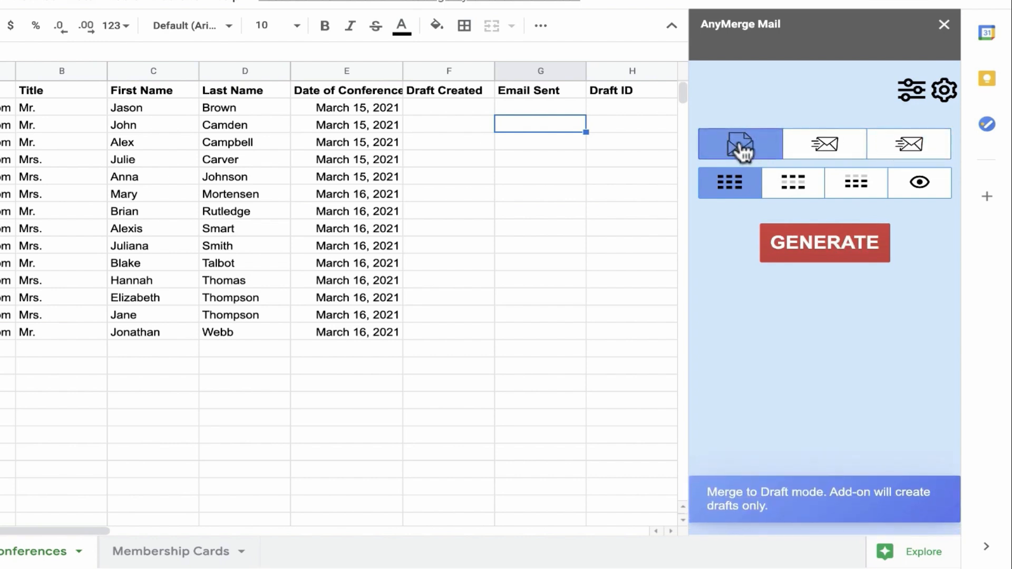
{"action": "left_click", "coordinate": [909, 144]}
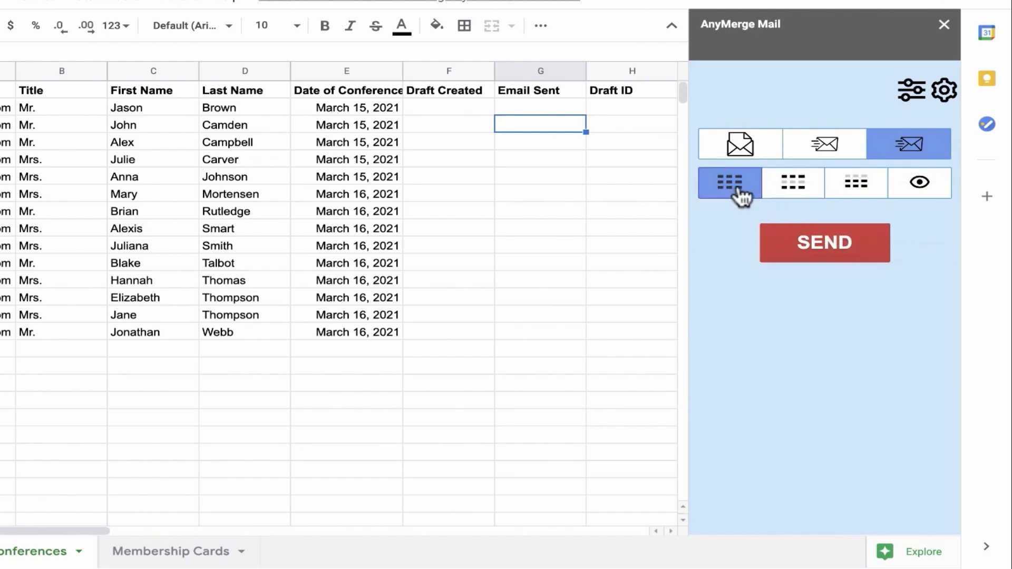
{"action": "mouse_move", "coordinate": [729, 184]}
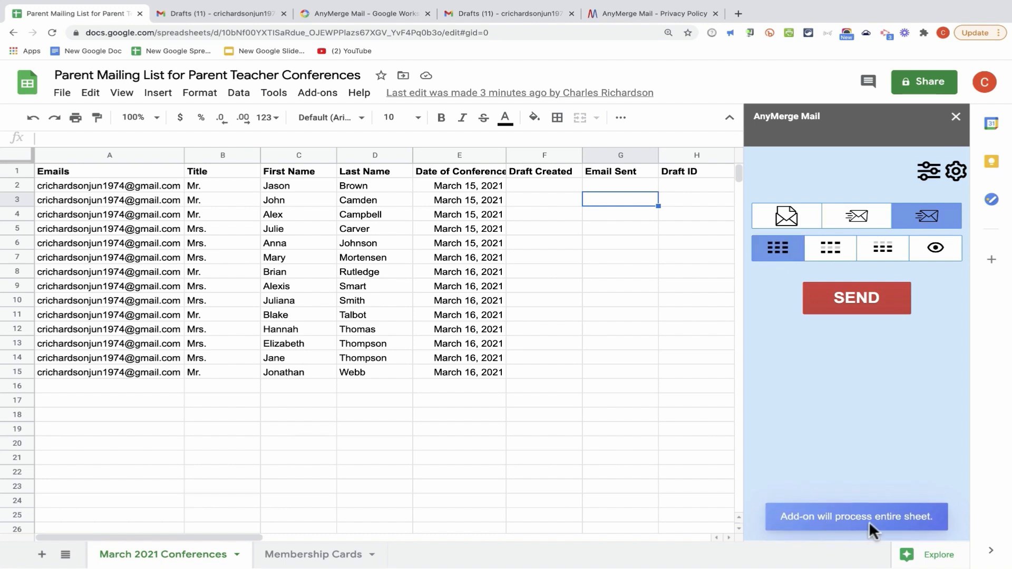
{"action": "mouse_move", "coordinate": [754, 319]}
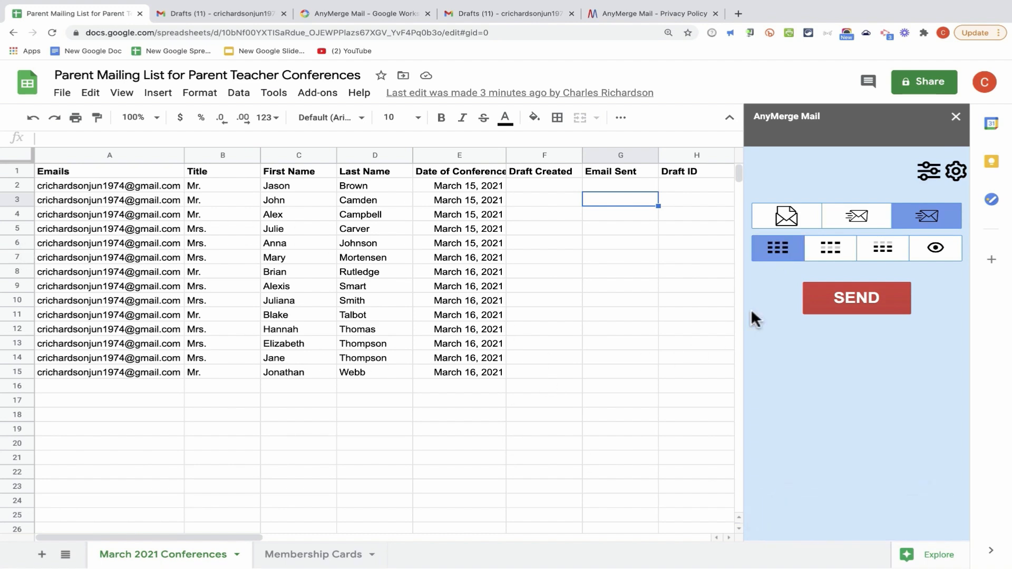
Try selected-rows and start-from-row-10 options, preview rows, then choose the entire sheet.
{"action": "left_click", "coordinate": [830, 247]}
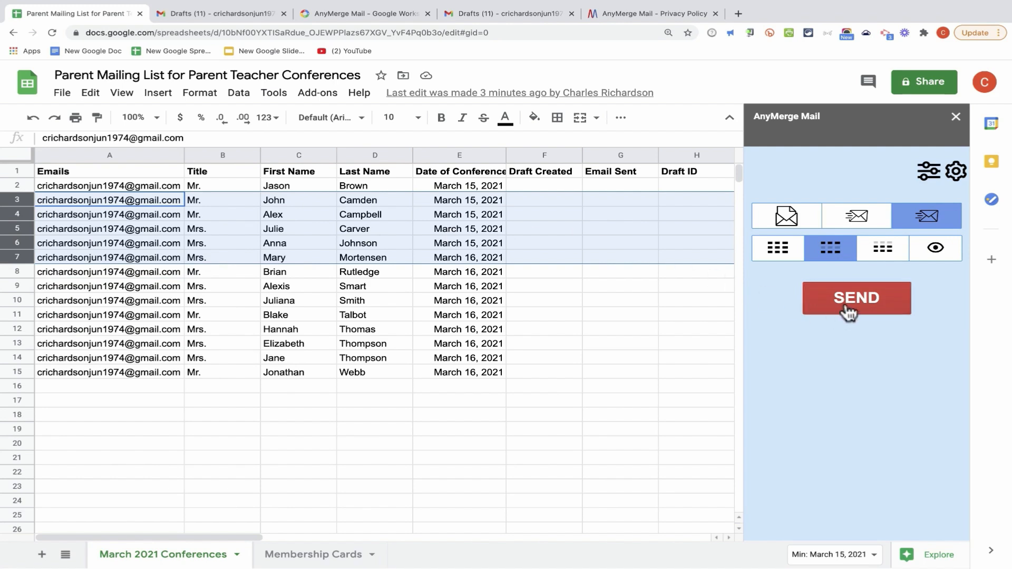
{"action": "left_click", "coordinate": [883, 248]}
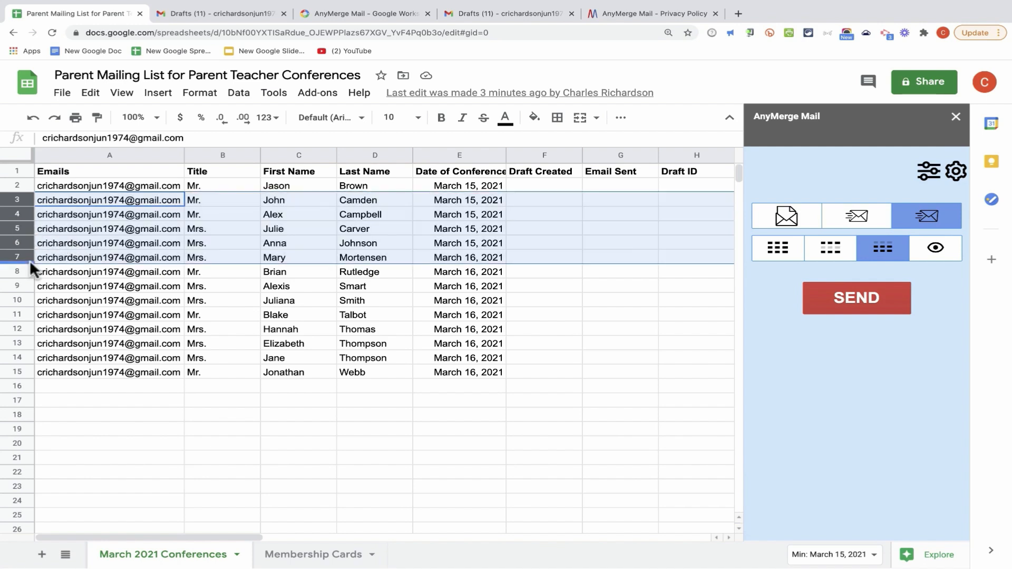
{"action": "left_click", "coordinate": [109, 300]}
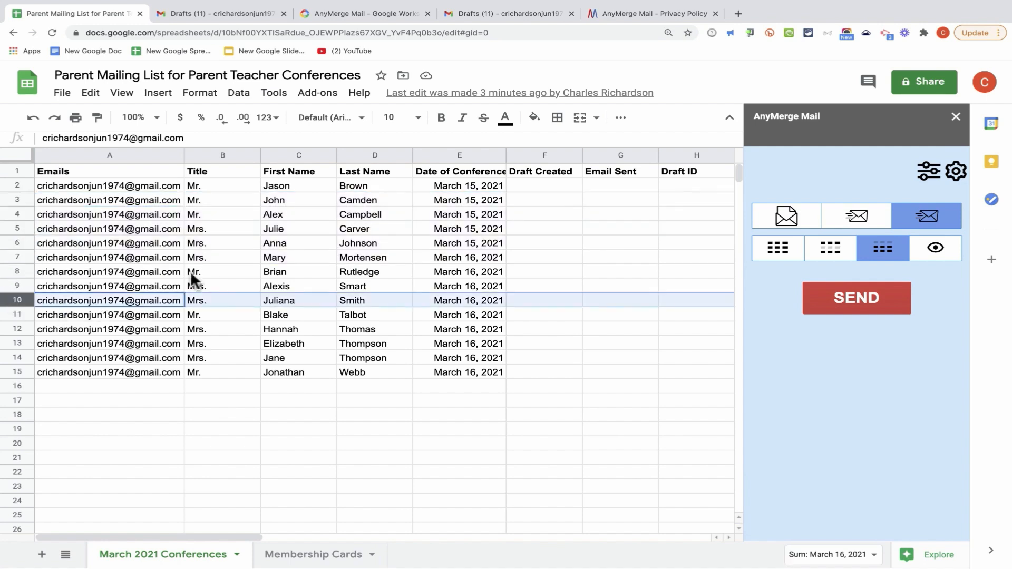
{"action": "mouse_move", "coordinate": [613, 312]}
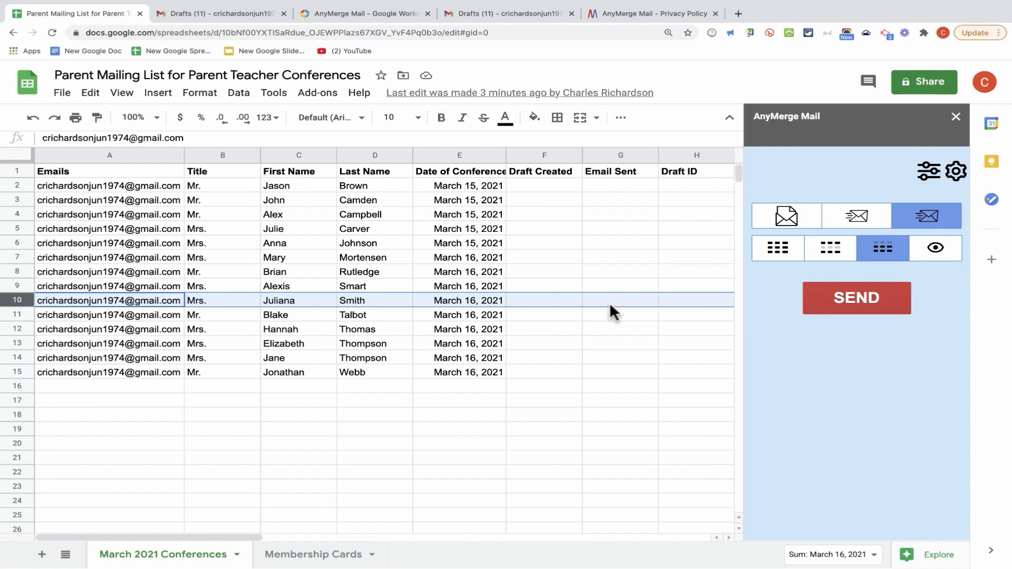
{"action": "mouse_move", "coordinate": [935, 248]}
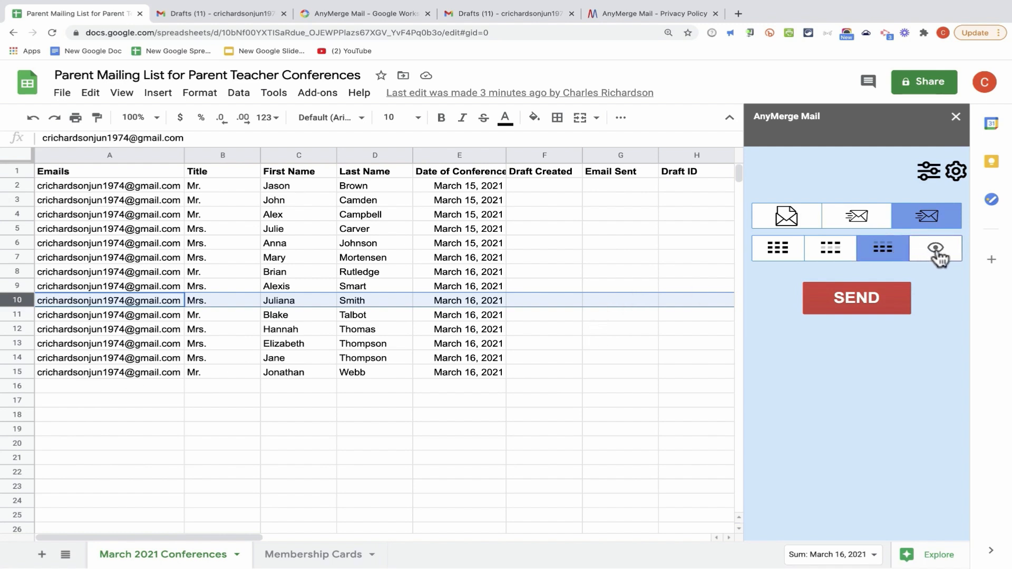
{"action": "mouse_move", "coordinate": [935, 251]}
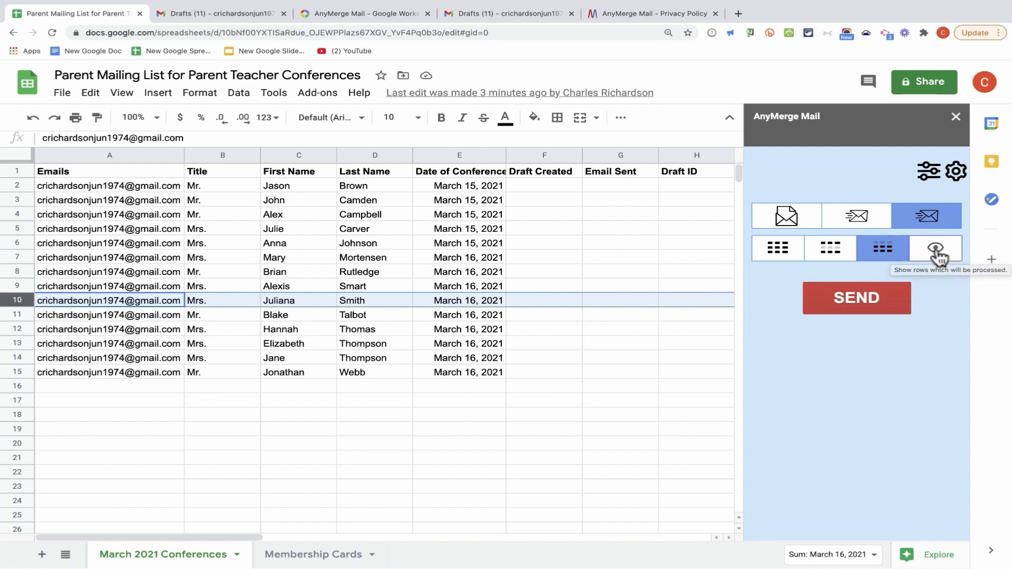
{"action": "left_click", "coordinate": [934, 247]}
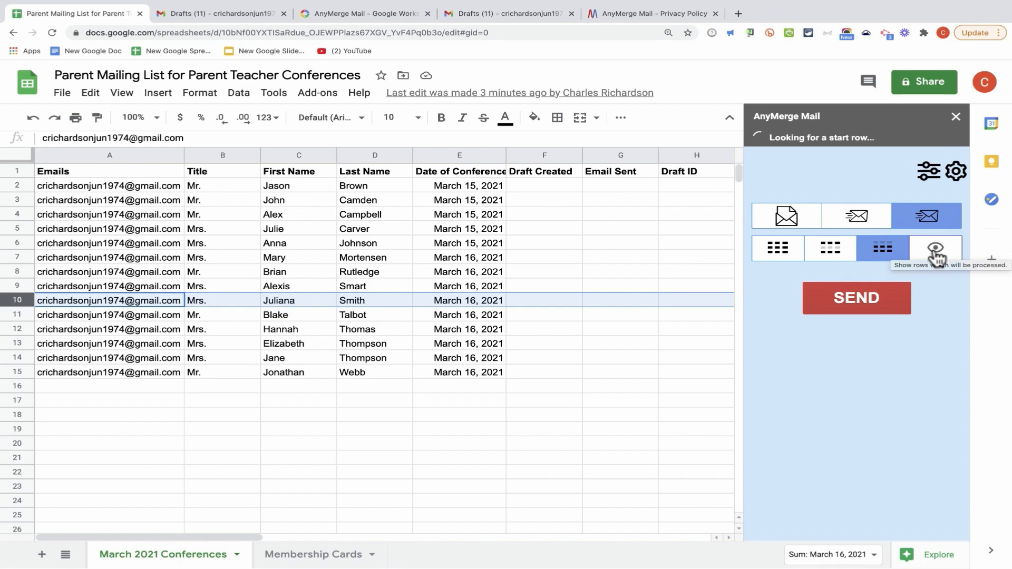
{"action": "left_click", "coordinate": [934, 248]}
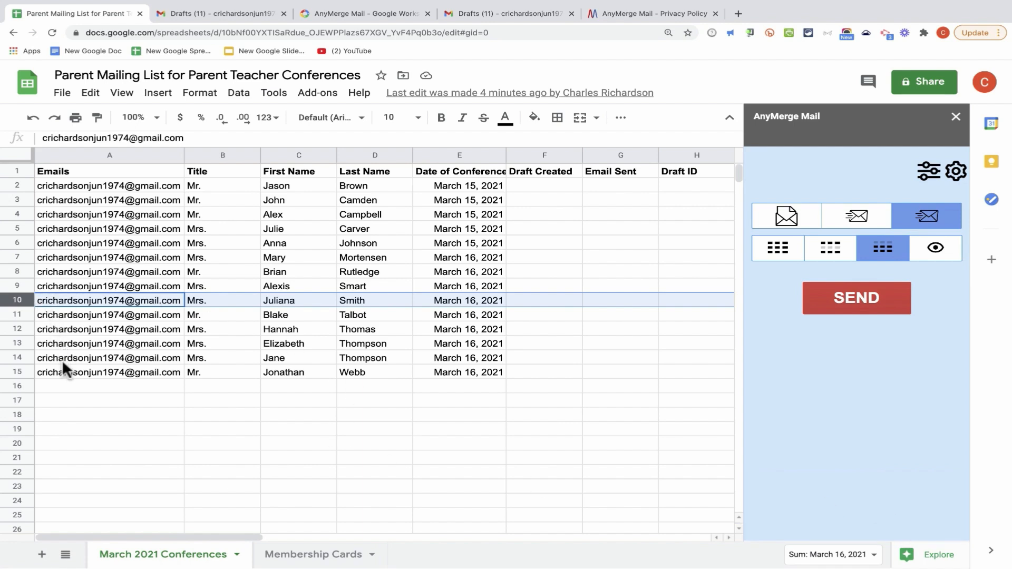
{"action": "left_click", "coordinate": [777, 248]}
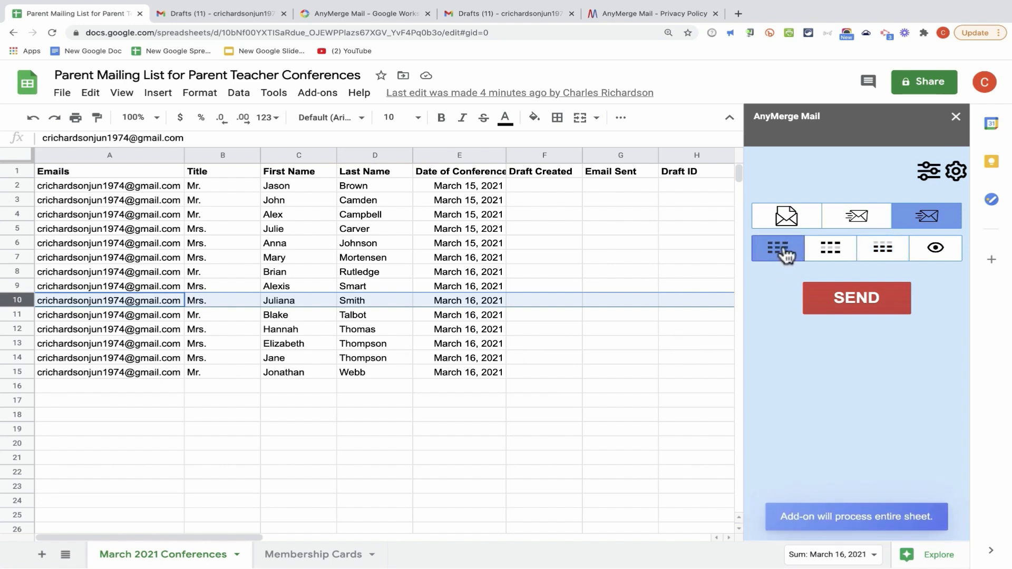
Generate the merged drafts in draft-only mode, then check them in Gmail.
{"action": "left_click", "coordinate": [786, 215]}
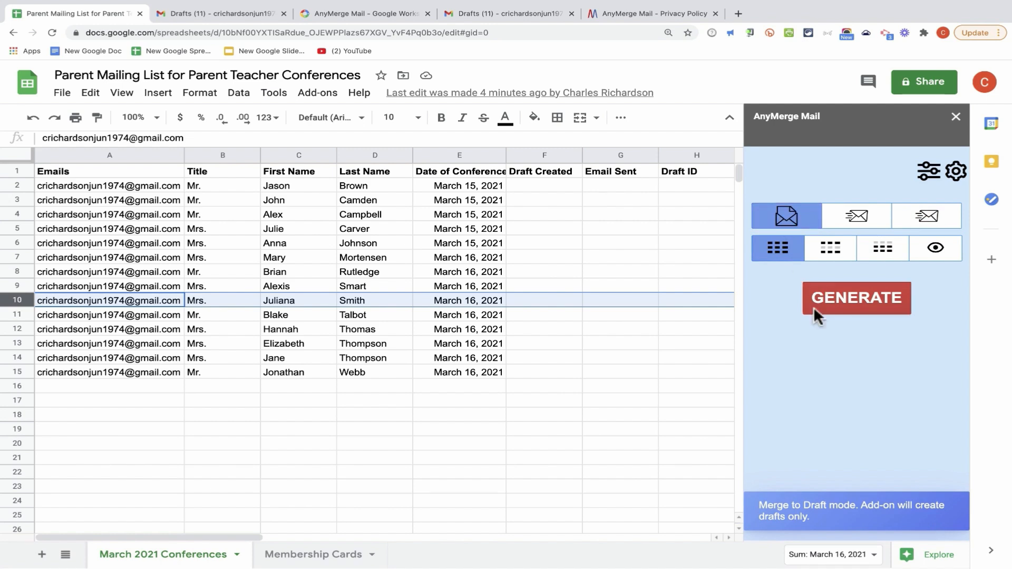
{"action": "mouse_move", "coordinate": [871, 308]}
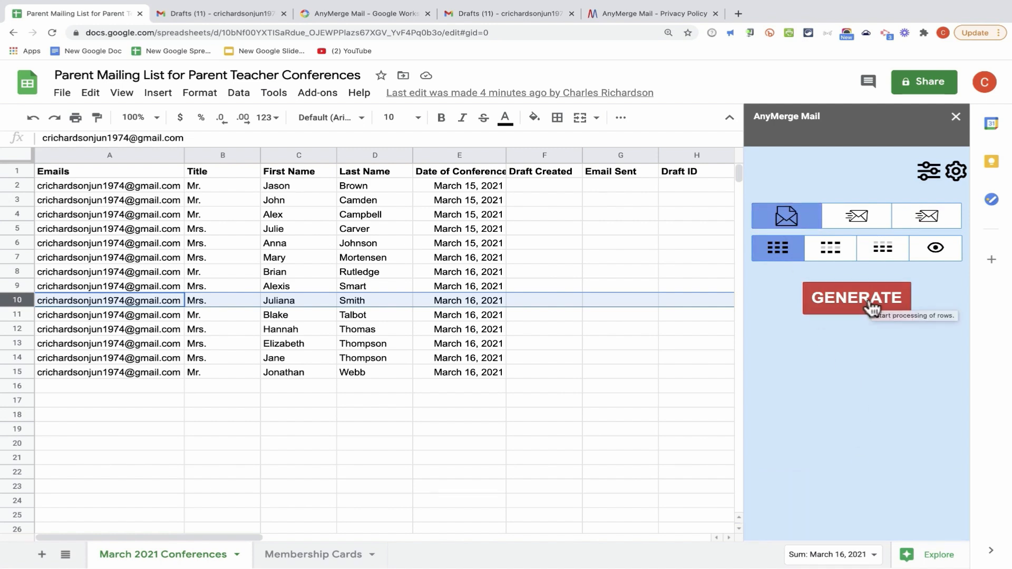
{"action": "left_click", "coordinate": [856, 297]}
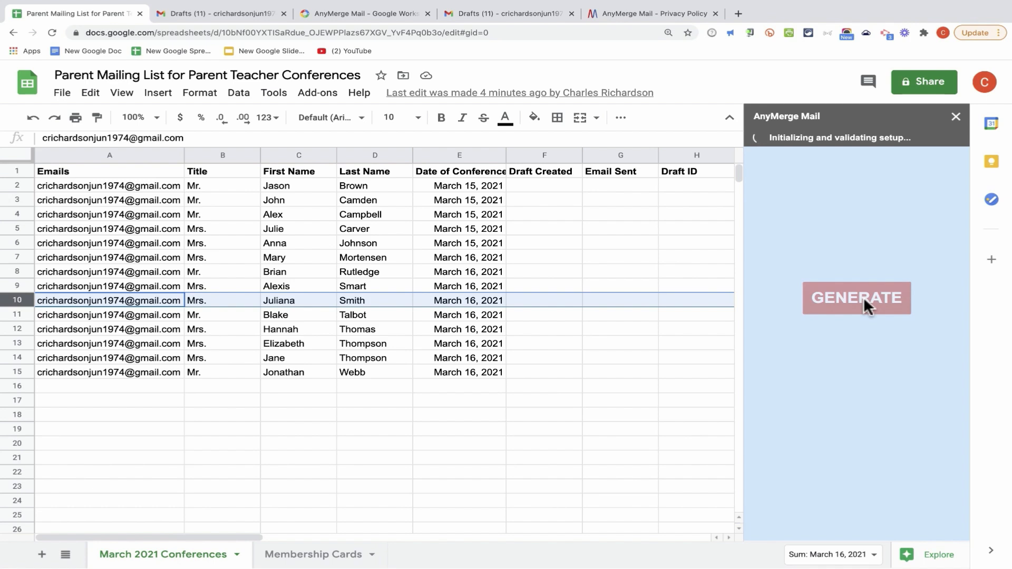
{"action": "left_click", "coordinate": [856, 297]}
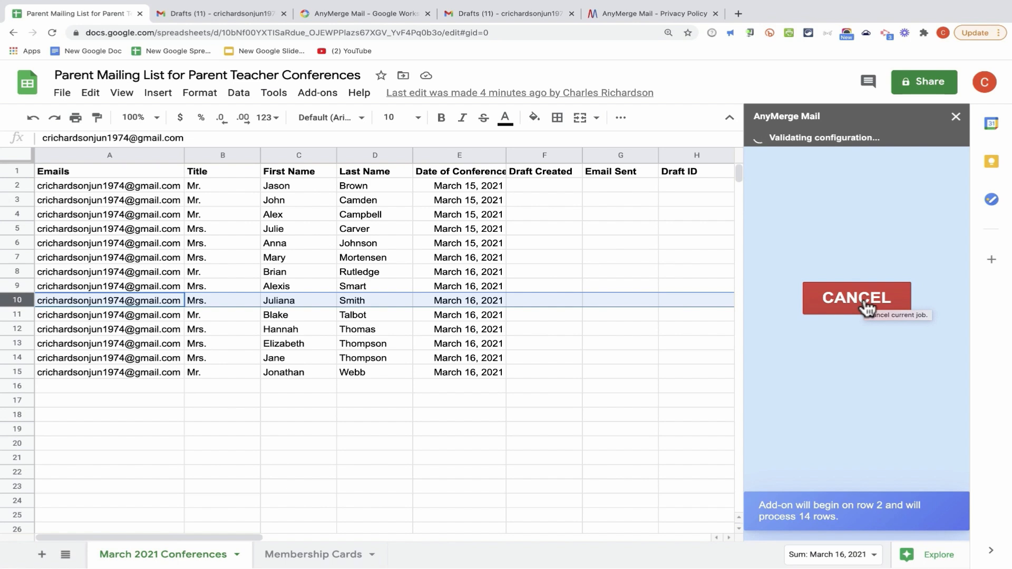
{"action": "mouse_move", "coordinate": [851, 529]}
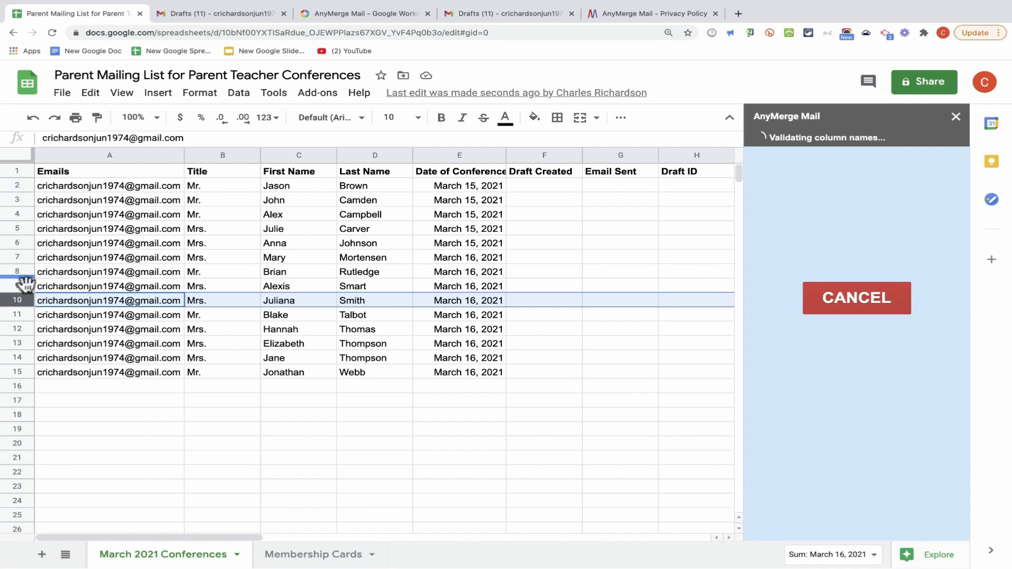
{"action": "mouse_move", "coordinate": [29, 392]}
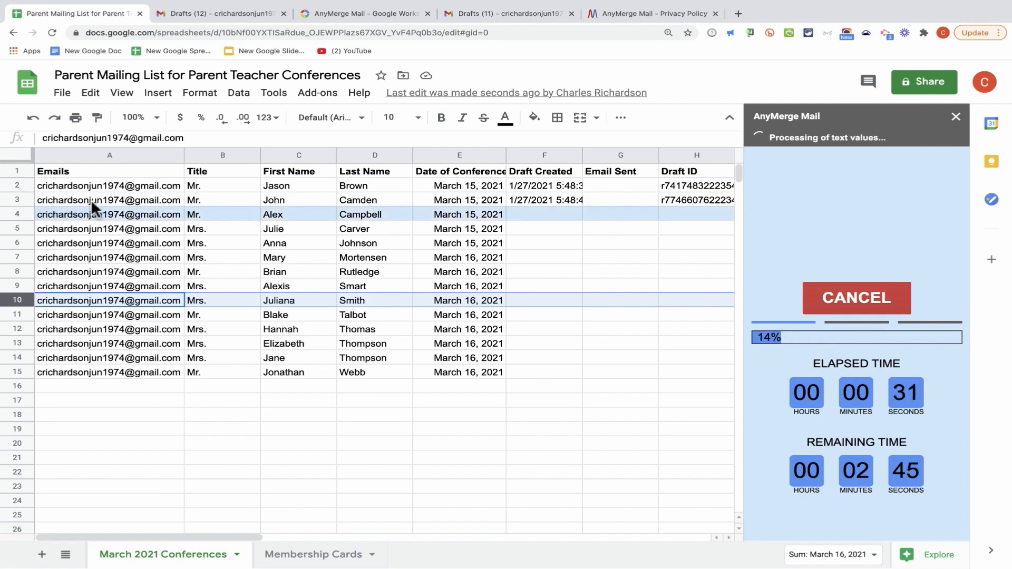
{"action": "mouse_move", "coordinate": [657, 236]}
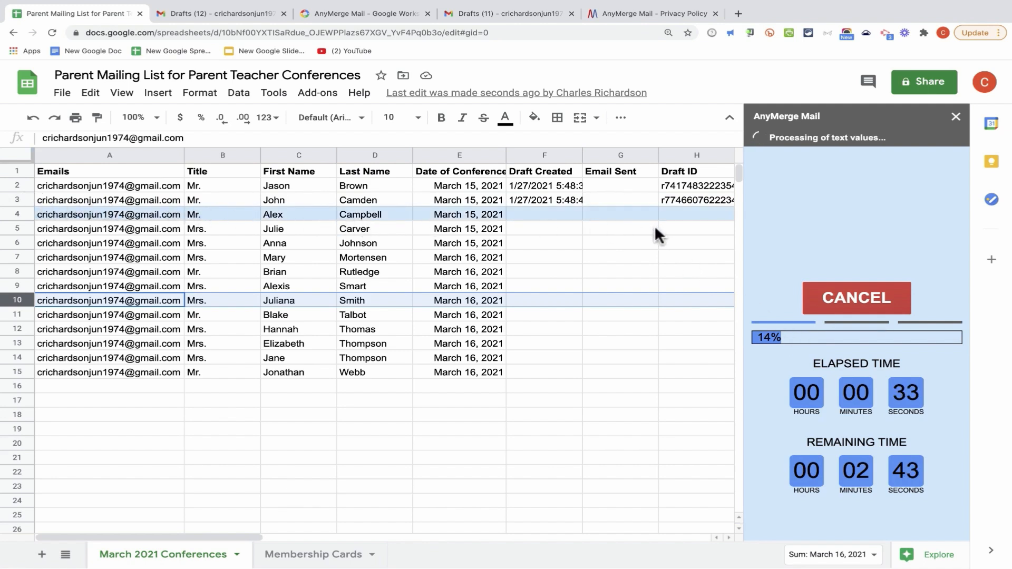
{"action": "mouse_move", "coordinate": [641, 234]}
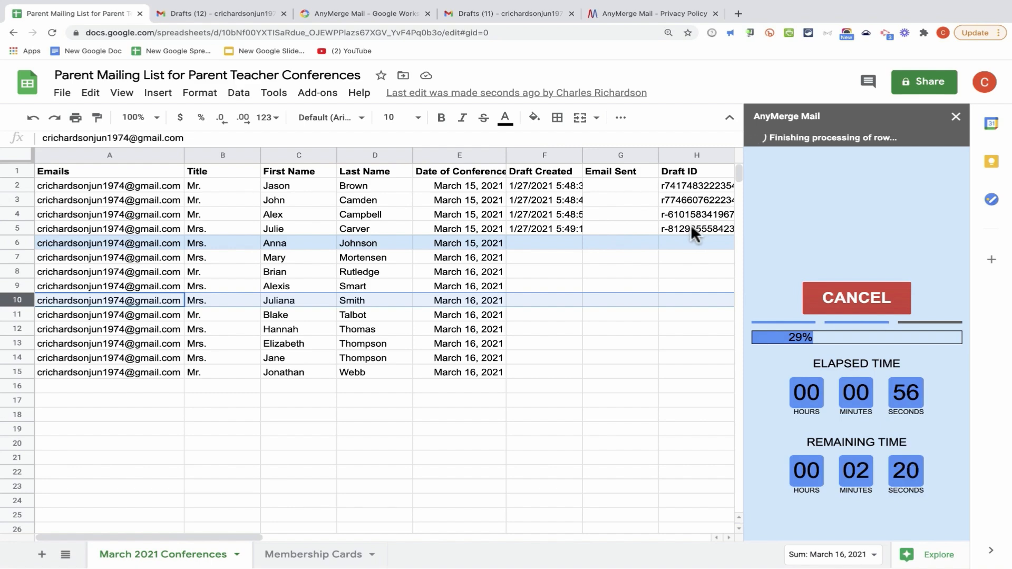
{"action": "left_click", "coordinate": [222, 12]}
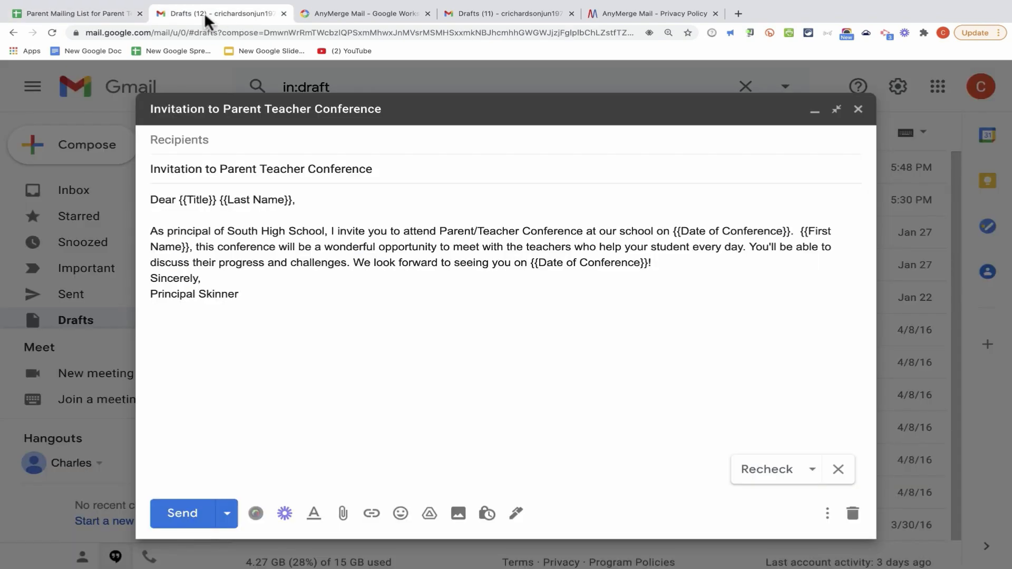
Acknowledge generation finished in Sheets, then open and close Mrs. Johnson's merged draft in Gmail.
{"action": "left_click", "coordinate": [74, 13]}
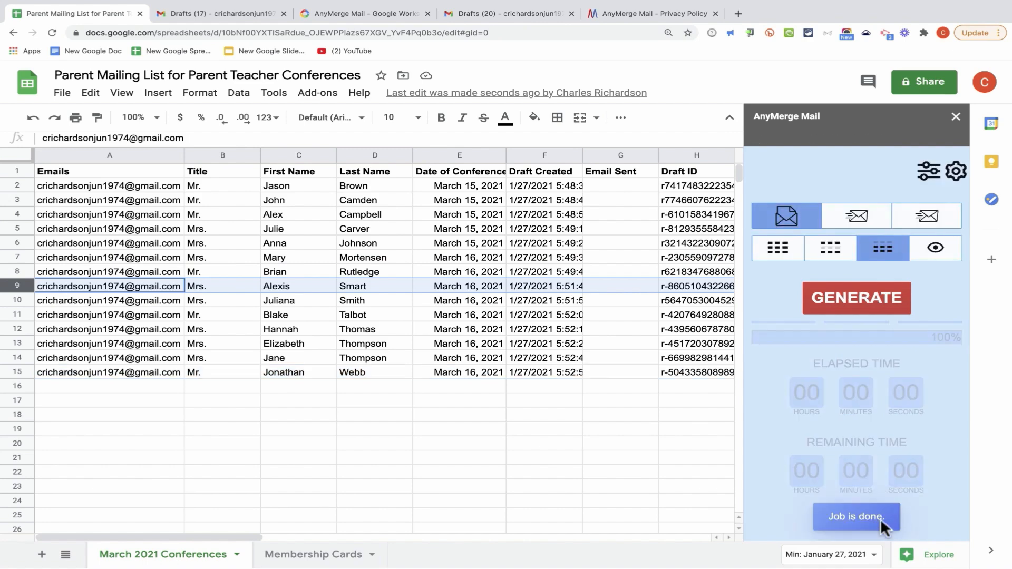
{"action": "left_click", "coordinate": [856, 517]}
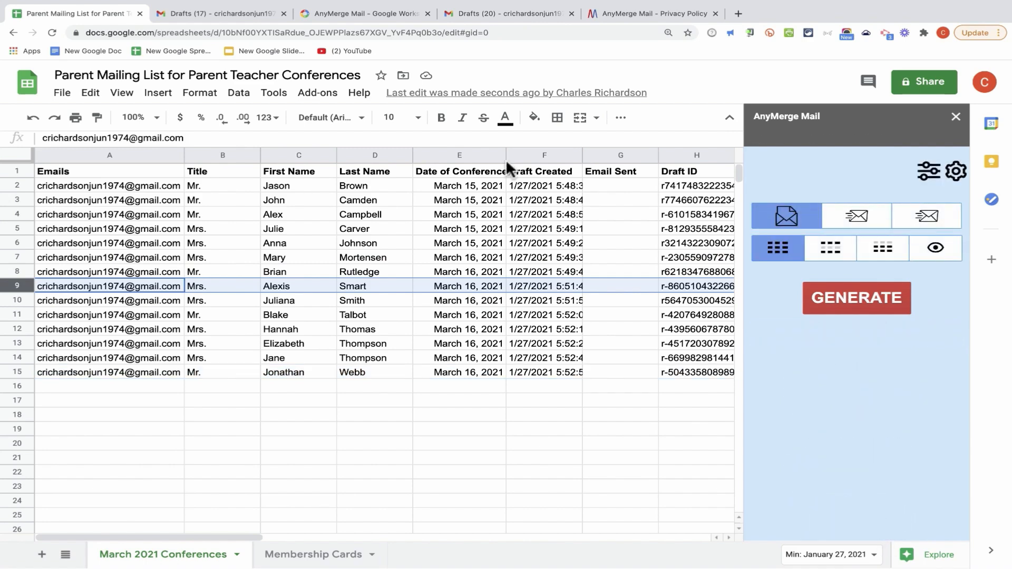
{"action": "left_click", "coordinate": [219, 12]}
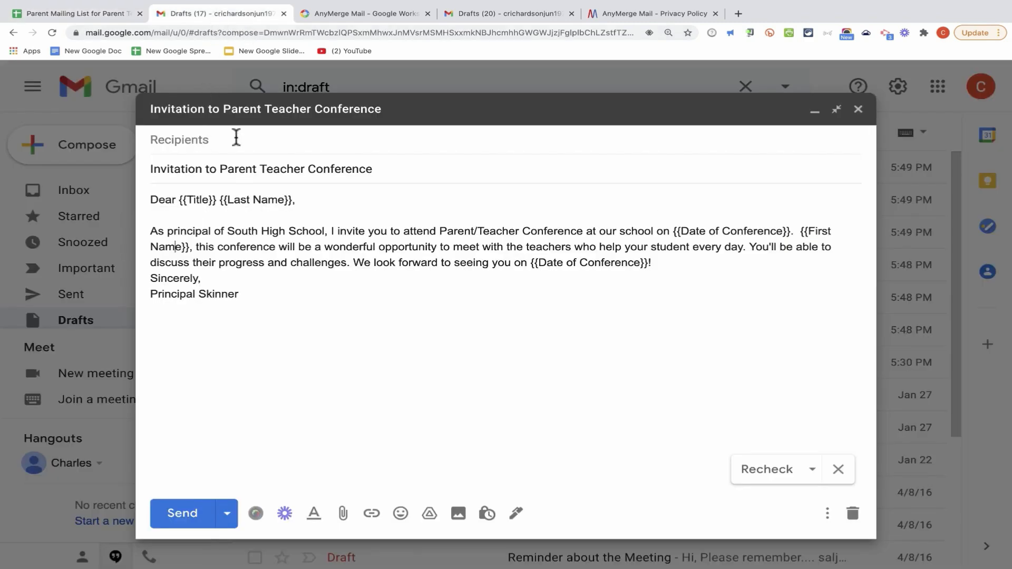
{"action": "left_click", "coordinate": [857, 108]}
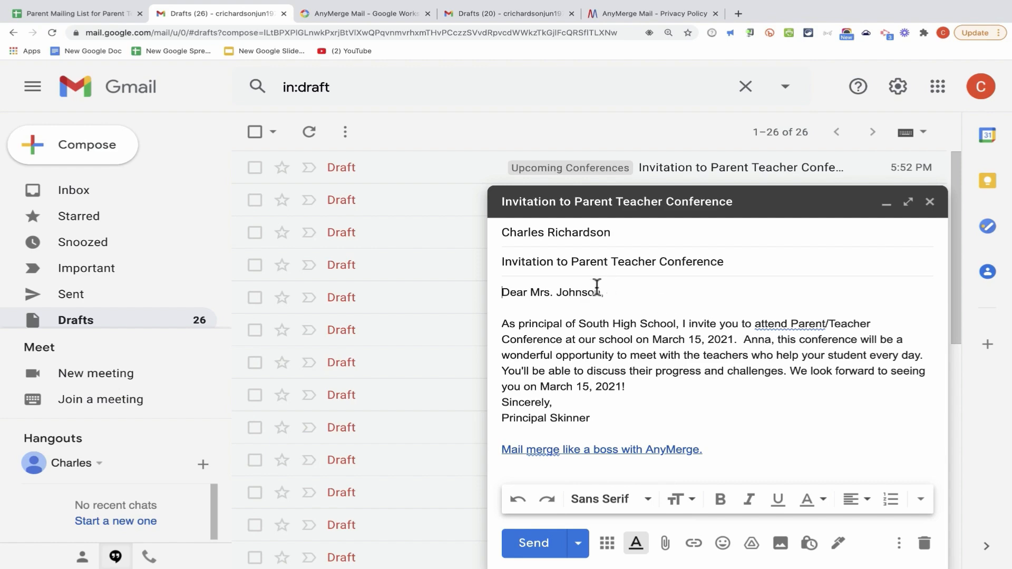
{"action": "left_click", "coordinate": [929, 201]}
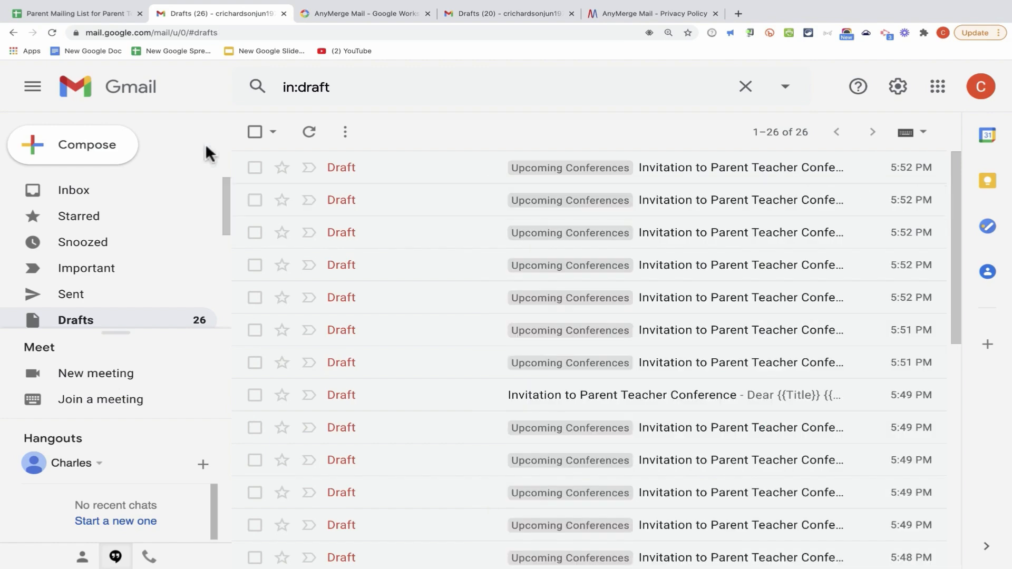
{"action": "left_click", "coordinate": [76, 13]}
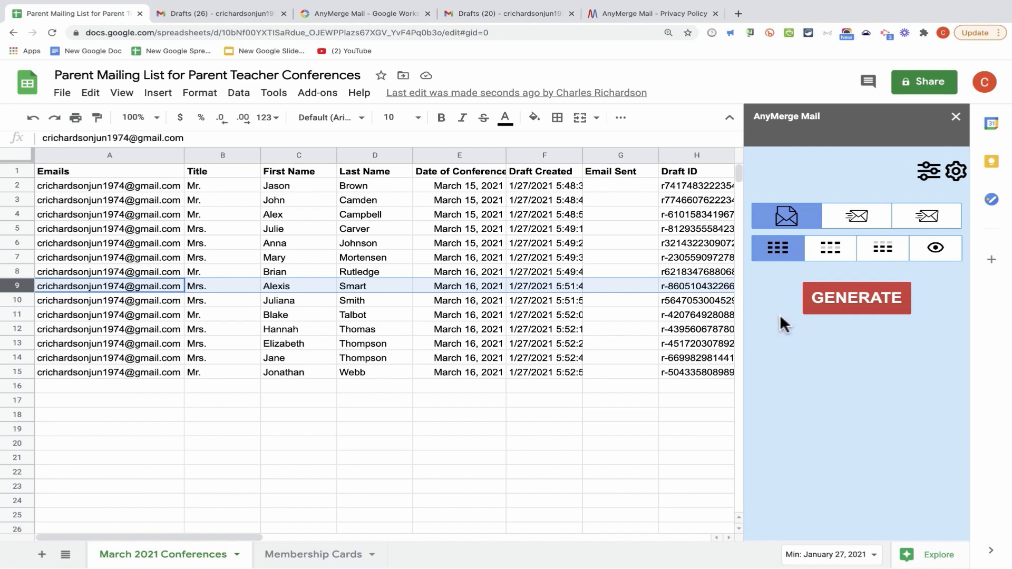
Switch AnyMerge Mail to Draft to Send mode and send all 14 drafts.
{"action": "left_click", "coordinate": [926, 216]}
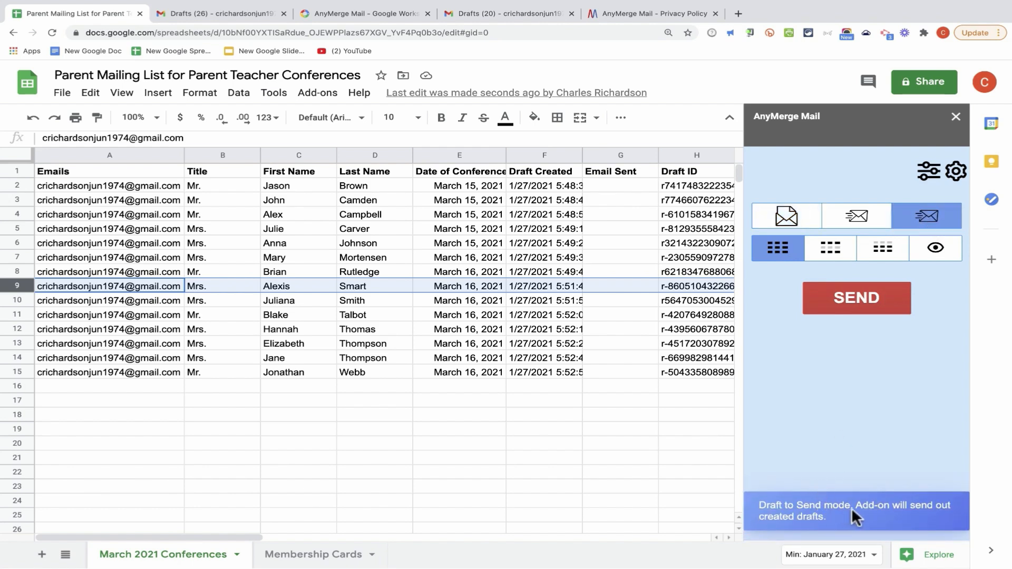
{"action": "left_click", "coordinate": [856, 297]}
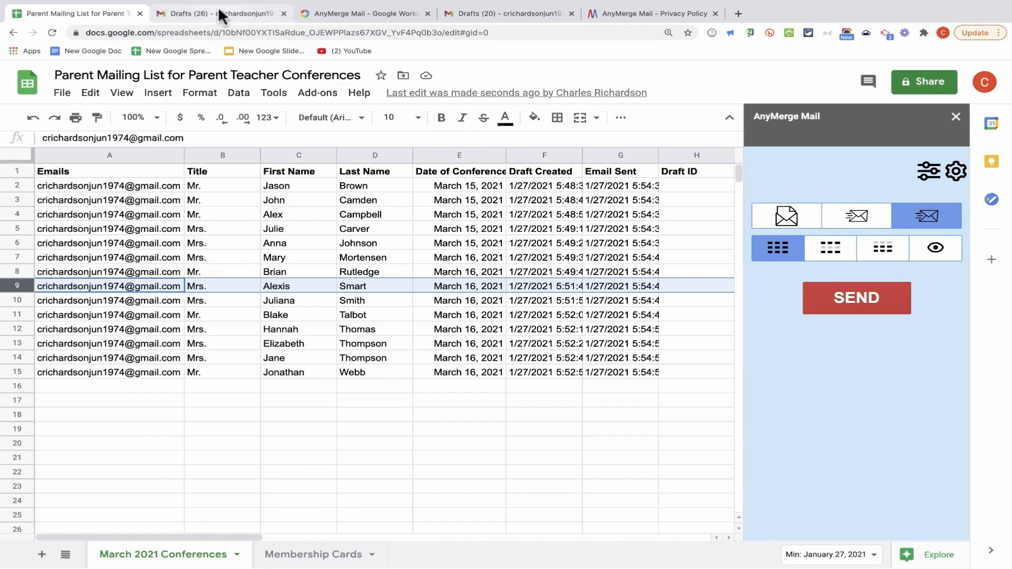
Review the sent Upcoming Conferences invitations in Gmail's Sent folder, then return to Sheets.
{"action": "left_click", "coordinate": [219, 12]}
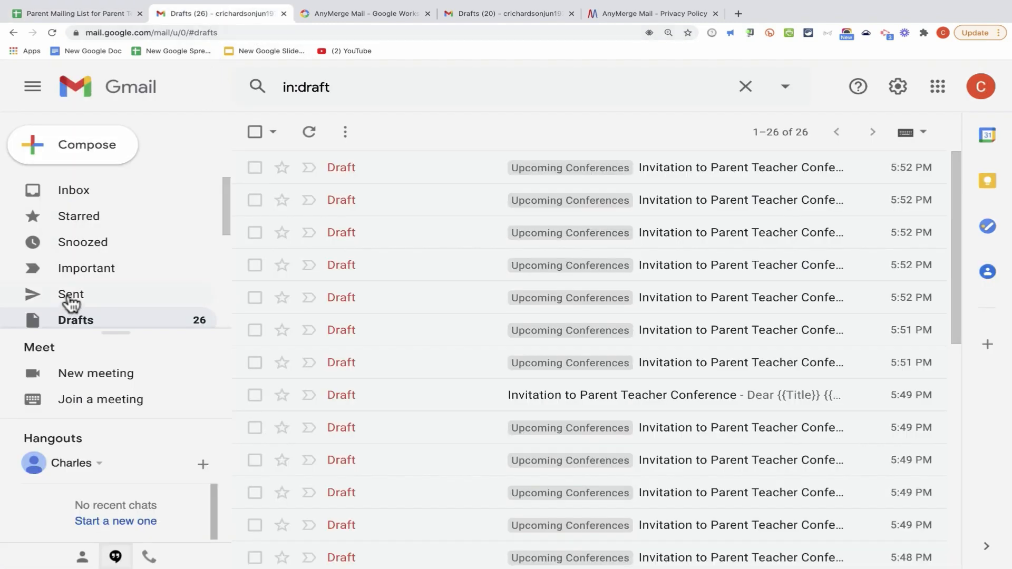
{"action": "left_click", "coordinate": [70, 294]}
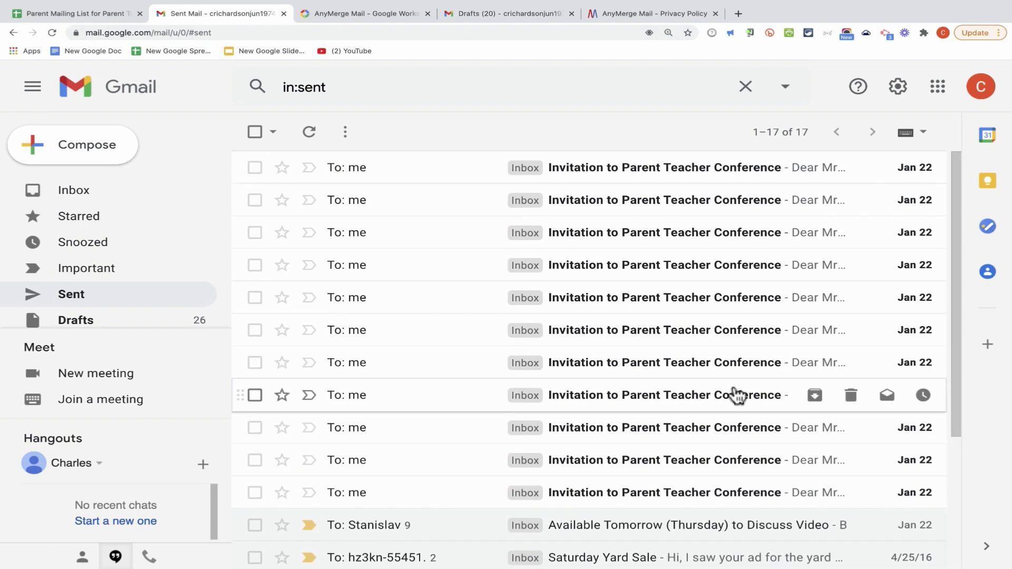
{"action": "mouse_move", "coordinate": [106, 216]}
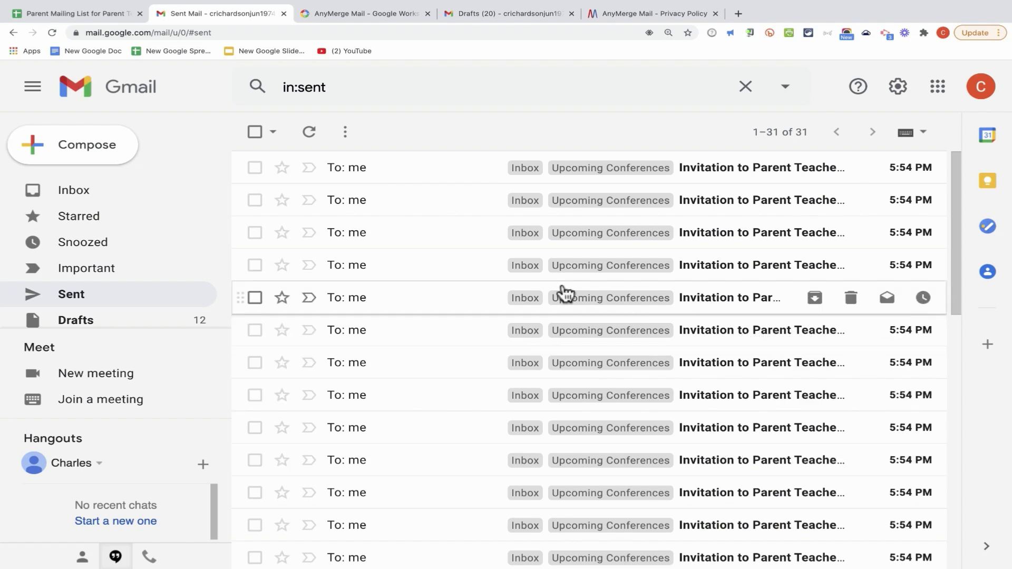
{"action": "left_click", "coordinate": [75, 12]}
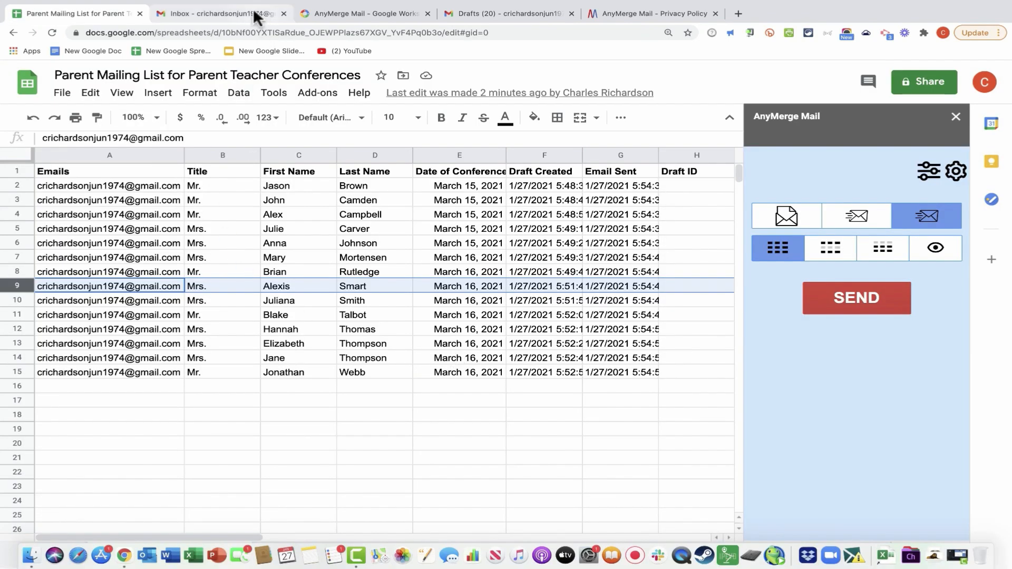
{"action": "mouse_move", "coordinate": [362, 12]}
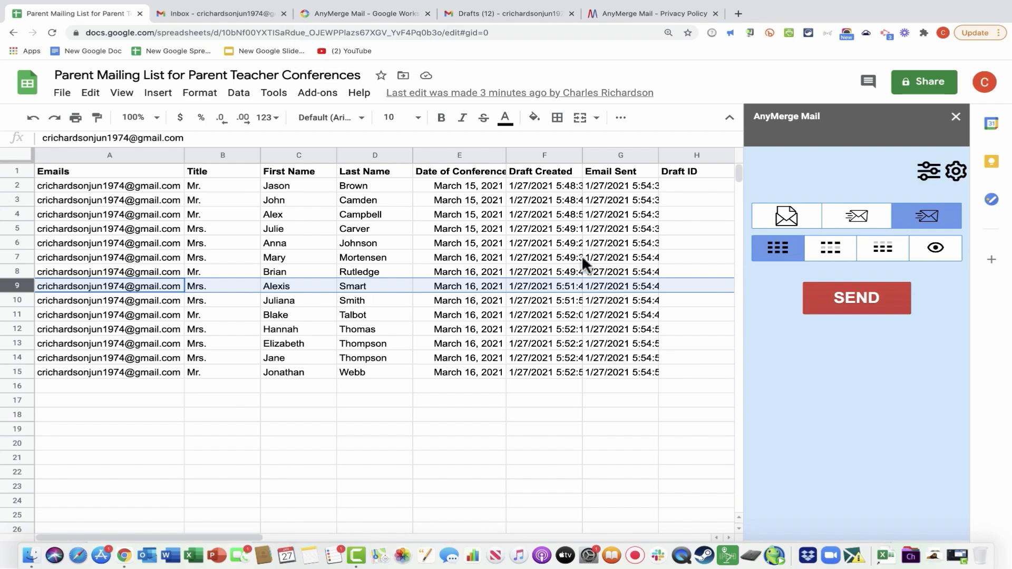
{"action": "mouse_move", "coordinate": [196, 265]}
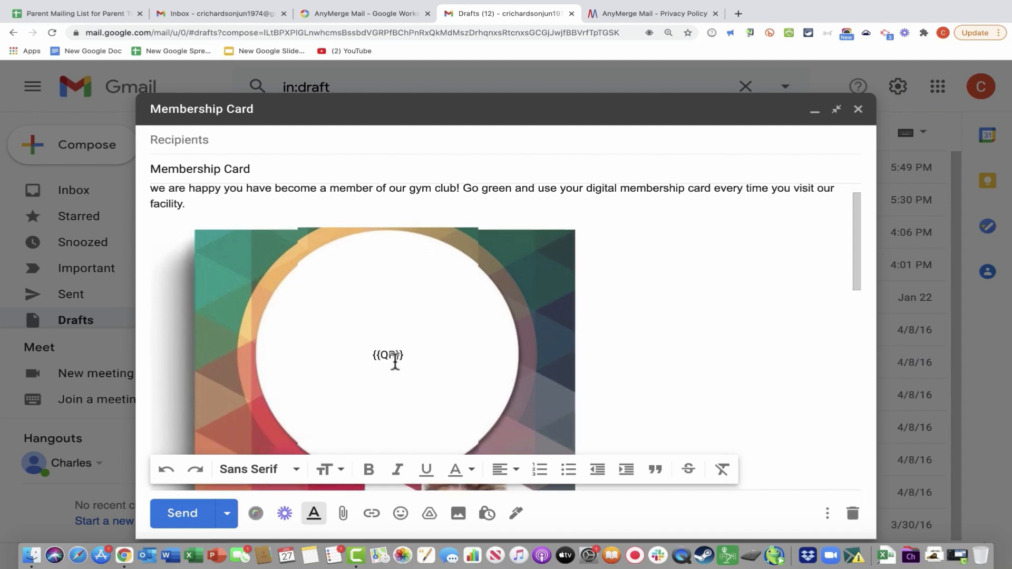
Open the AnyMerge output Configuration Editor, then switch to the AnyMerge Mail home page tab.
{"action": "left_click", "coordinate": [71, 13]}
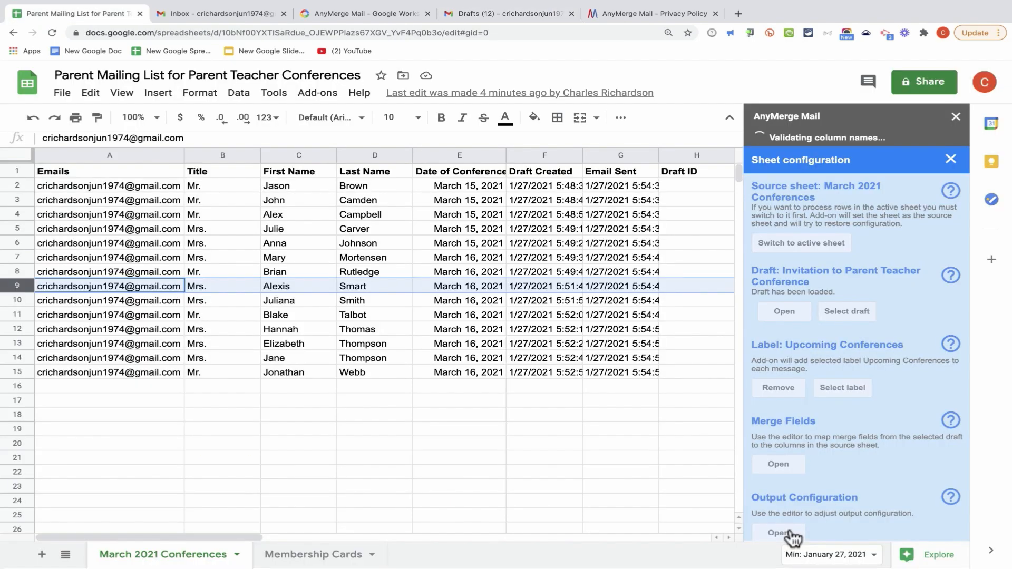
{"action": "left_click", "coordinate": [778, 533]}
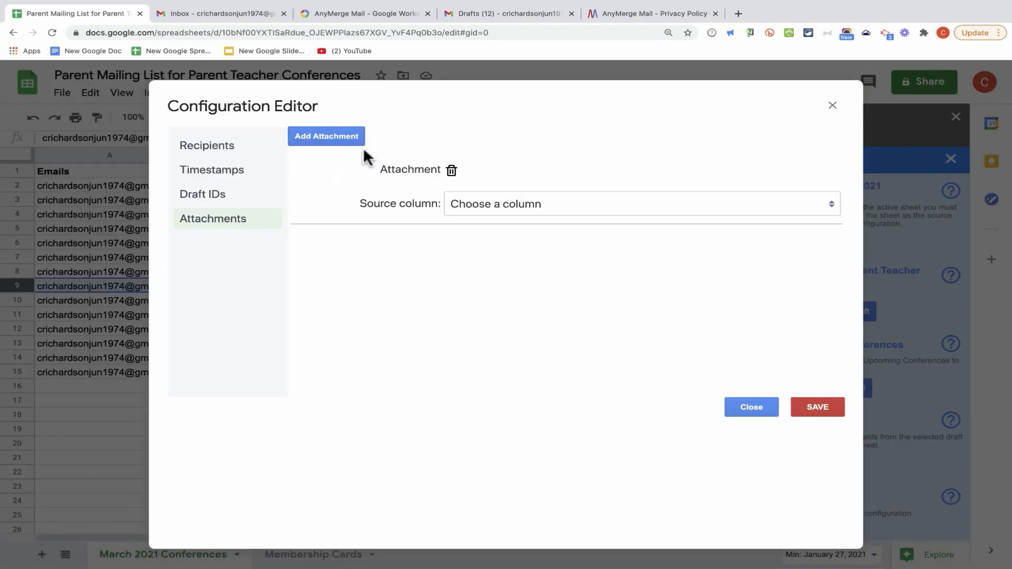
{"action": "left_click", "coordinate": [650, 13]}
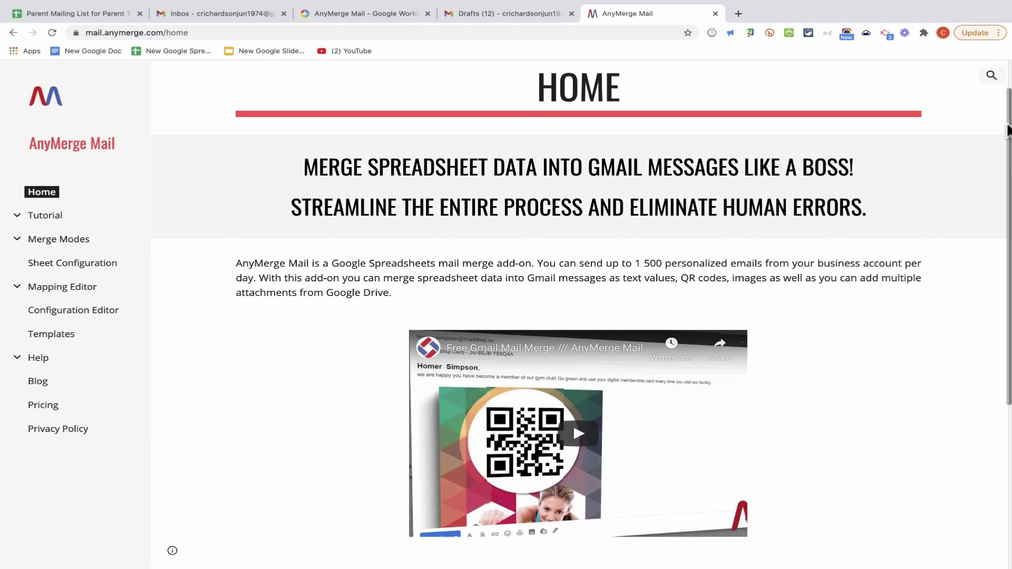
Scroll the AnyMerge Mail home page down to the Install offer and back up.
{"action": "scroll", "scroll_direction": "down", "scroll_amount": 3}
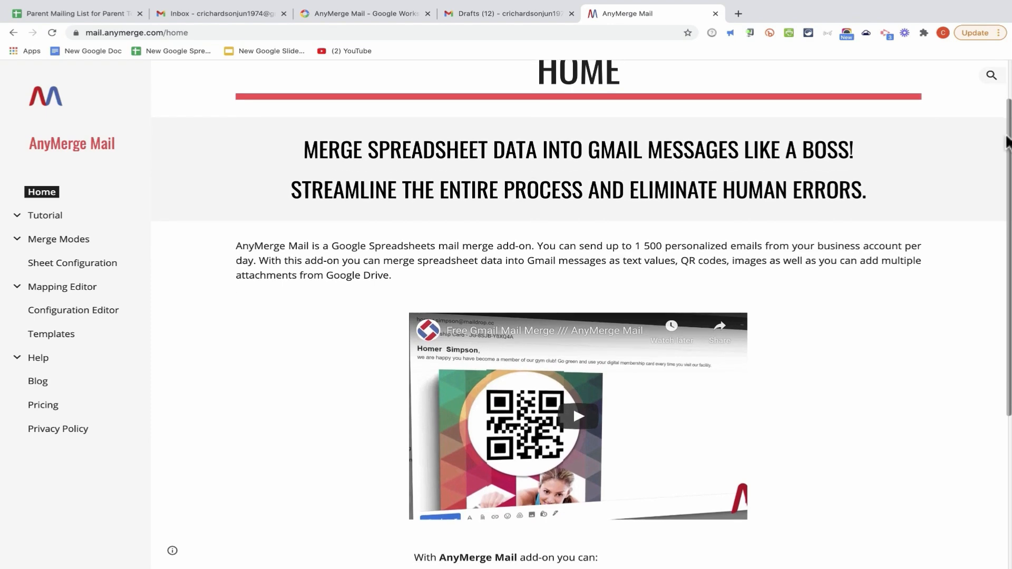
{"action": "scroll", "scroll_direction": "down", "scroll_amount": 3}
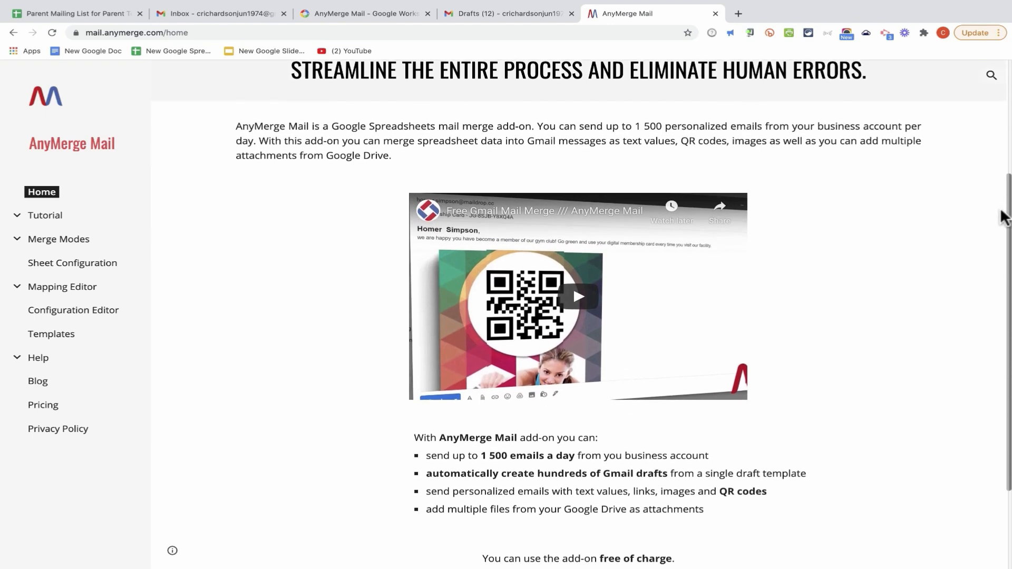
{"action": "scroll", "scroll_direction": "down", "scroll_amount": 3}
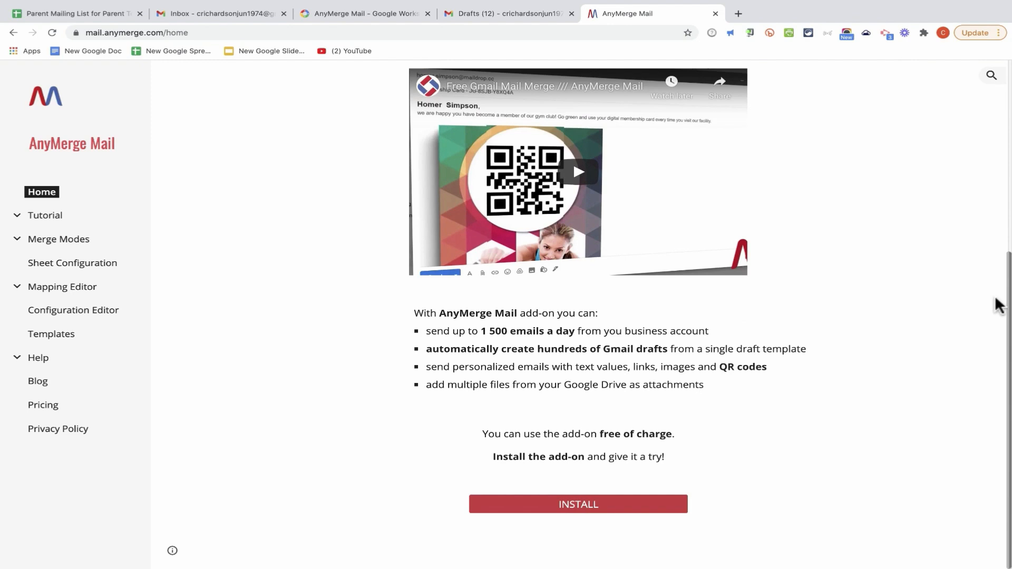
{"action": "scroll", "scroll_direction": "up", "scroll_amount": 3}
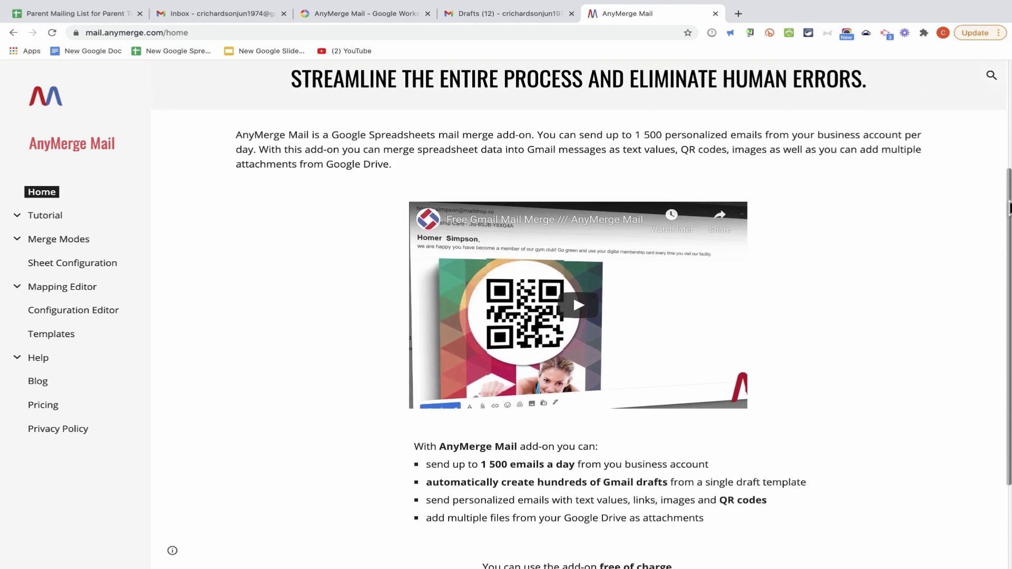
{"action": "scroll", "scroll_direction": "up", "scroll_amount": 3}
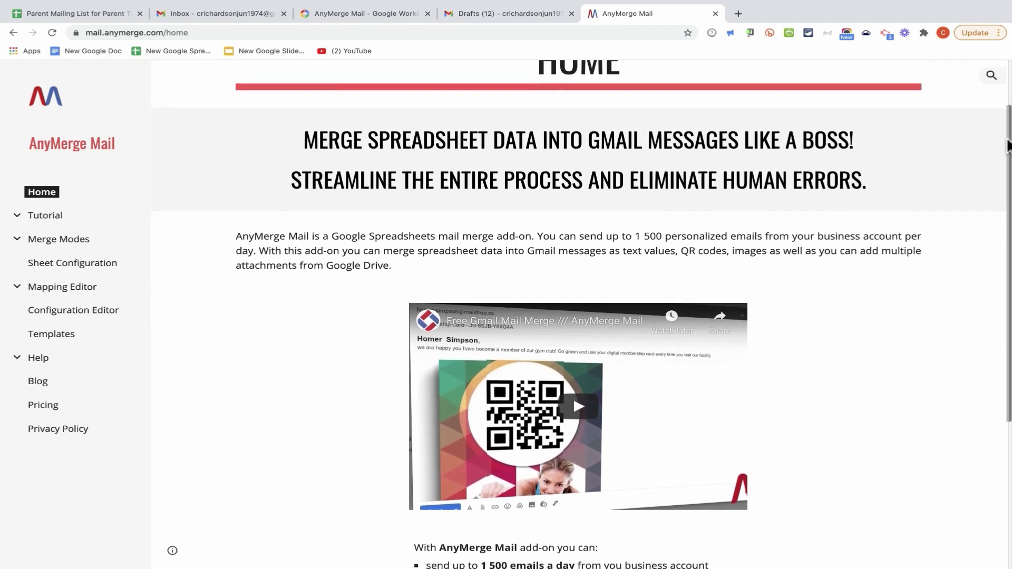